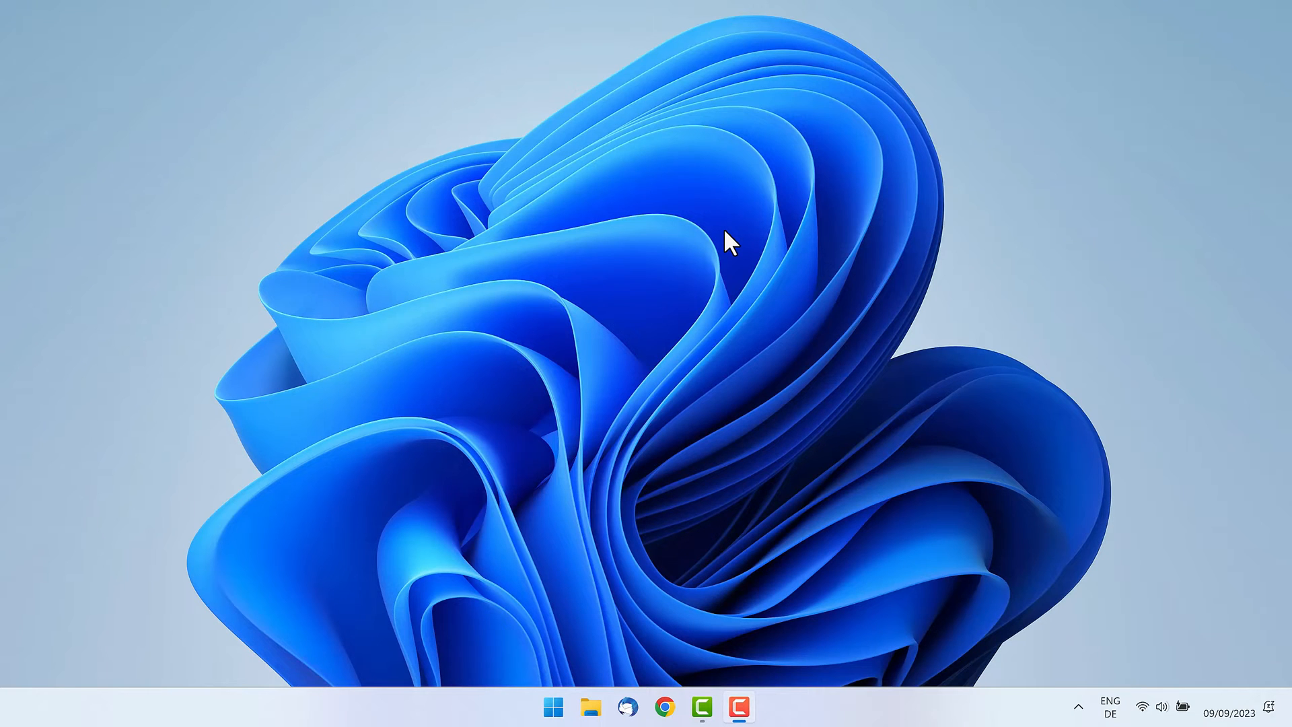
- Open the Start menu and launch the pinned Microsoft Store
left_click(553, 707)
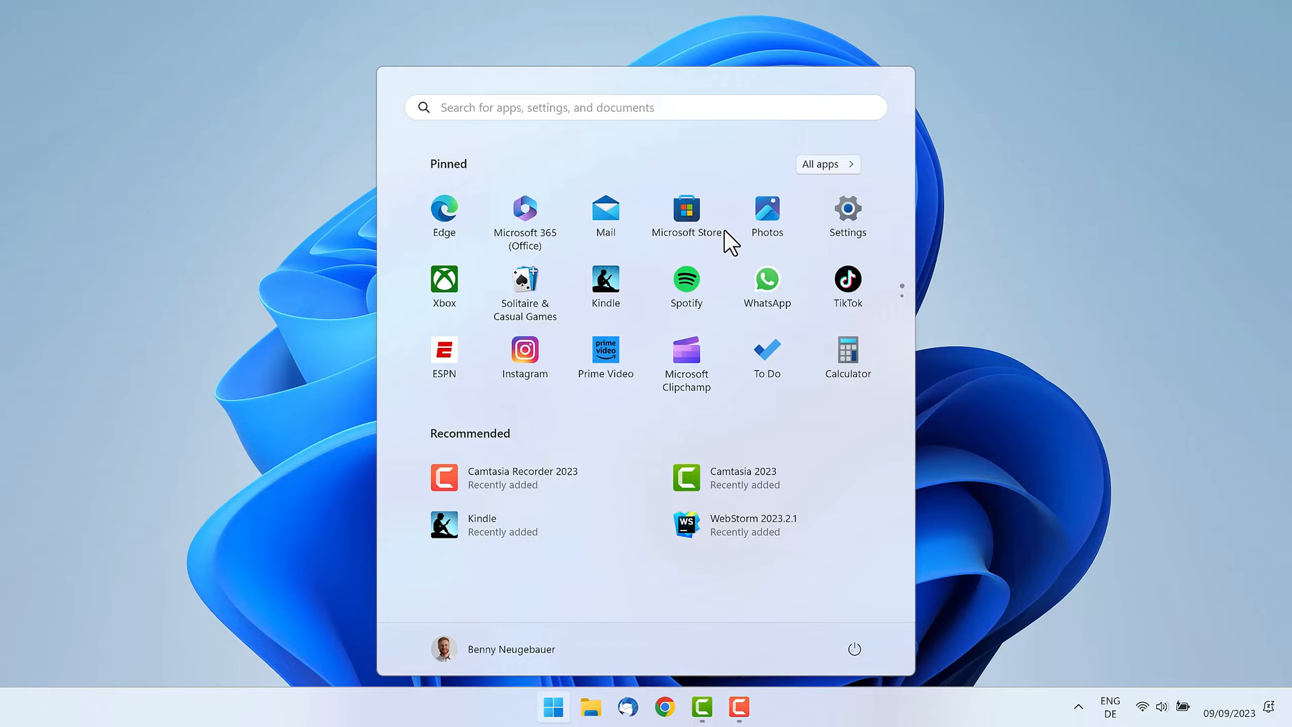
mouse_move(687, 210)
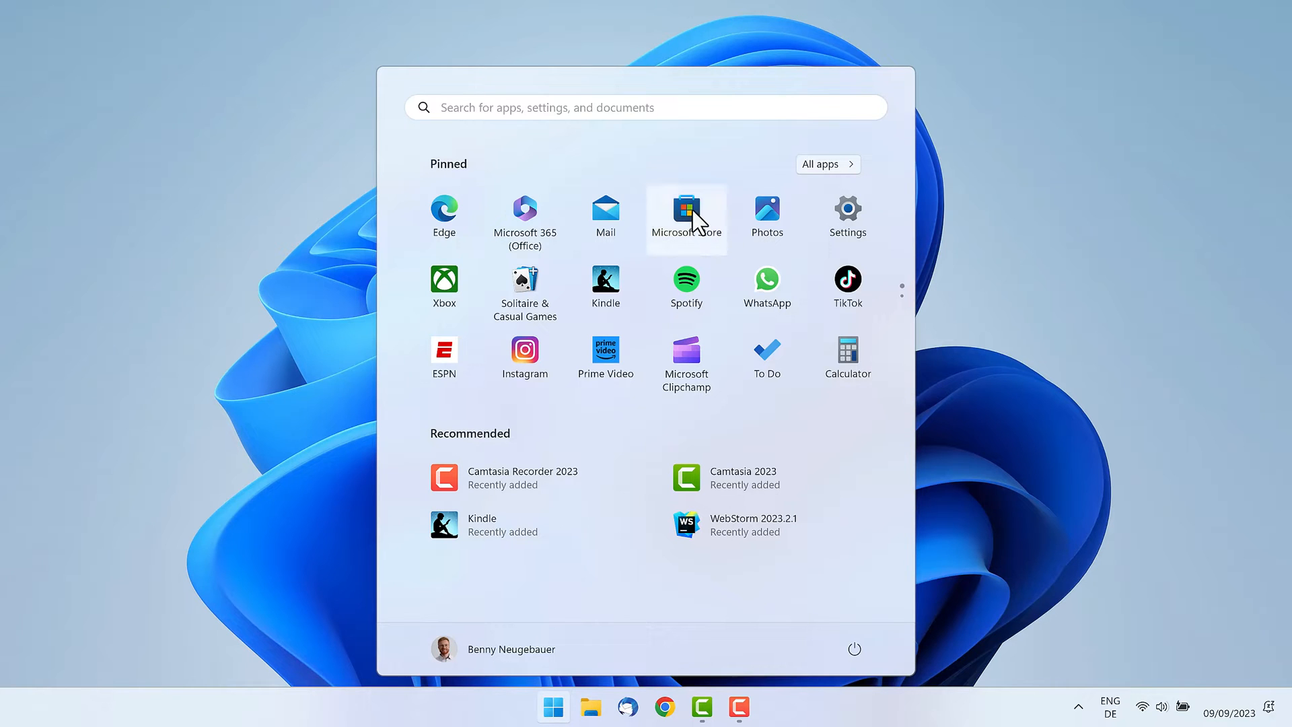
left_click(685, 210)
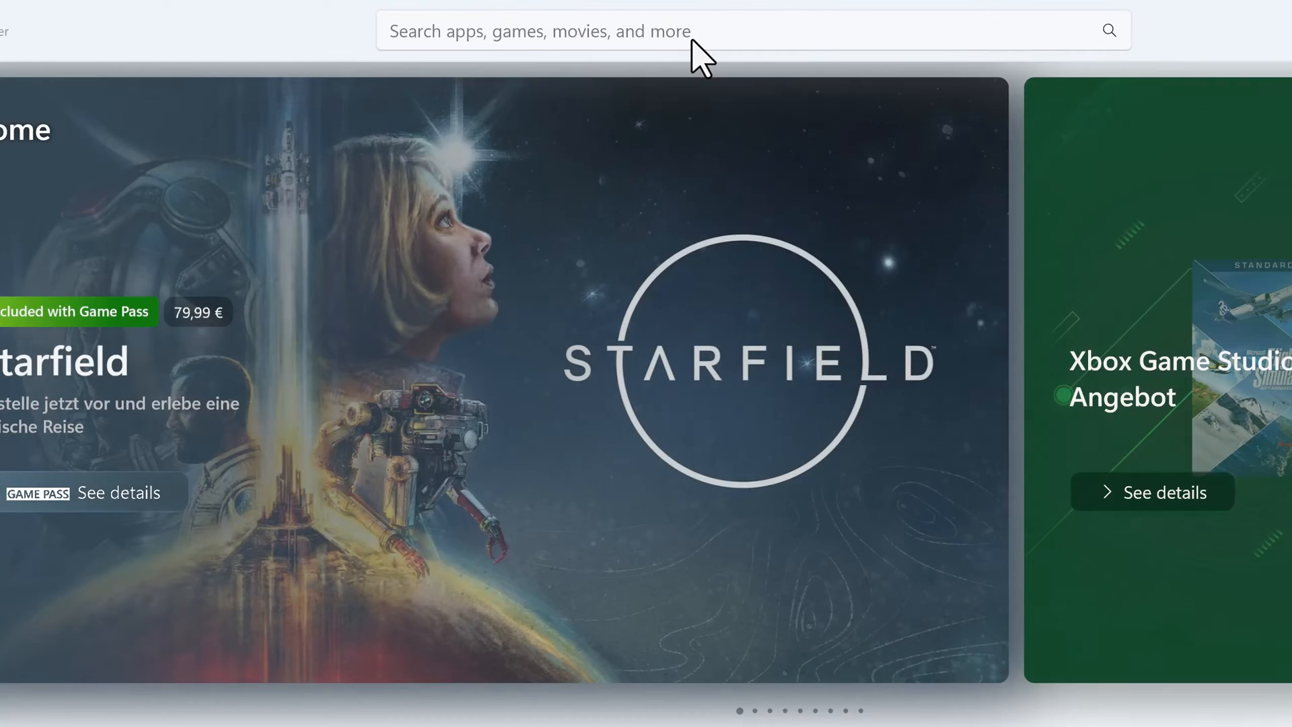
- Search the Store for 'Amazon Appstore' and open its product page
left_click(701, 30)
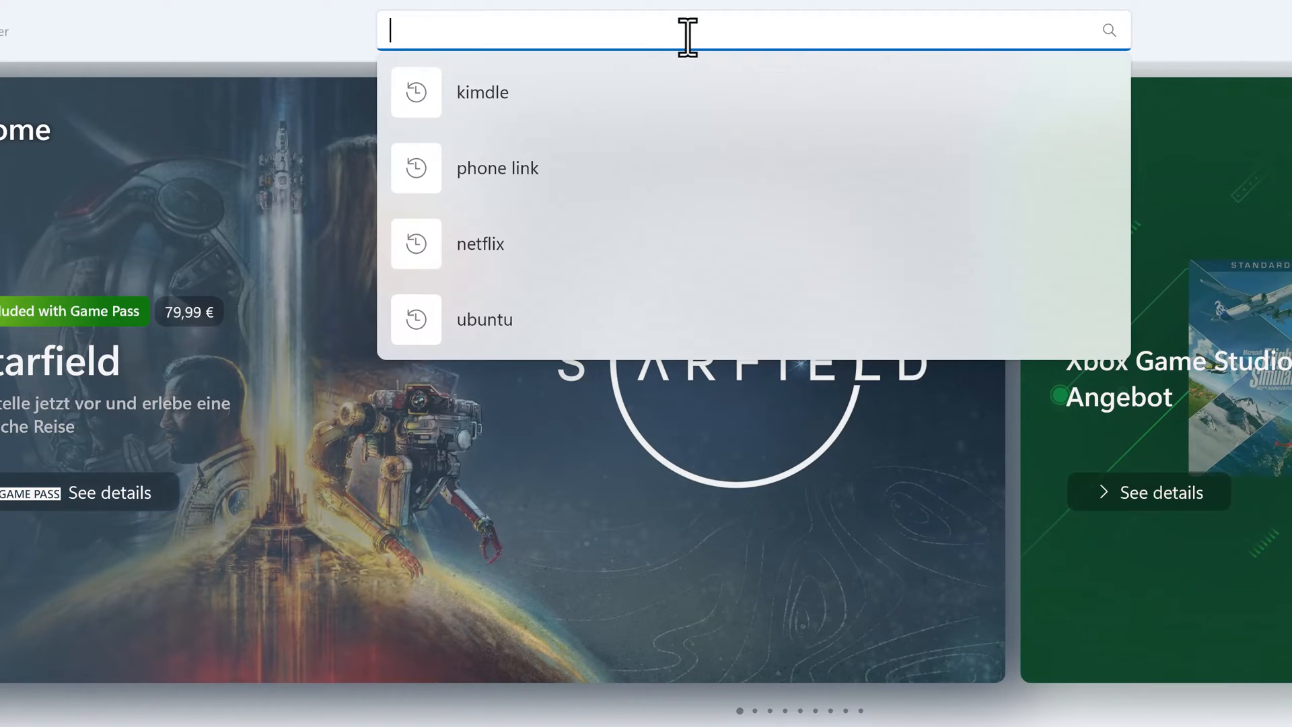
type("Amazon Appstore")
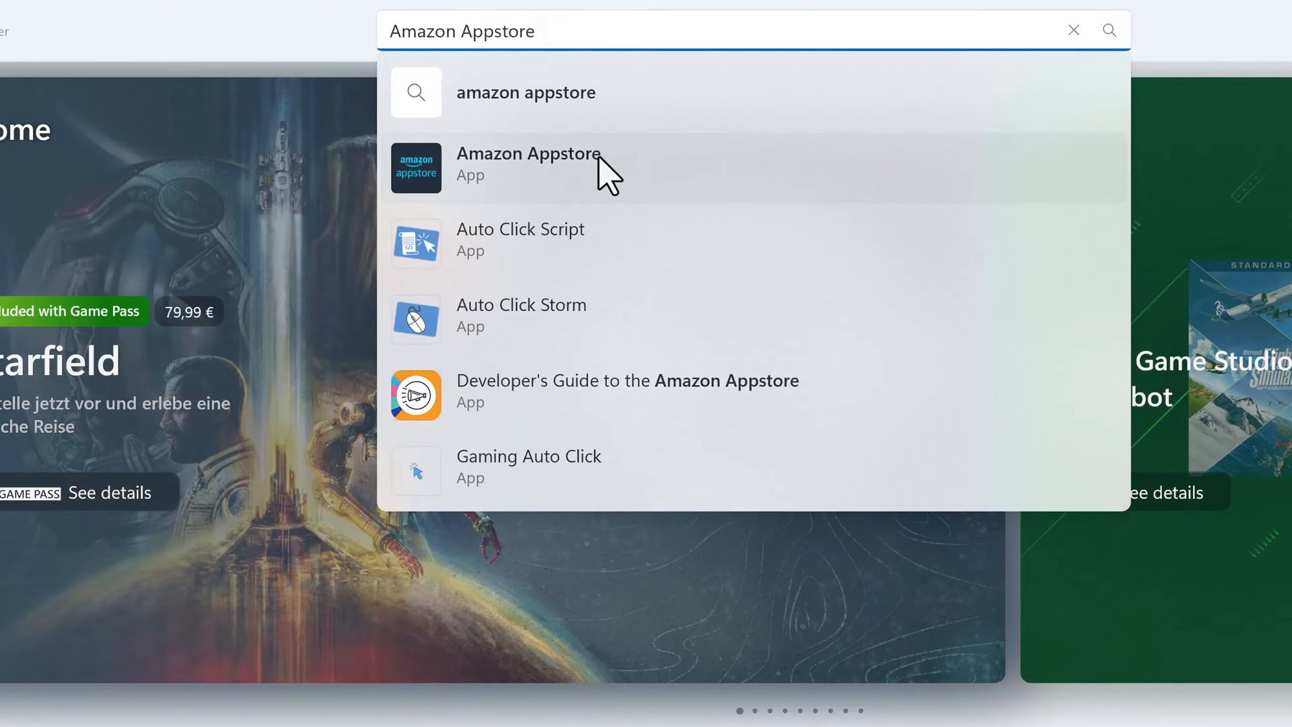
left_click(527, 165)
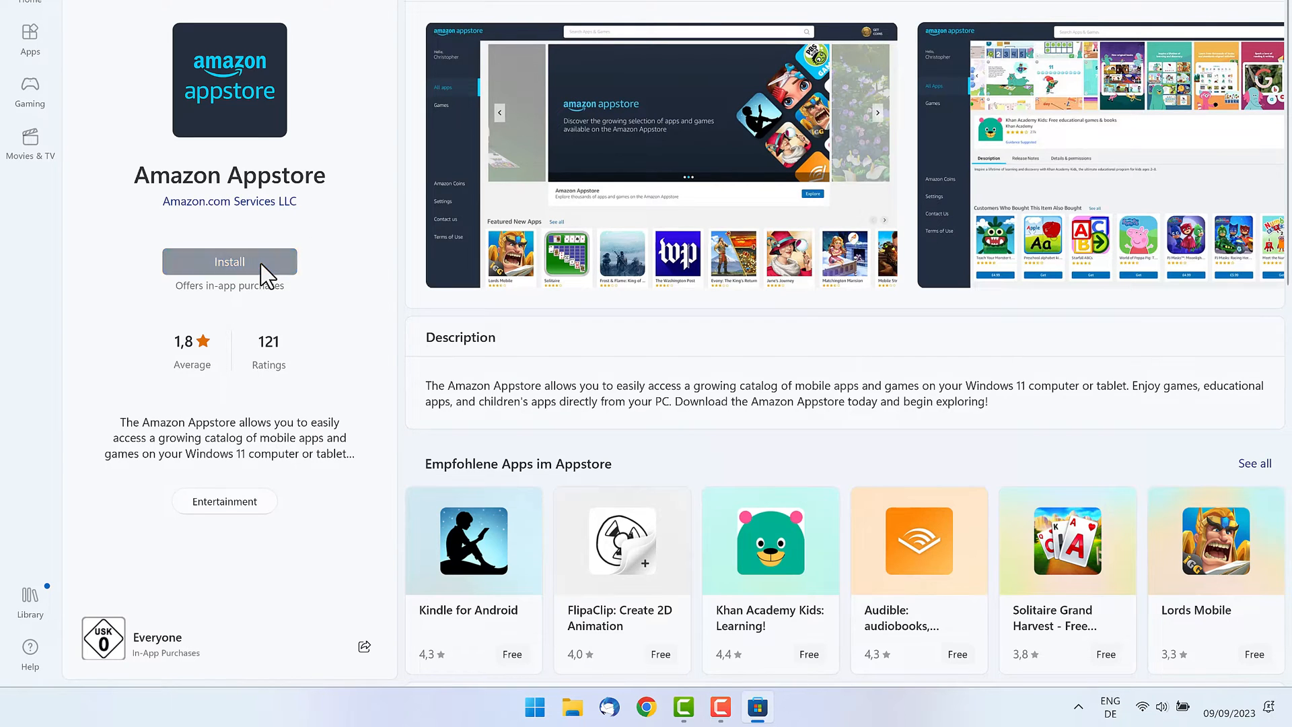
- Install Amazon Appstore, downloading Windows Subsystem for Android, then dismiss setup and close the Store
left_click(228, 261)
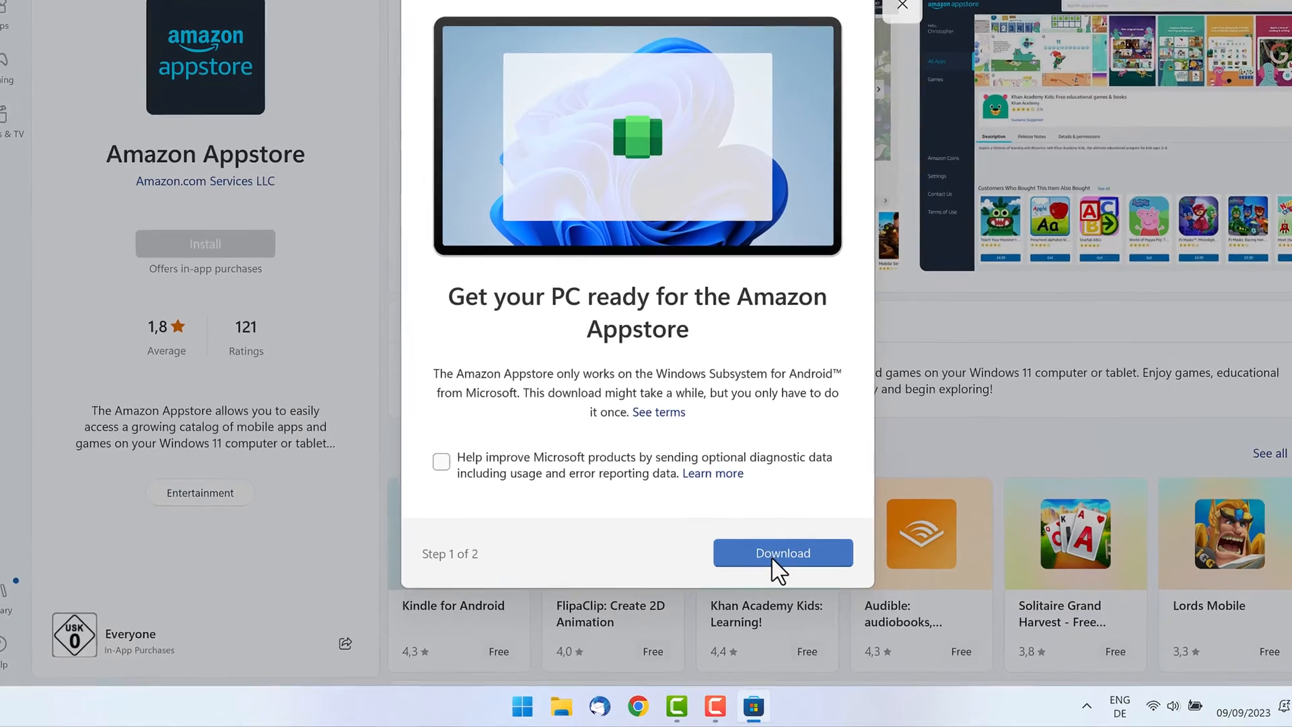
left_click(782, 553)
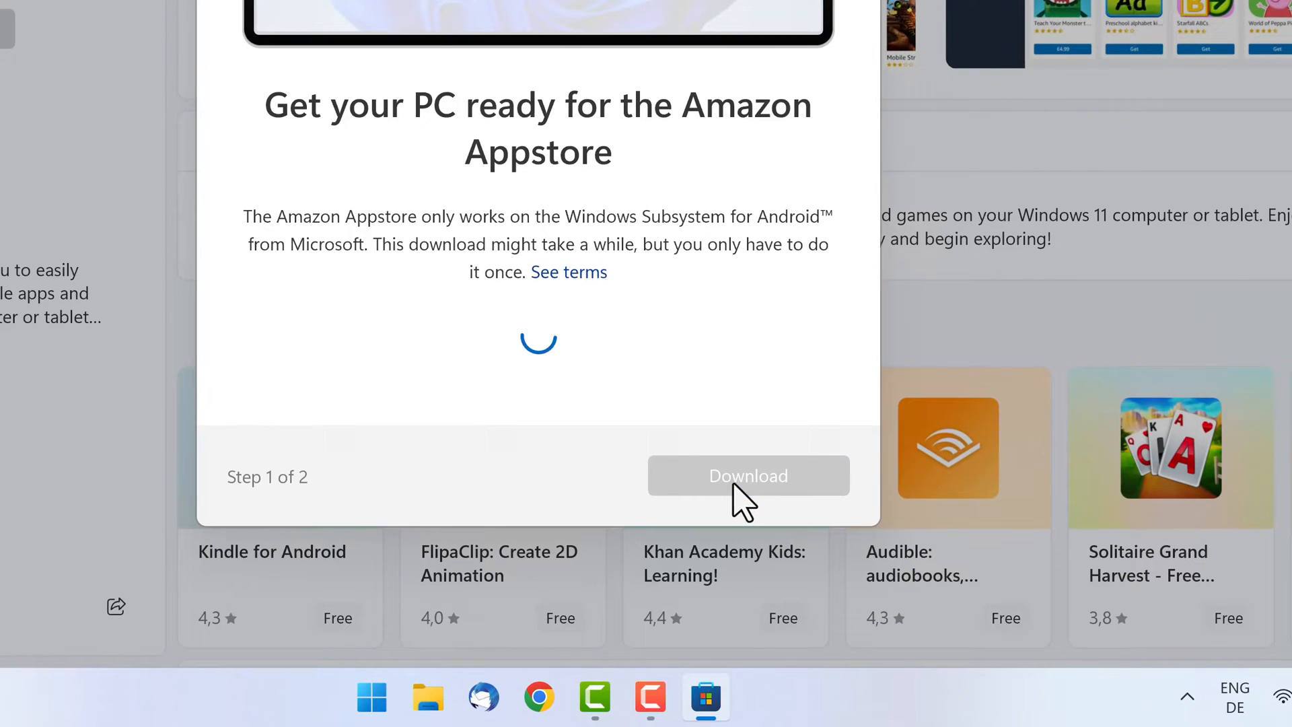
left_click(748, 476)
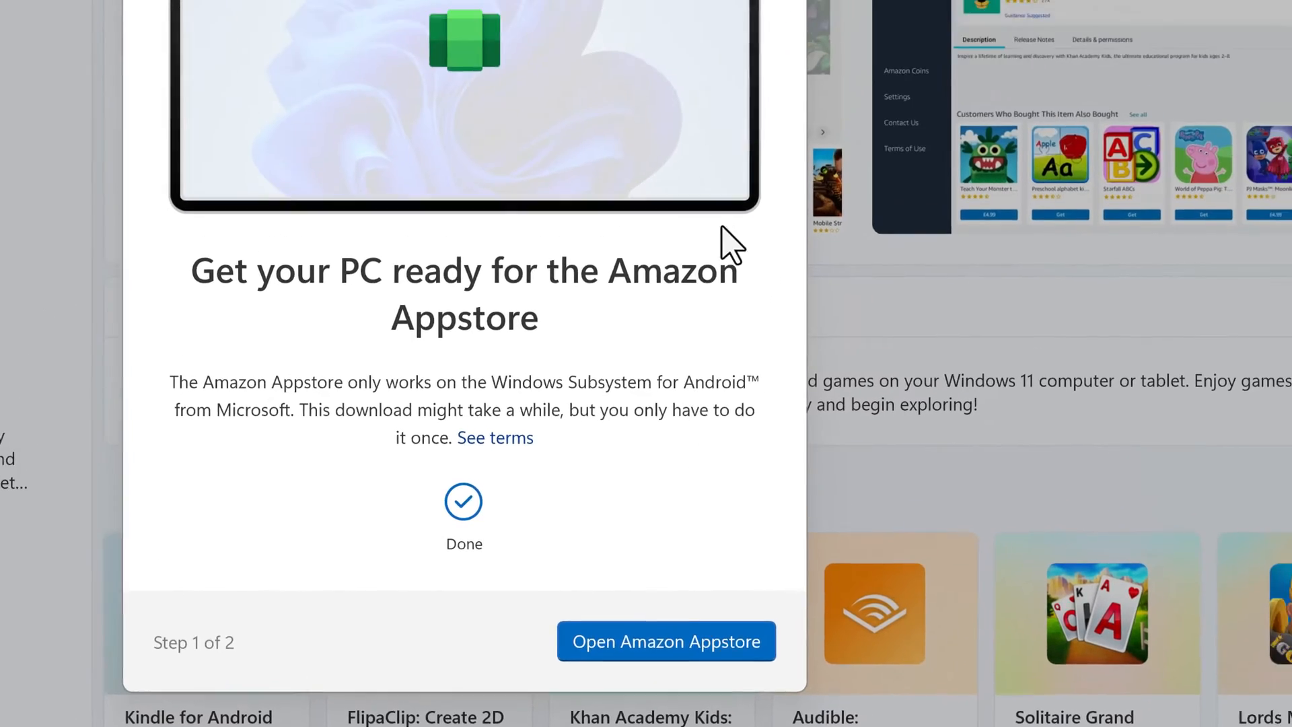
left_click(665, 639)
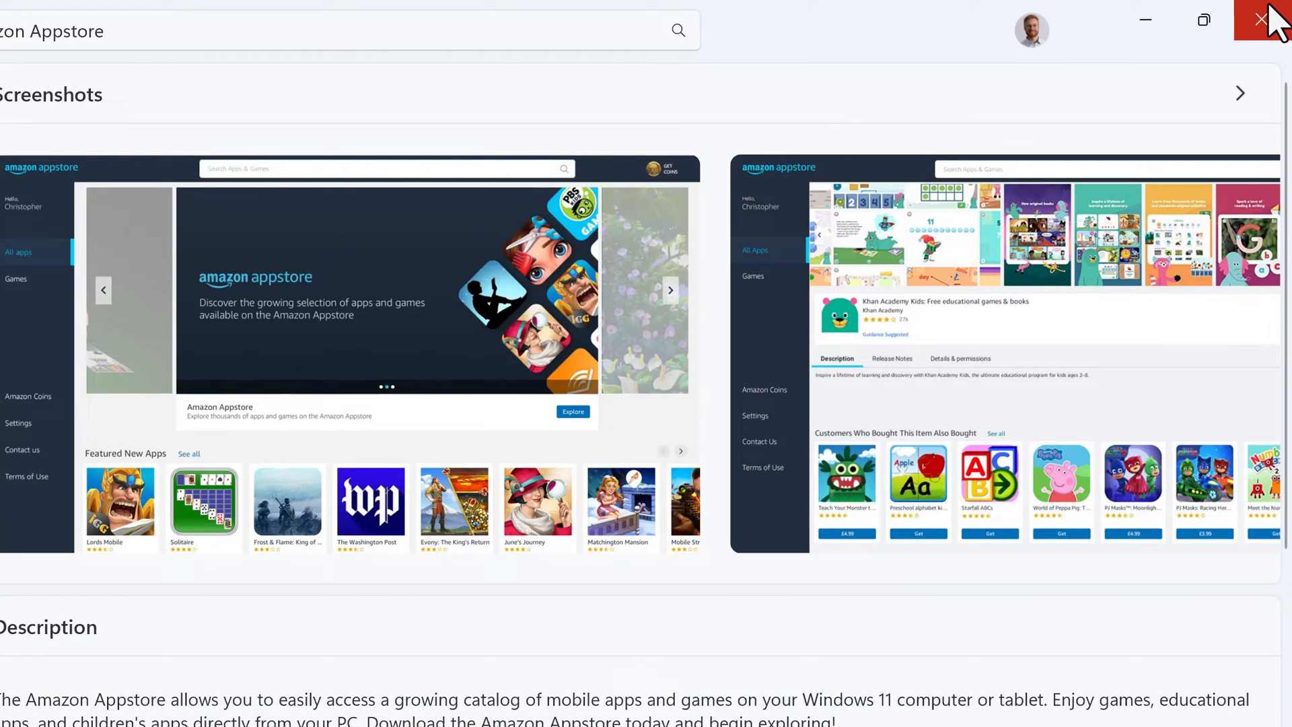
left_click(1265, 19)
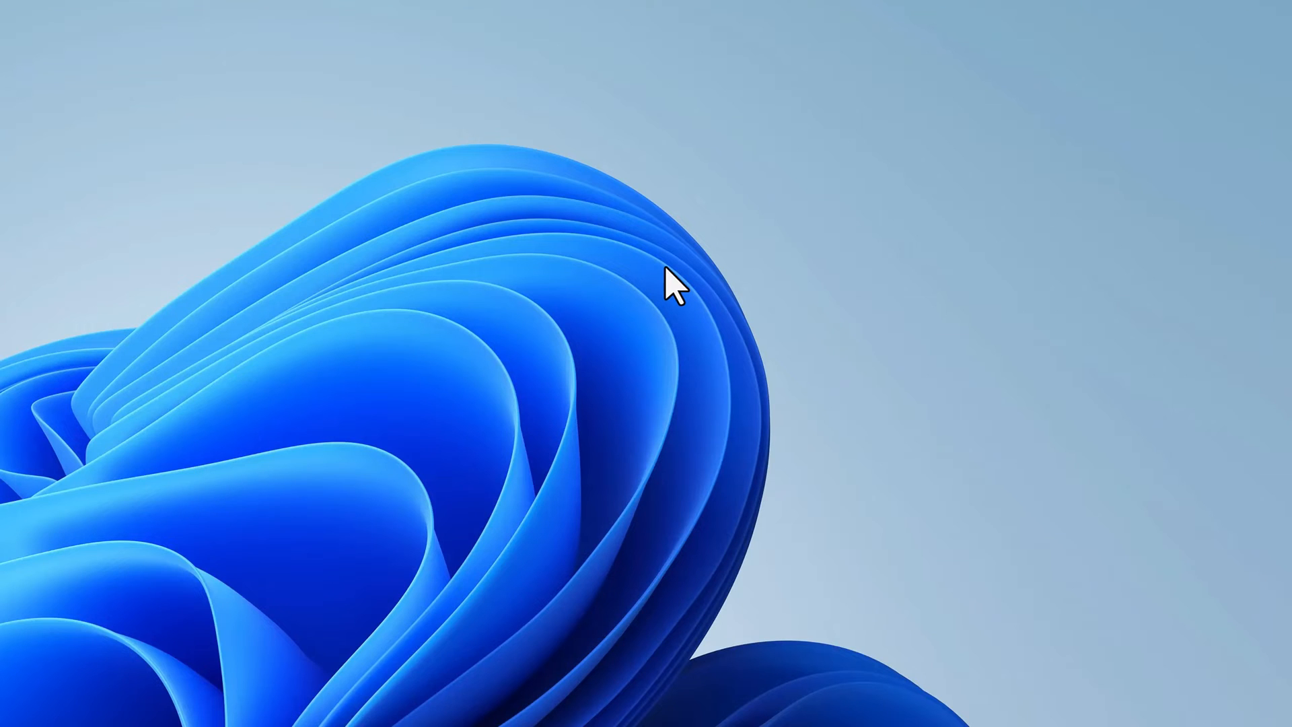
- Launch Windows Subsystem for Android settings from the Start menu's Recommended list
left_click(506, 696)
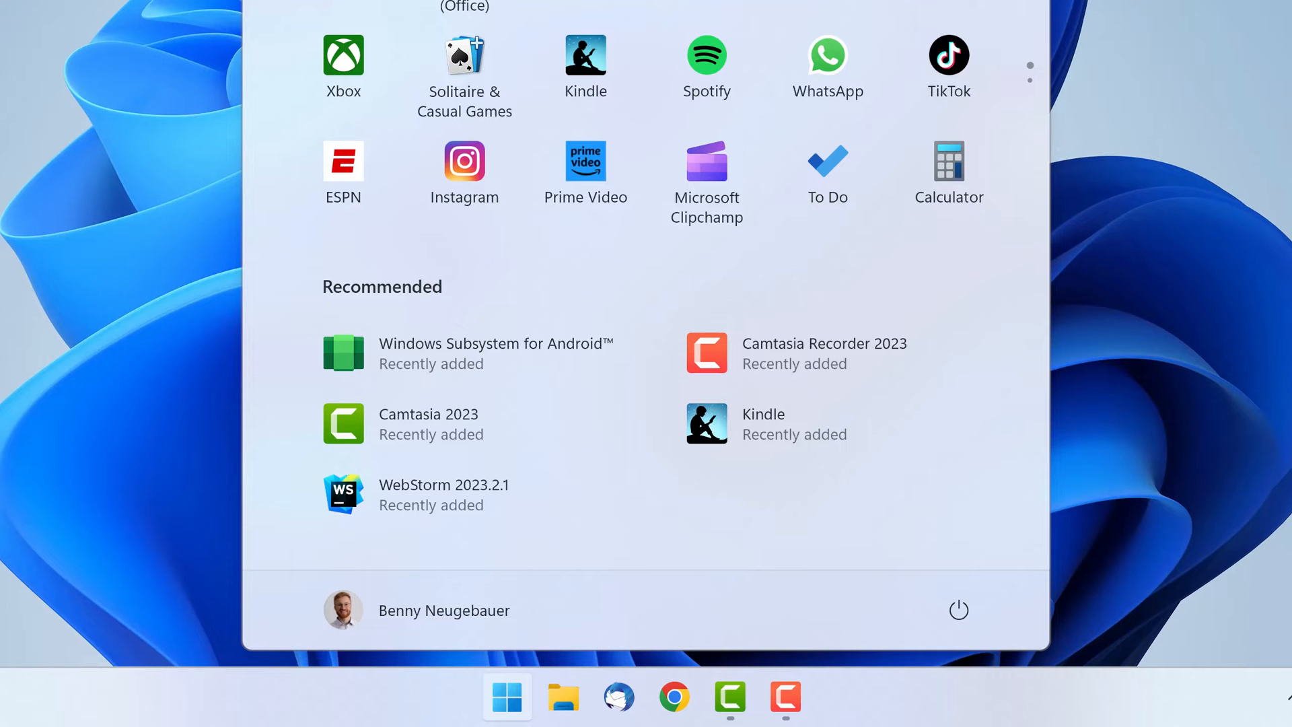
mouse_move(533, 378)
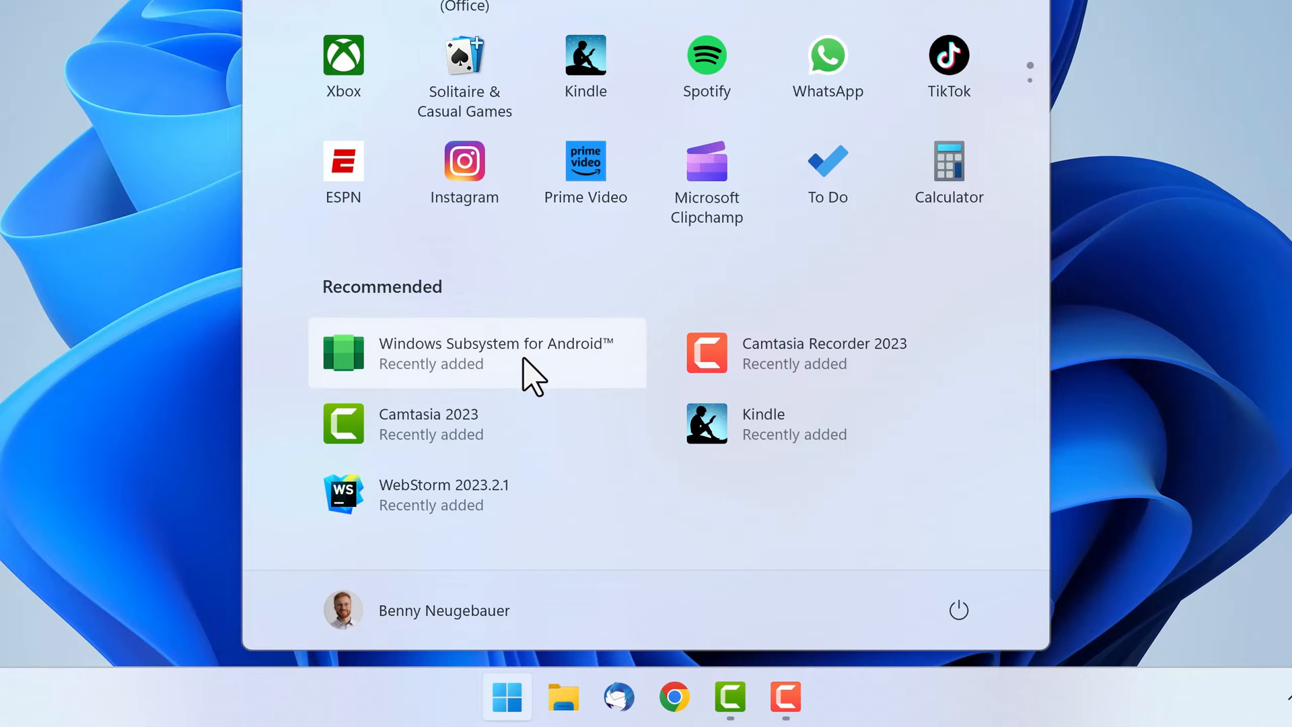
left_click(477, 353)
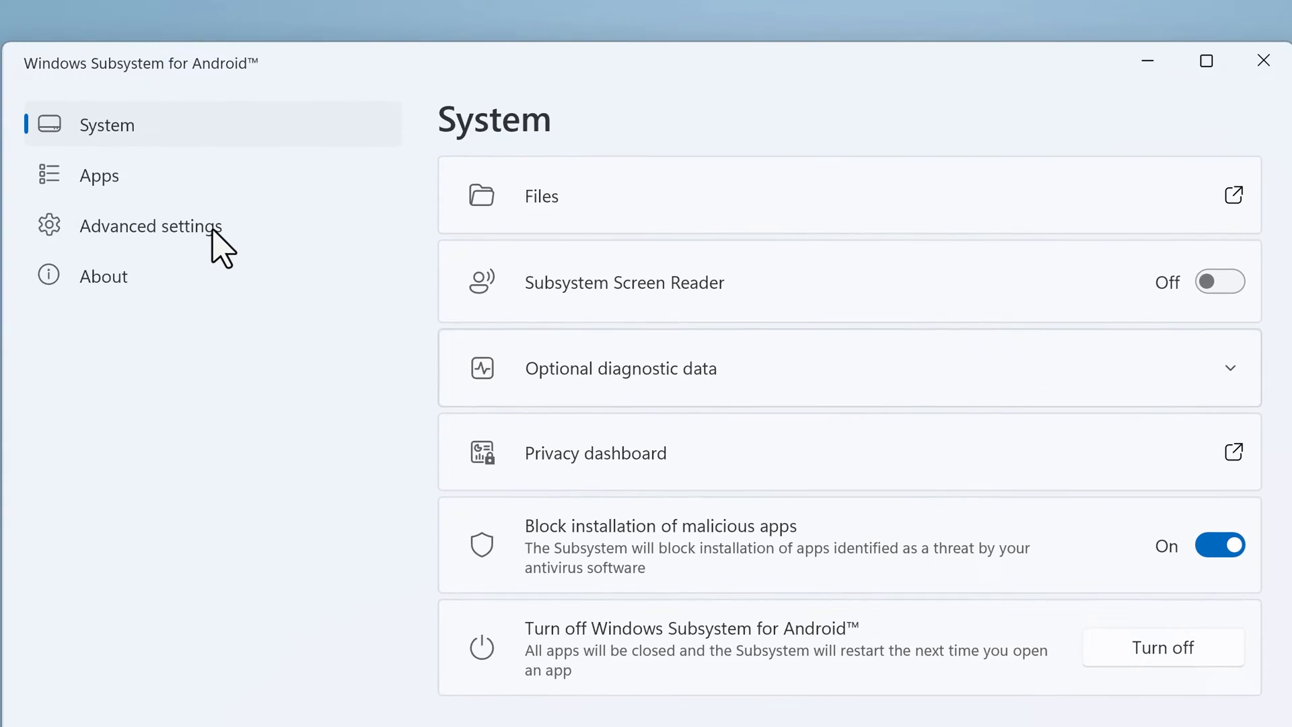
- Switch on Developer mode under Advanced settings
left_click(150, 226)
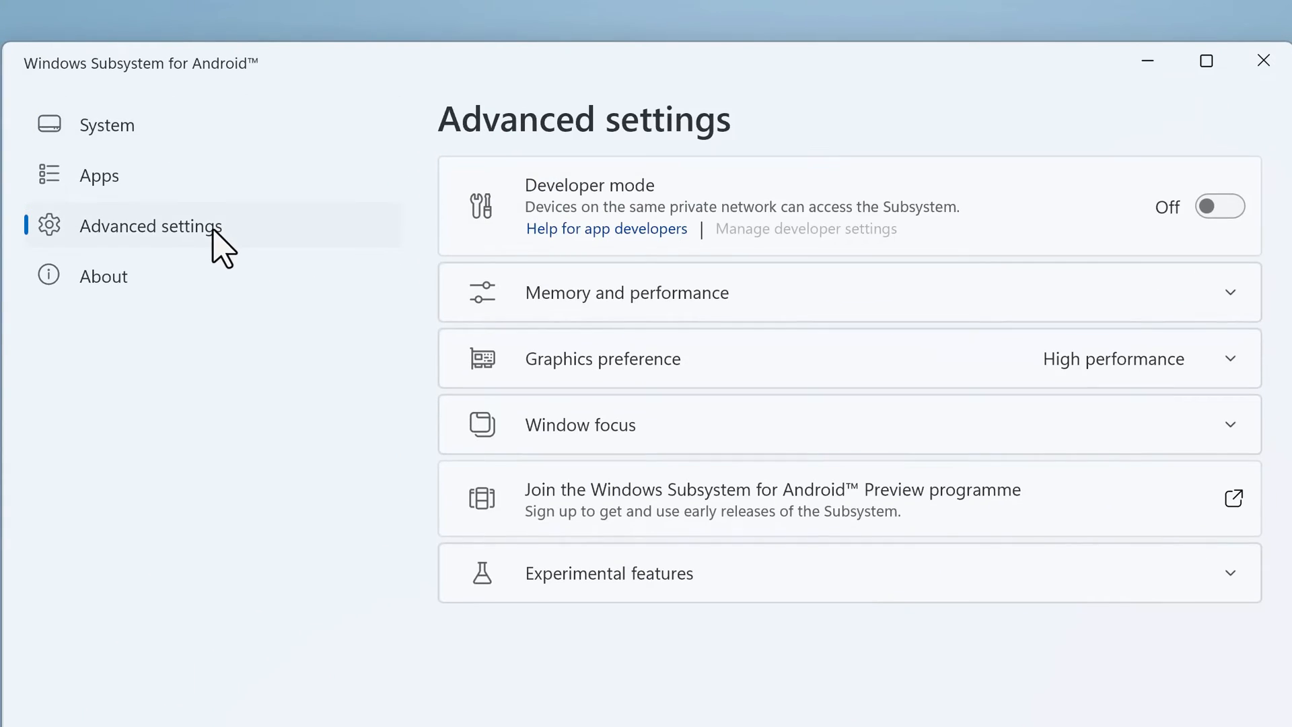
mouse_move(663, 235)
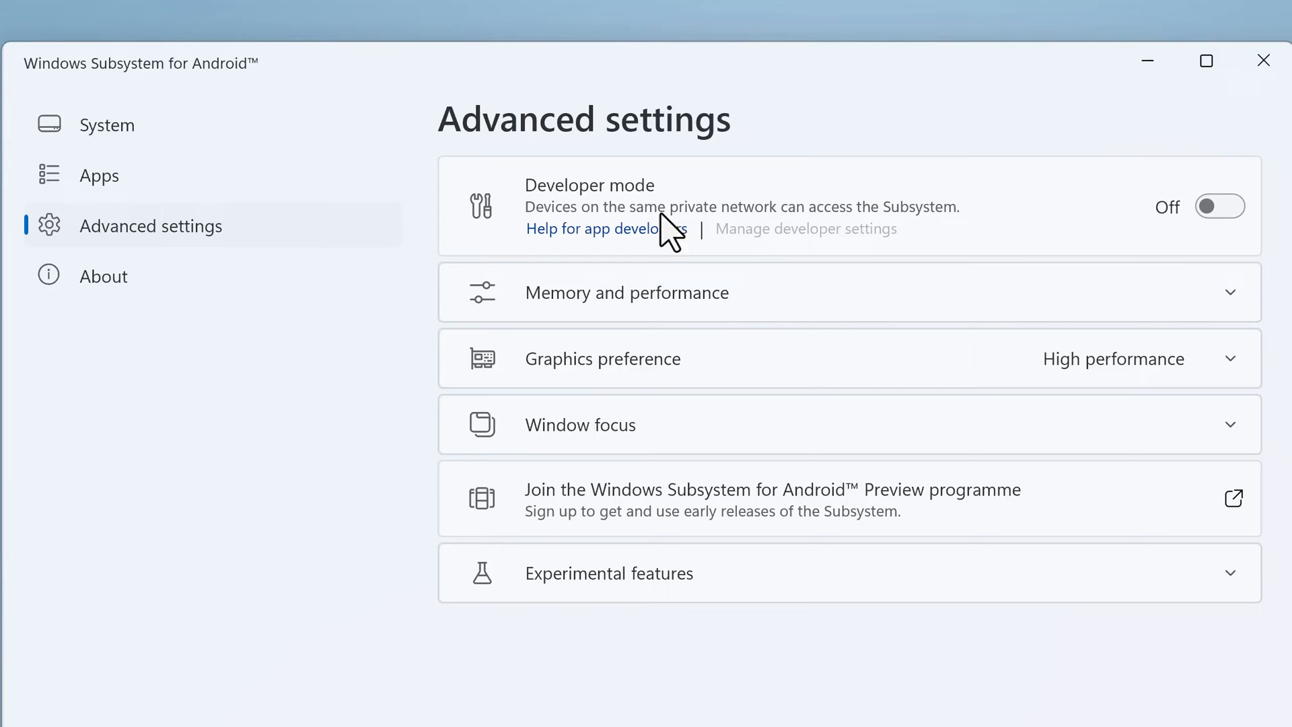
left_click(1220, 206)
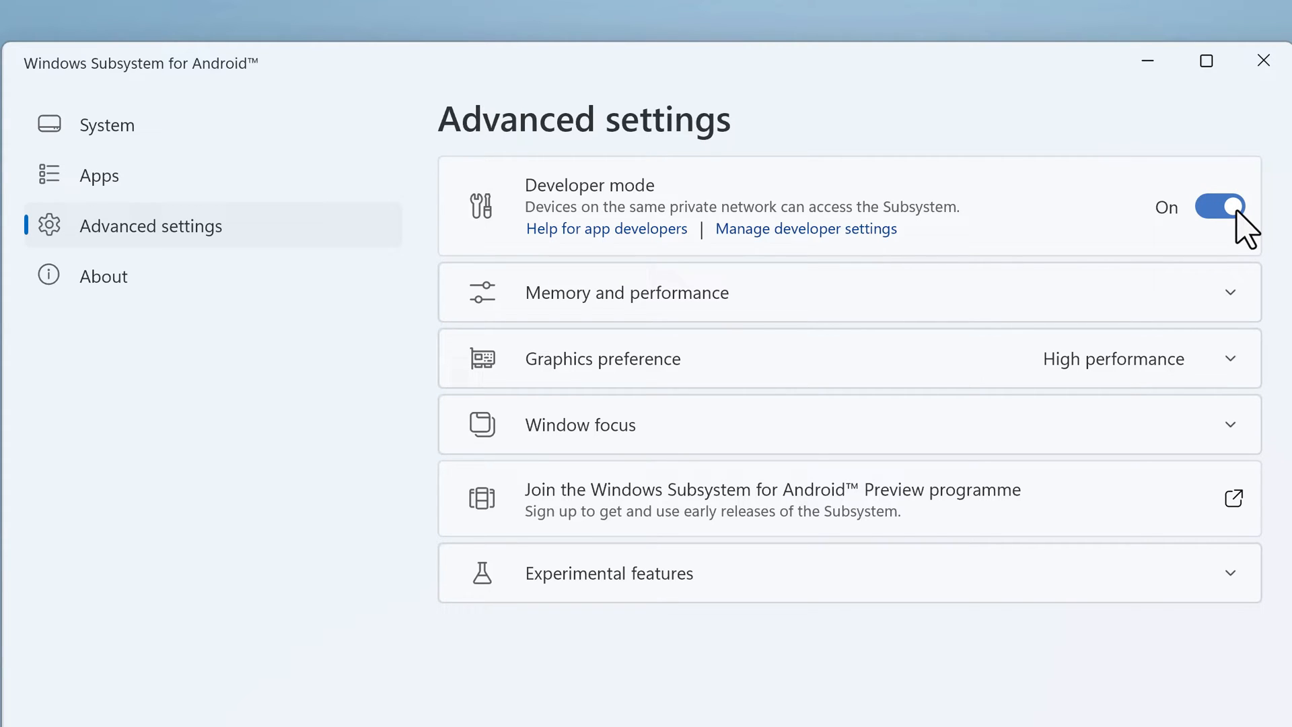
mouse_move(1094, 253)
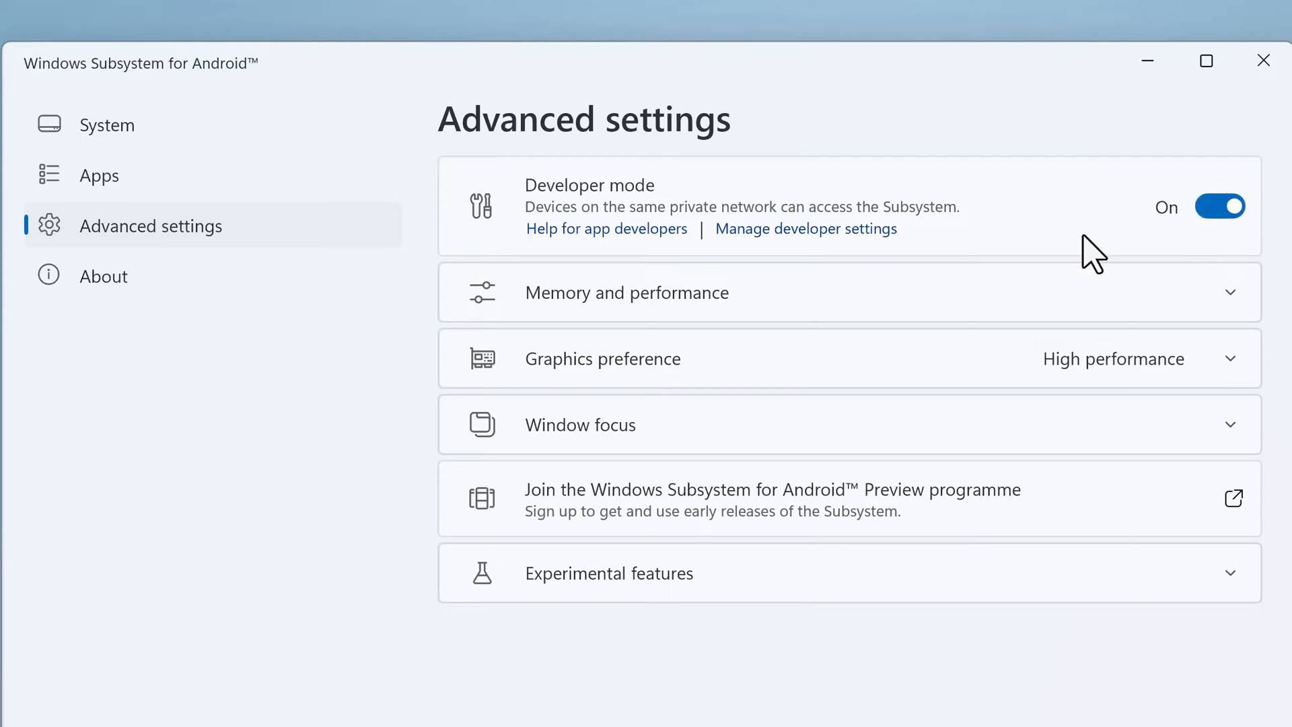
mouse_move(836, 259)
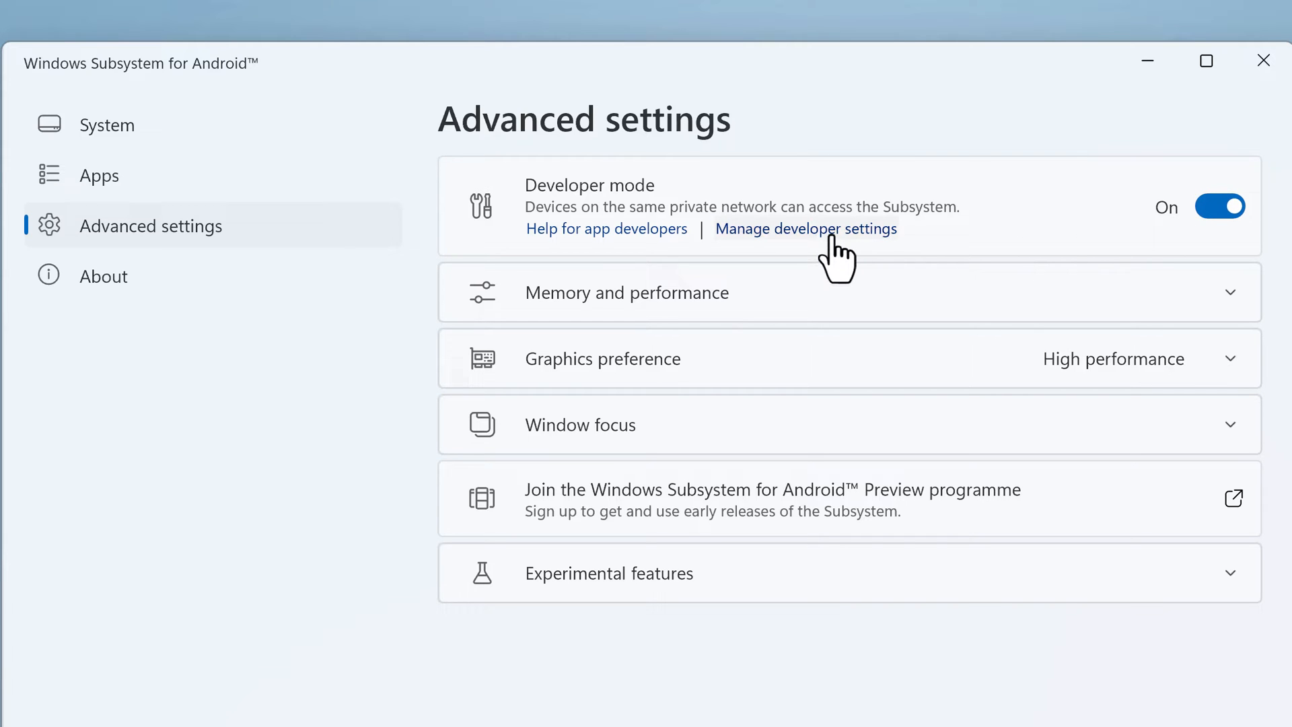
left_click(805, 228)
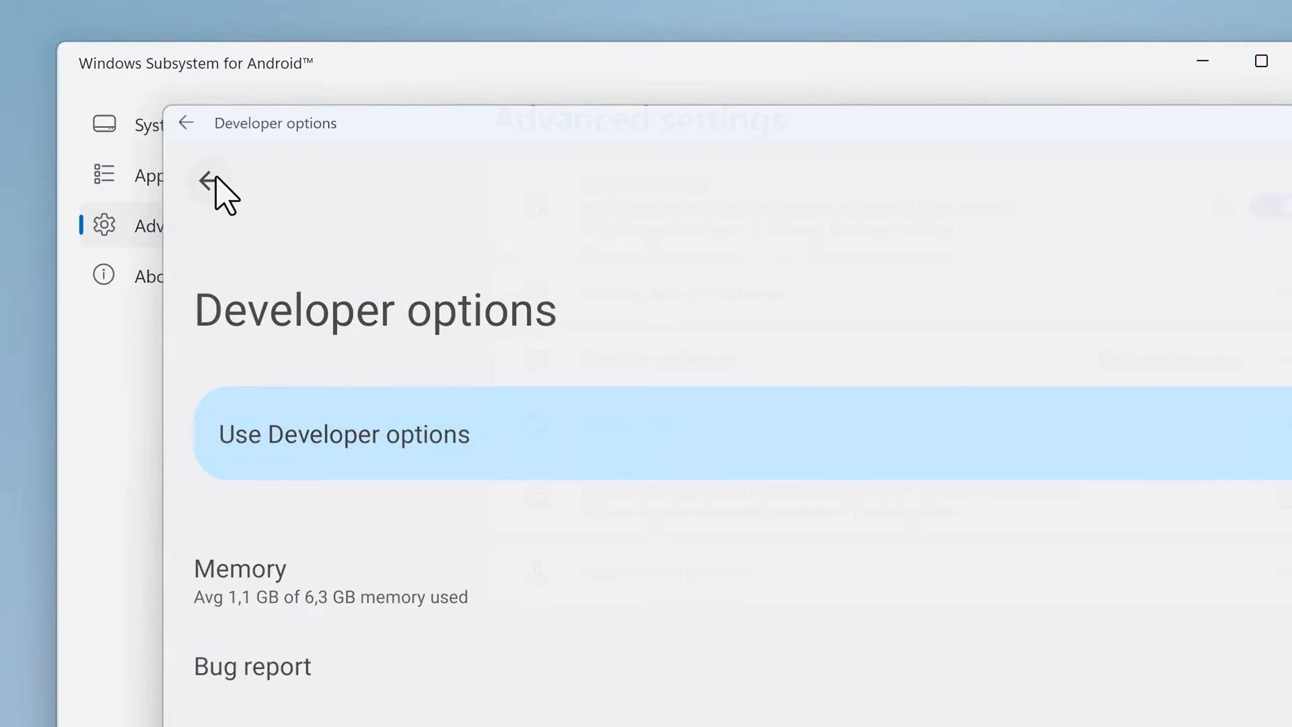
left_click(187, 122)
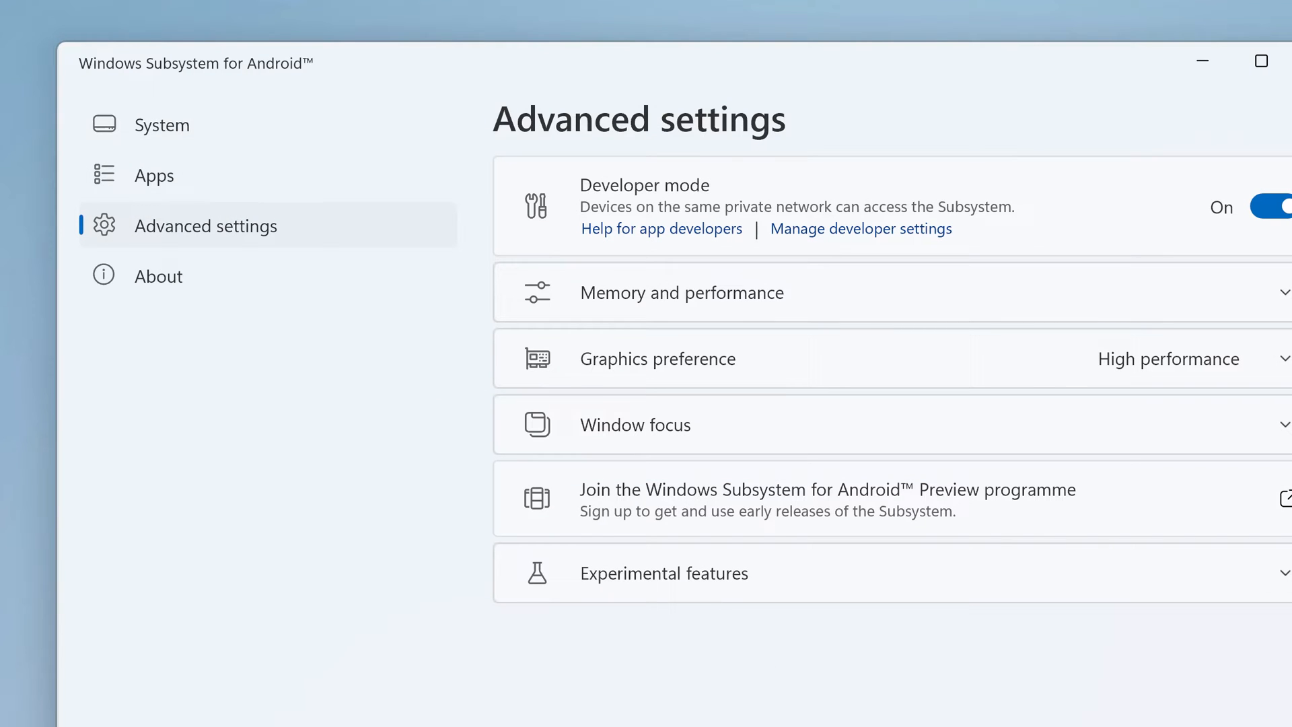
mouse_move(913, 622)
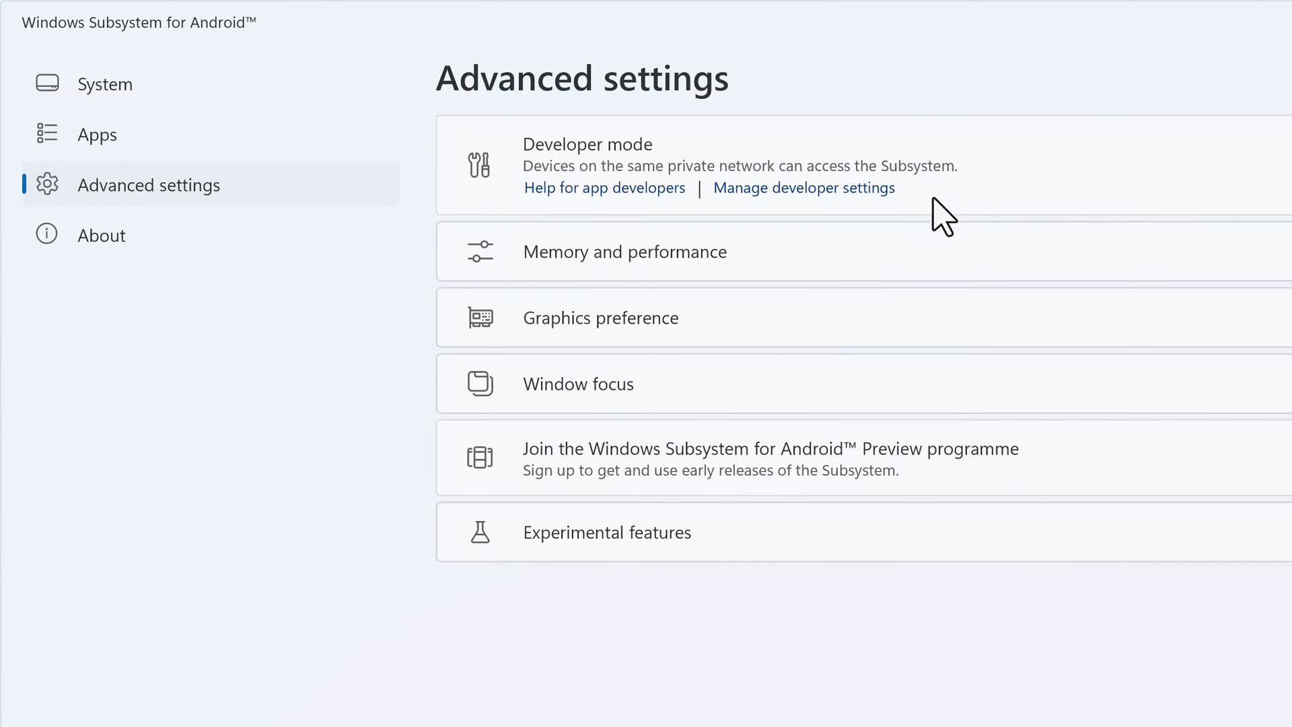
mouse_move(954, 218)
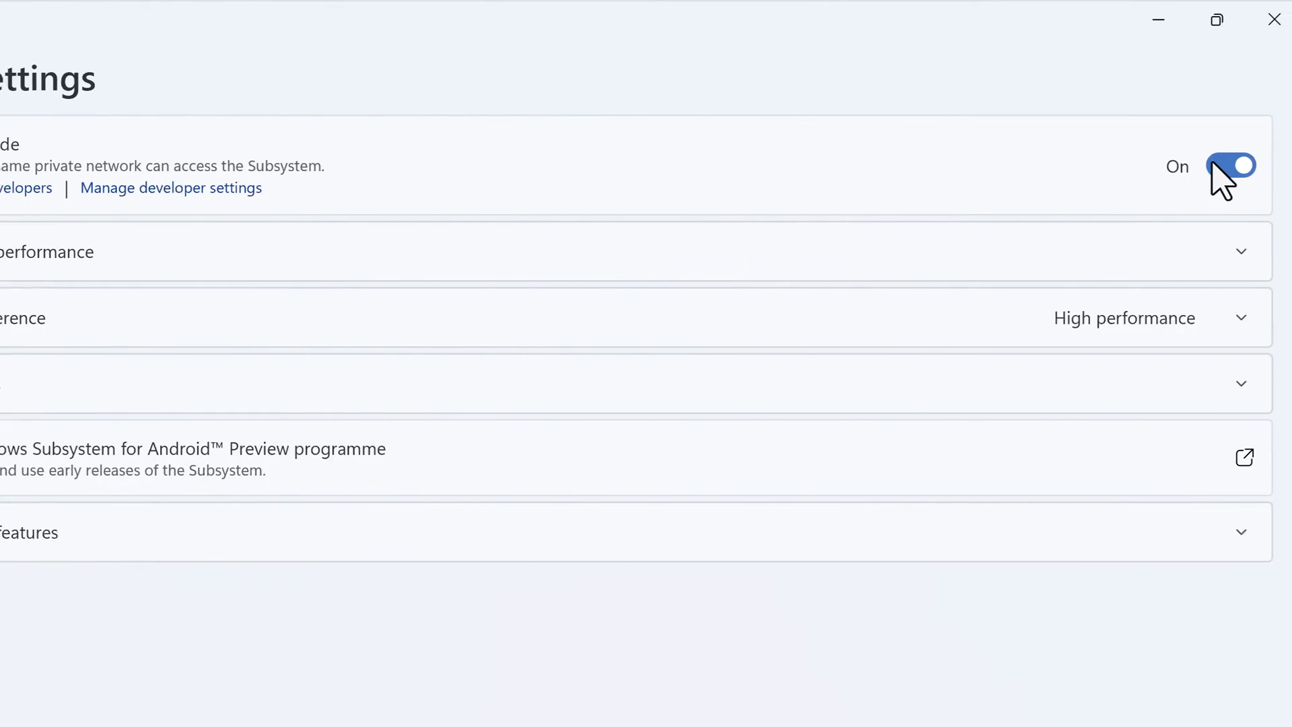
- Toggle Developer mode off and on so the ADB address 127.0.0.1:58526 appears
left_click(1228, 165)
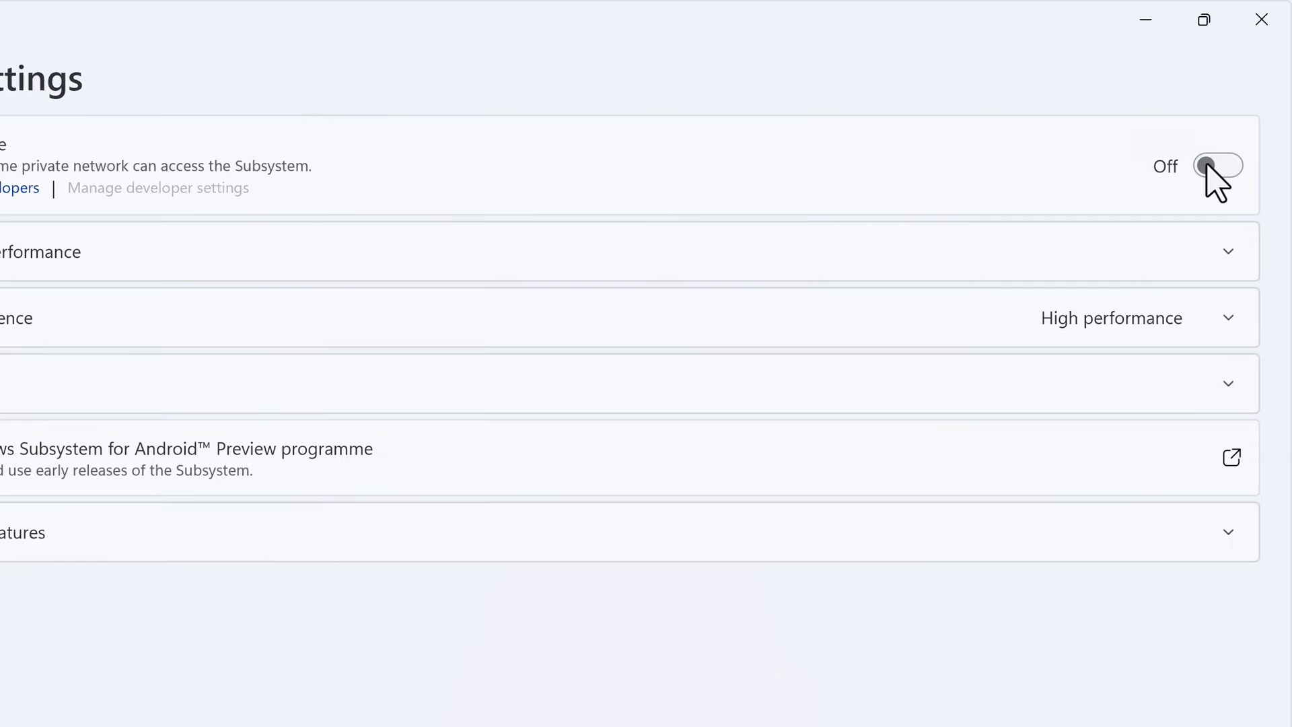
left_click(1218, 165)
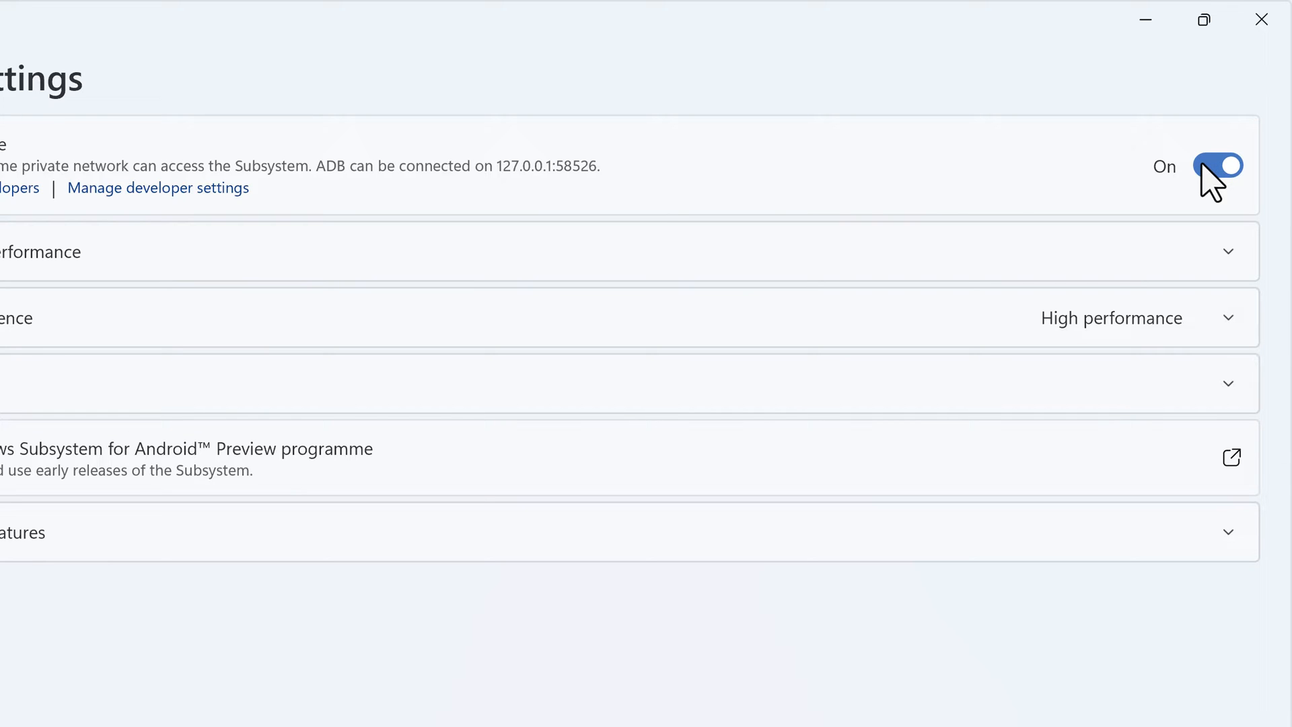
mouse_move(320, 180)
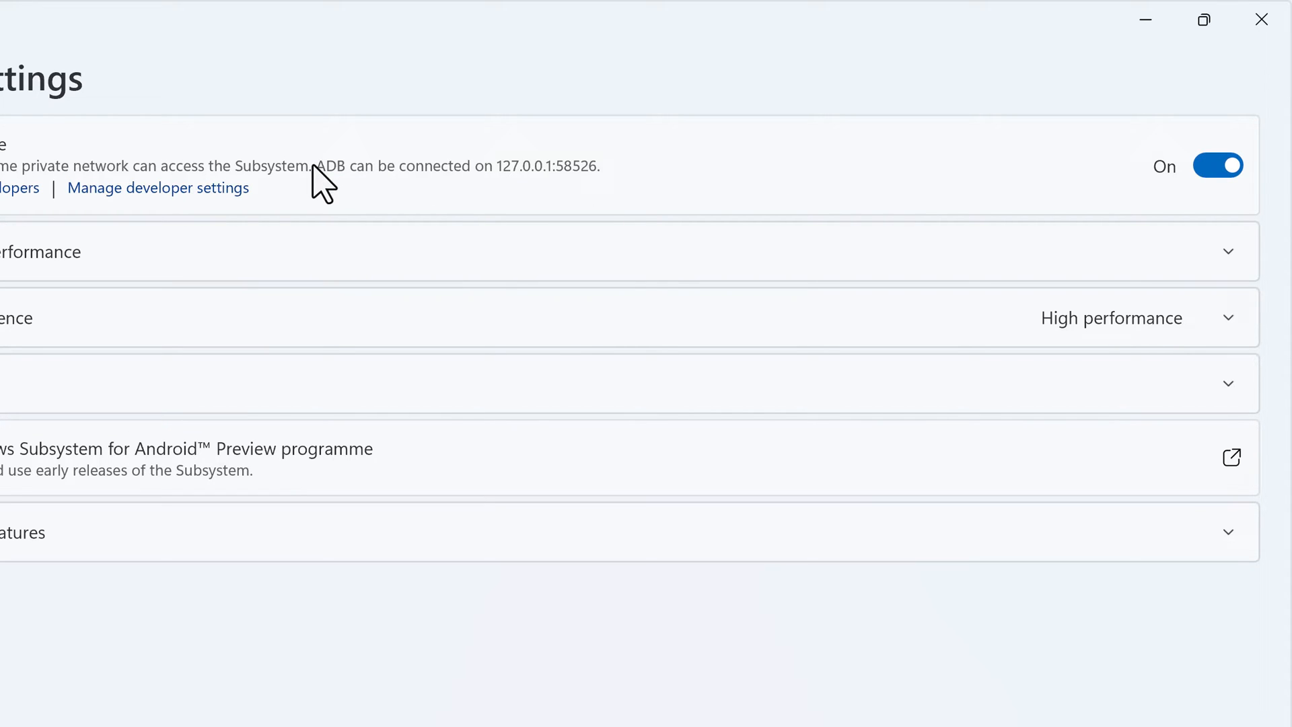
mouse_move(600, 189)
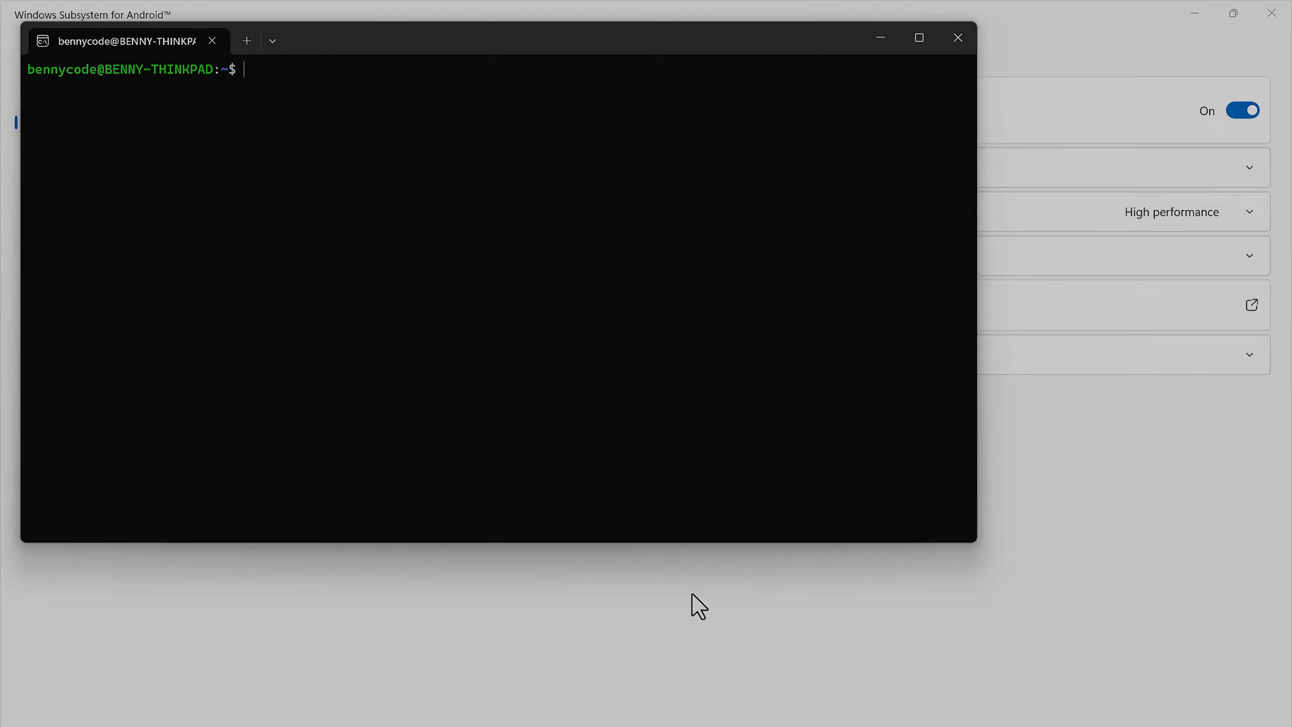
- Install adb with 'sudo apt install adb' and confirm with Y
type("sudo ap")
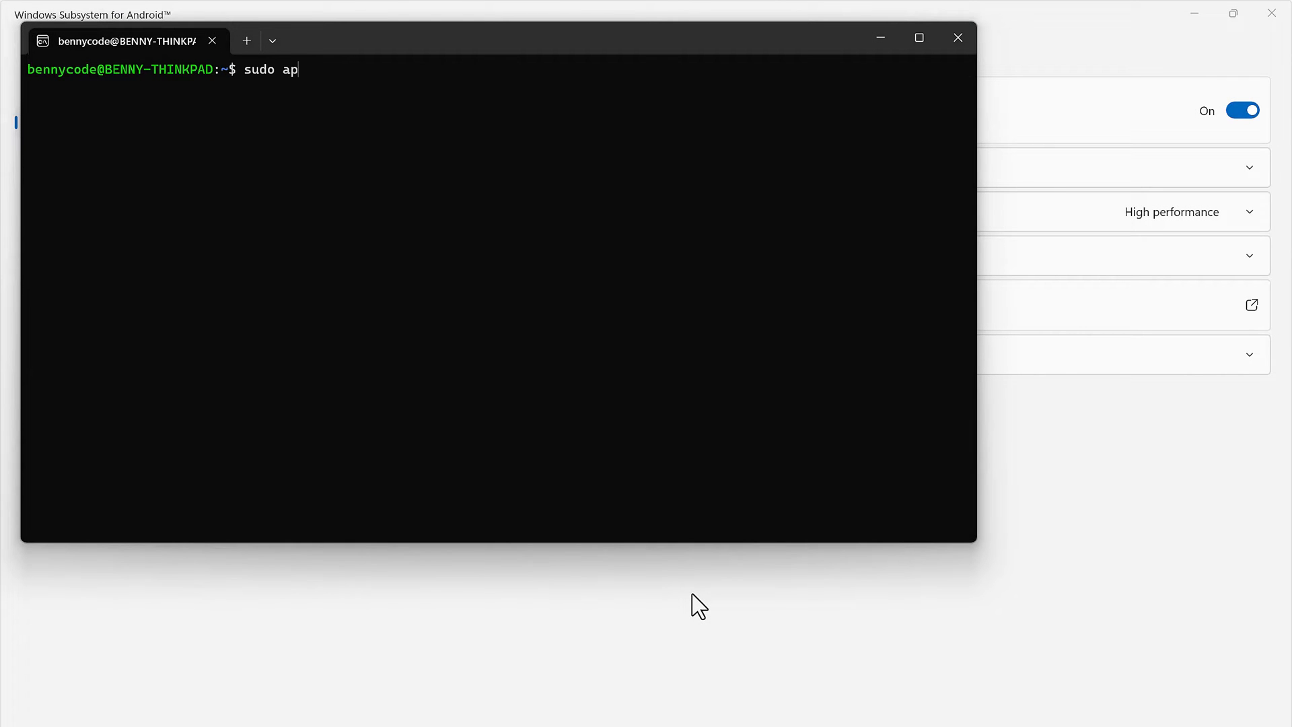
type("t install d")
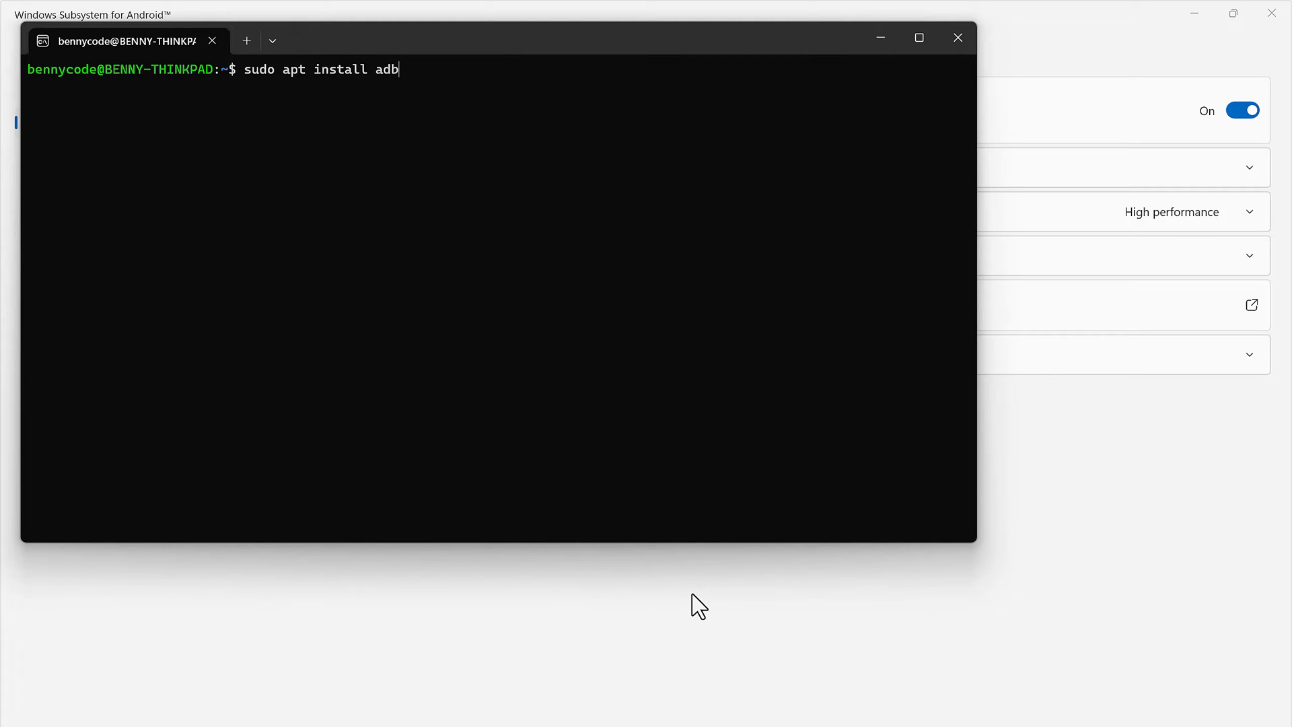
key("Return")
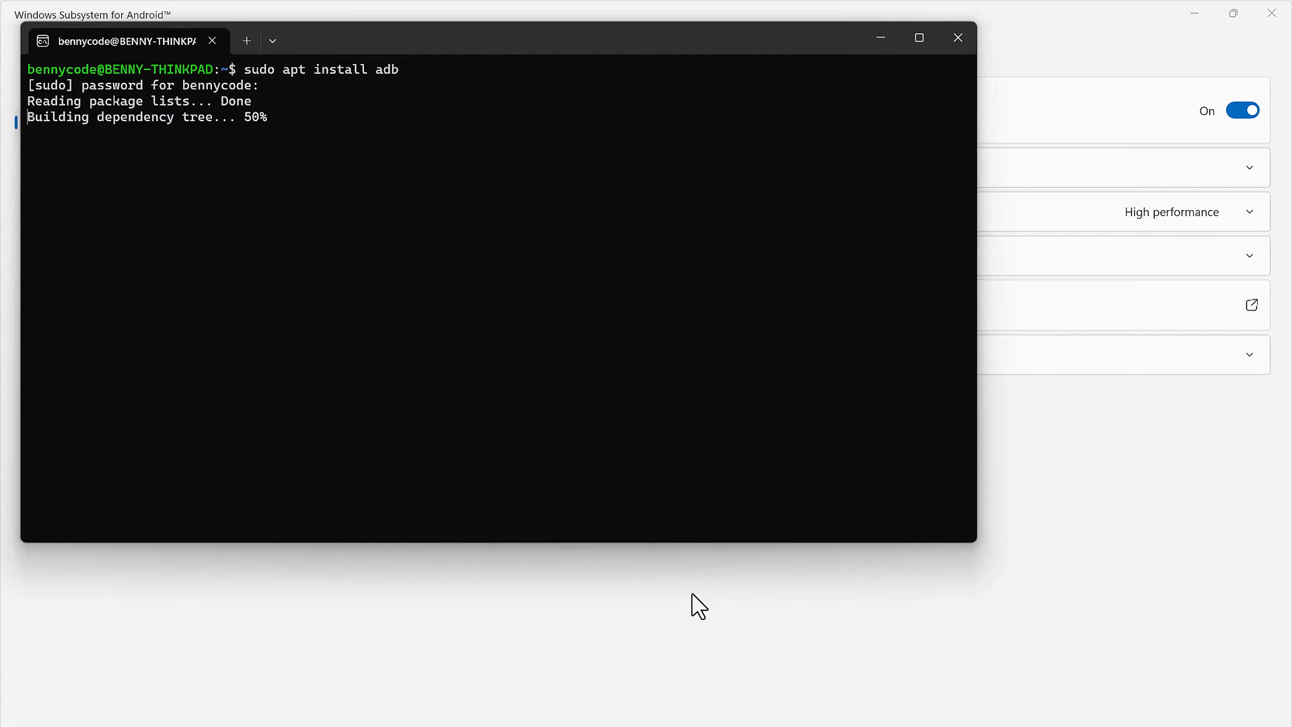
type("Y/n] Y")
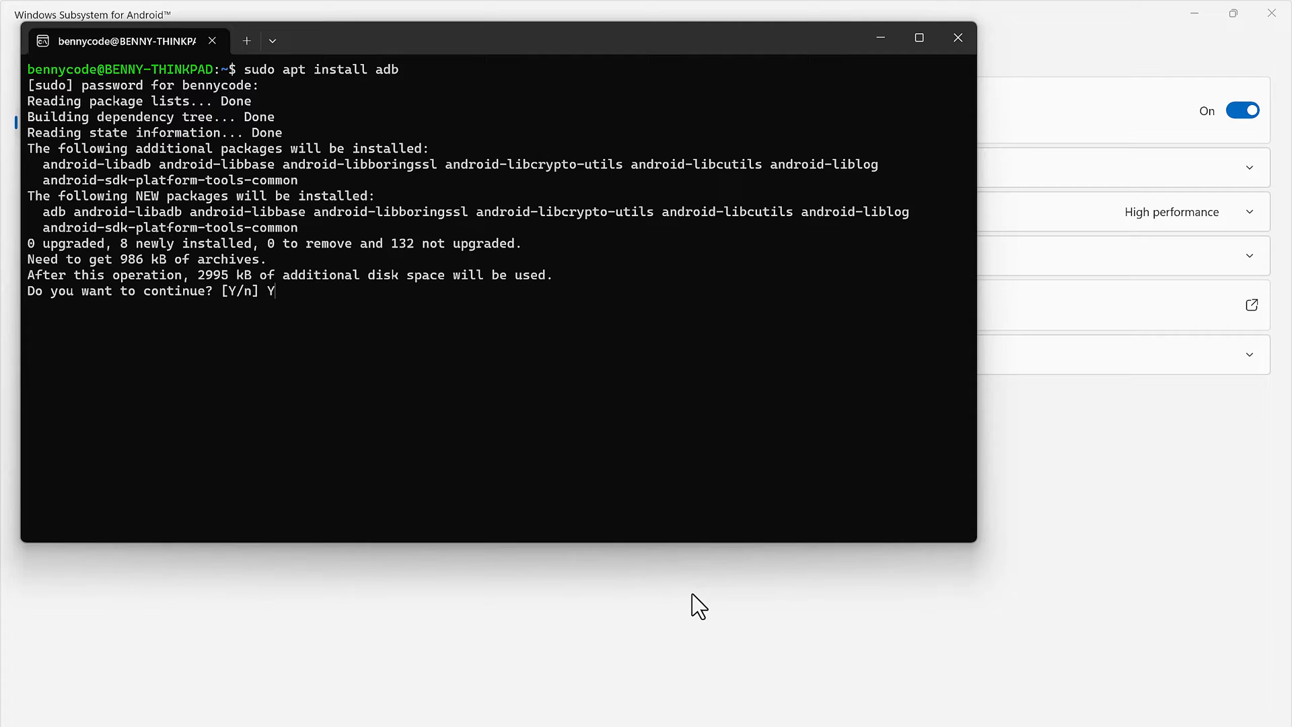
key("Return")
type("sudo add-apt-repository u")
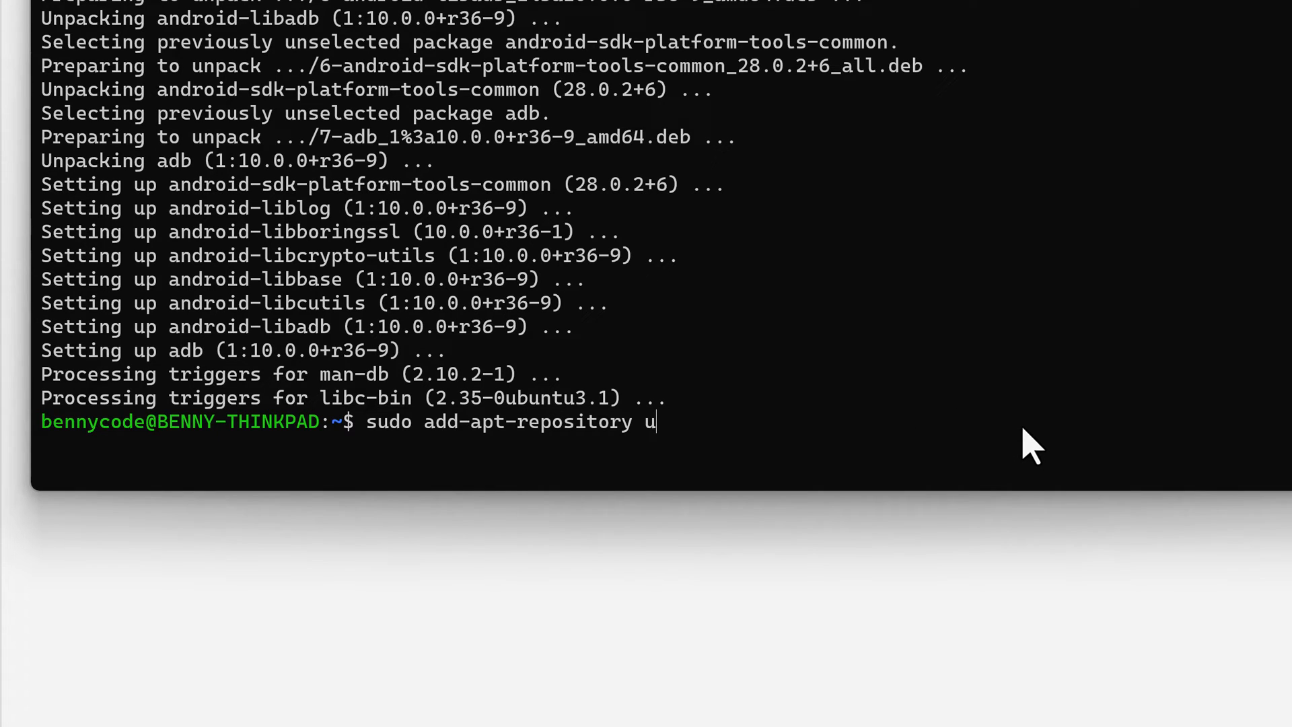
- Clear the half-typed command and attempt 'adb connect 127.0.0.1:58526', which is refused
key("ctrl+c")
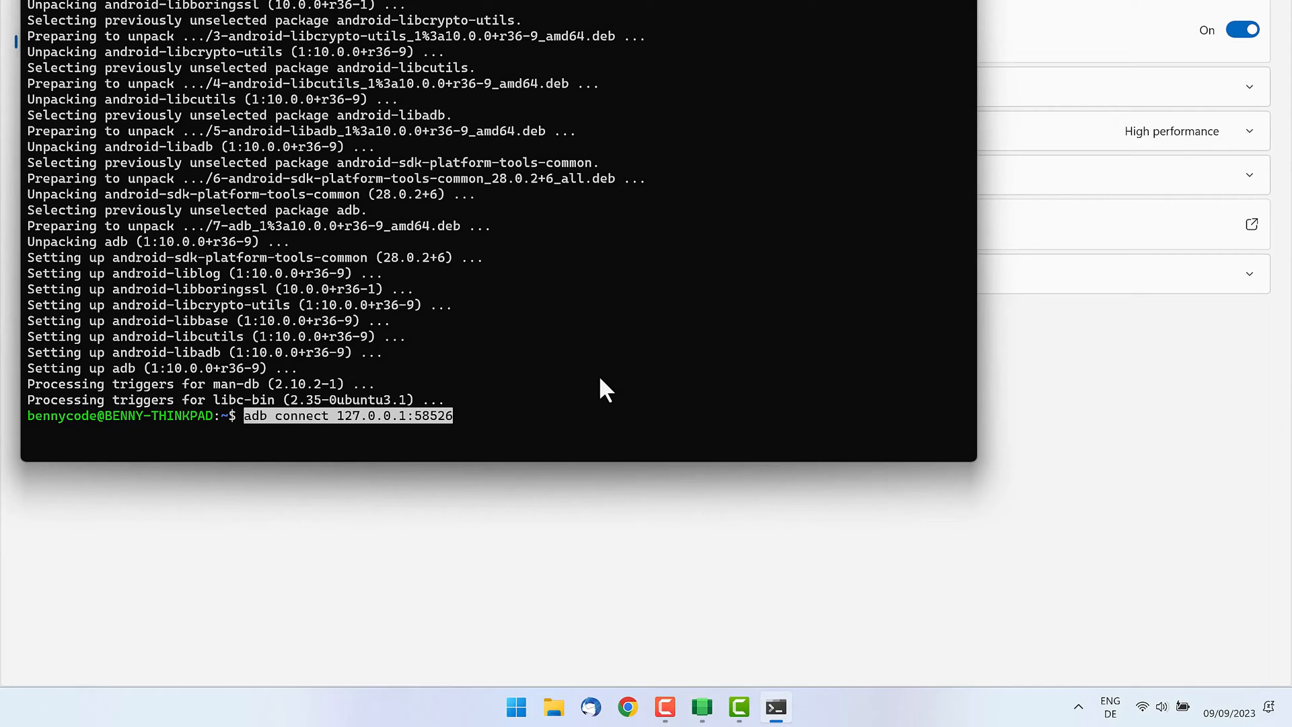
key("Return")
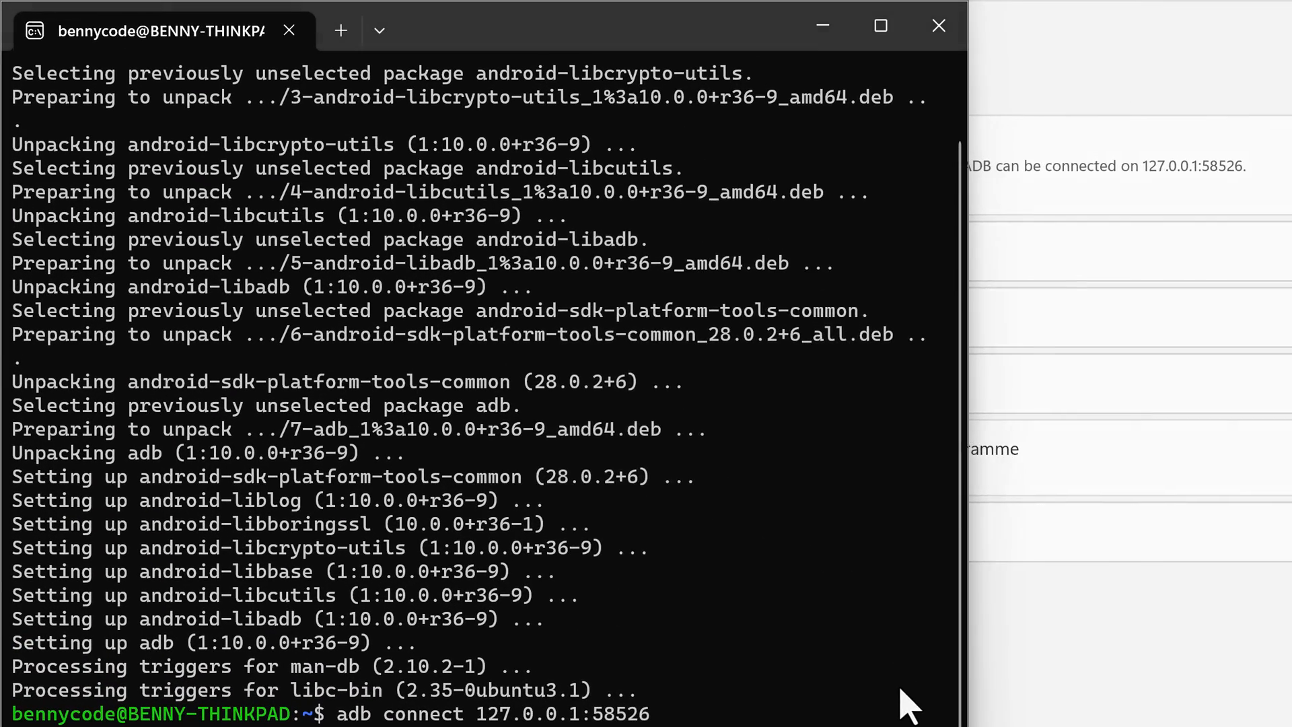
type("cmd")
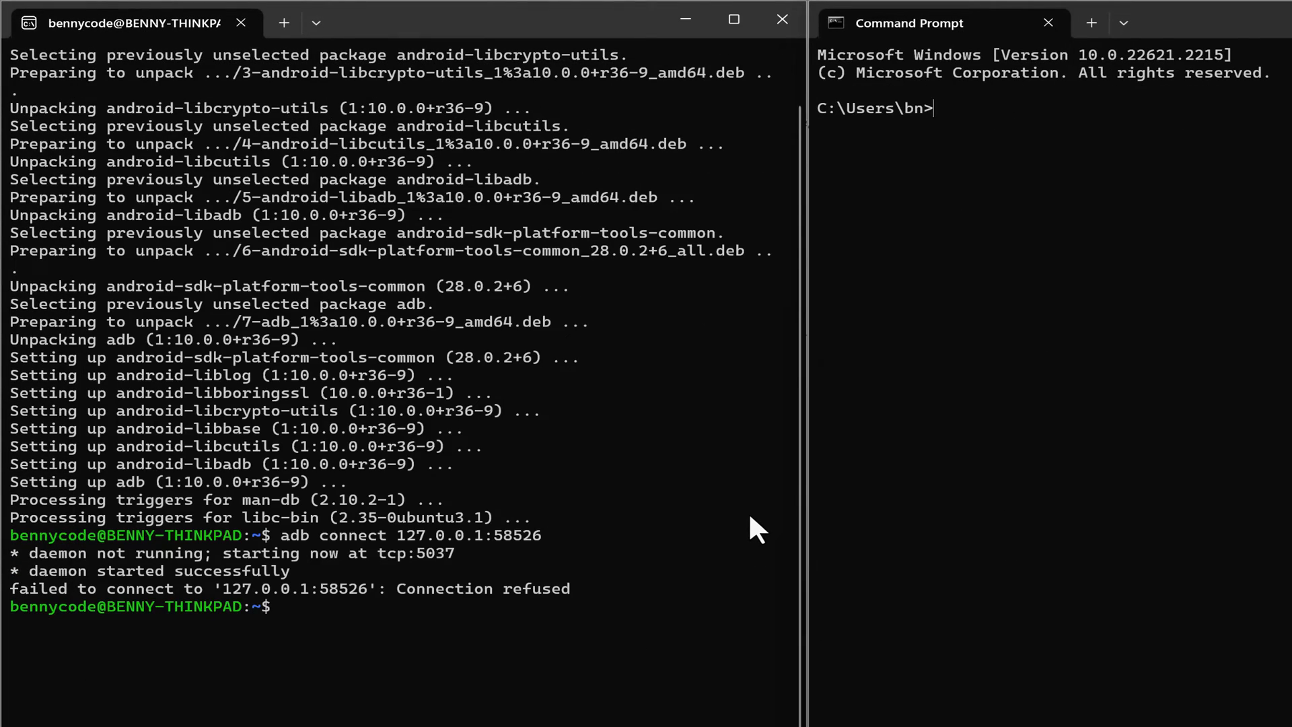
- Run ipconfig and scroll to find the Wi-Fi IPv4 address 192.168.178.70
type("ipconfi")
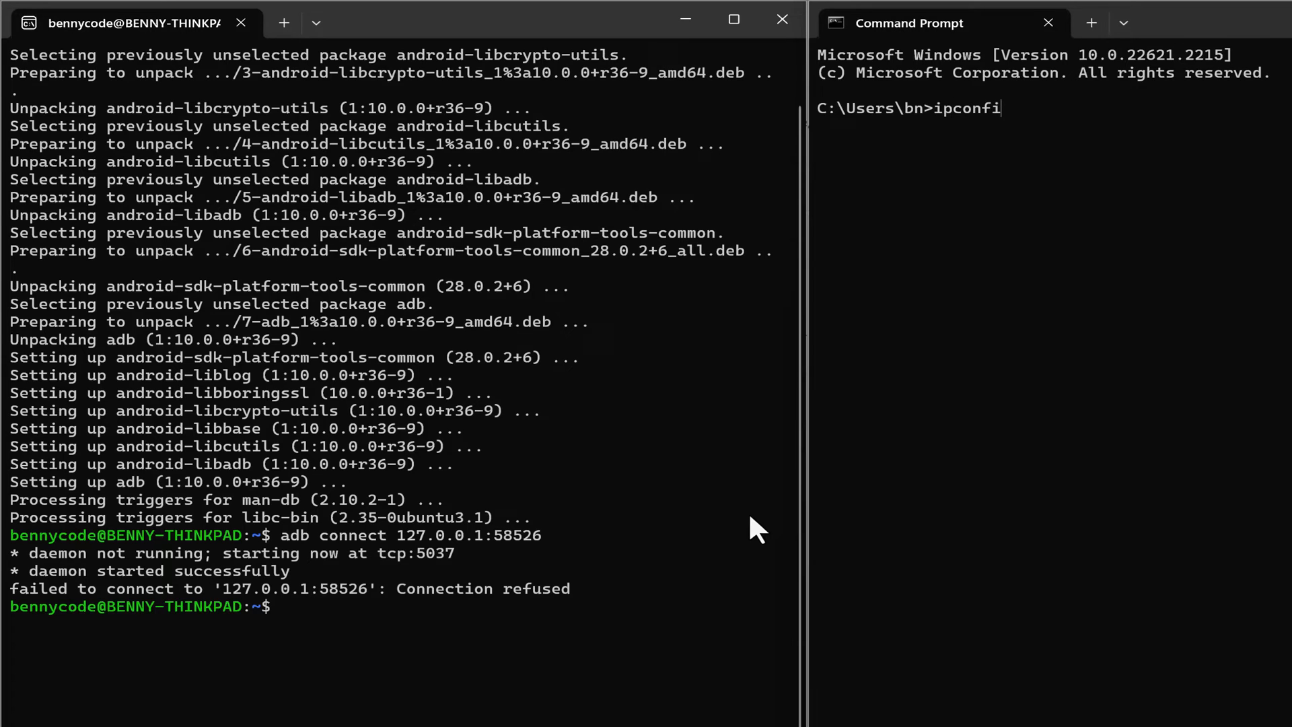
key("Return")
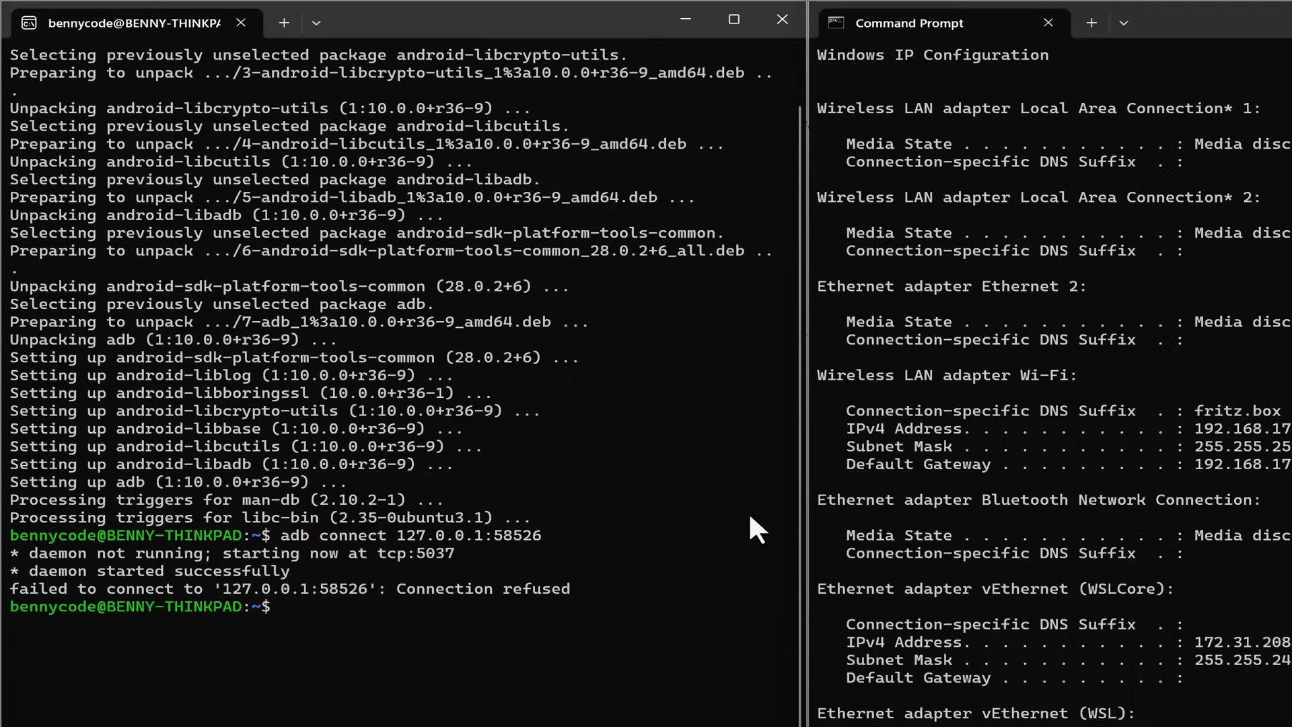
mouse_move(852, 422)
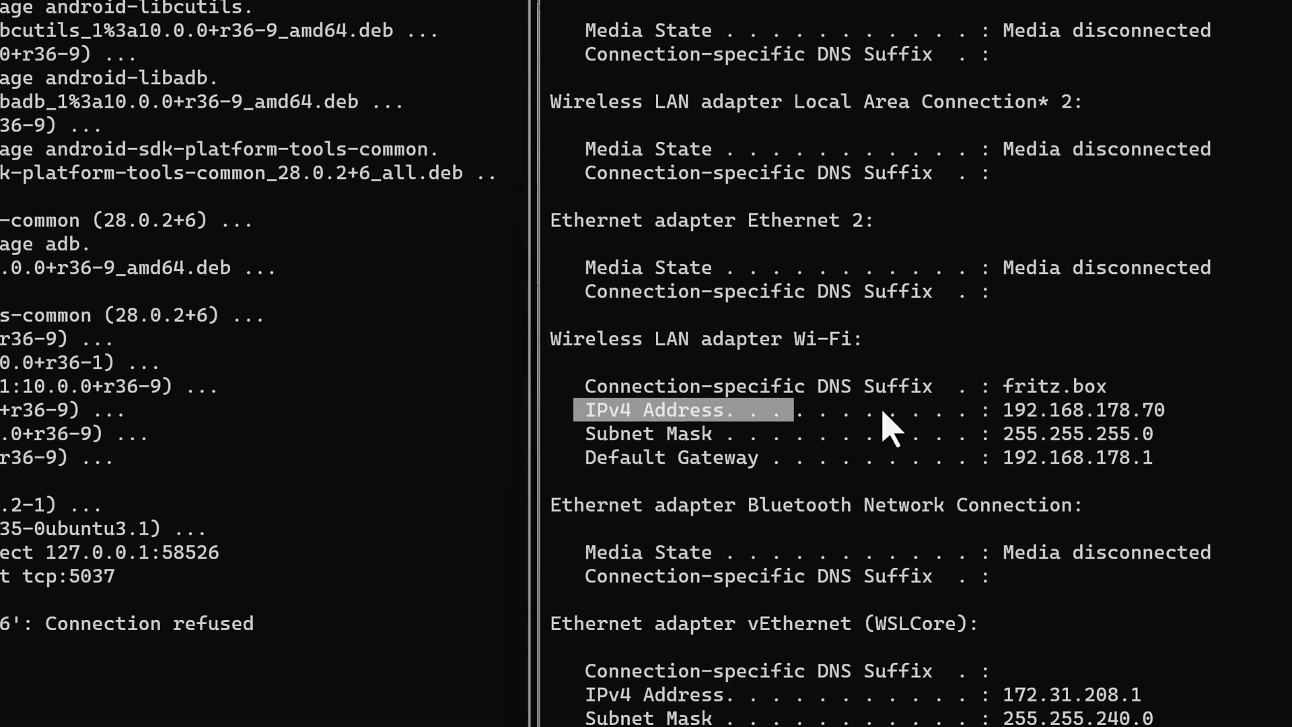
scroll("down", 3)
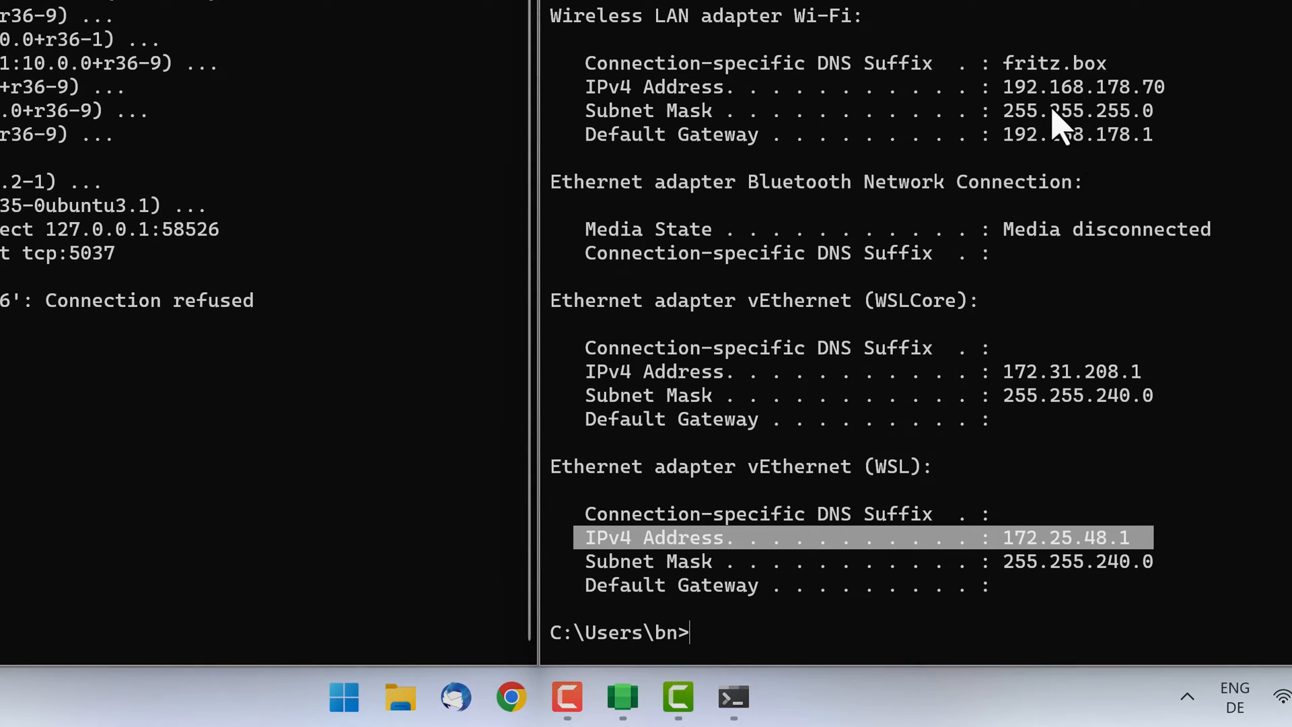
scroll("up", 3)
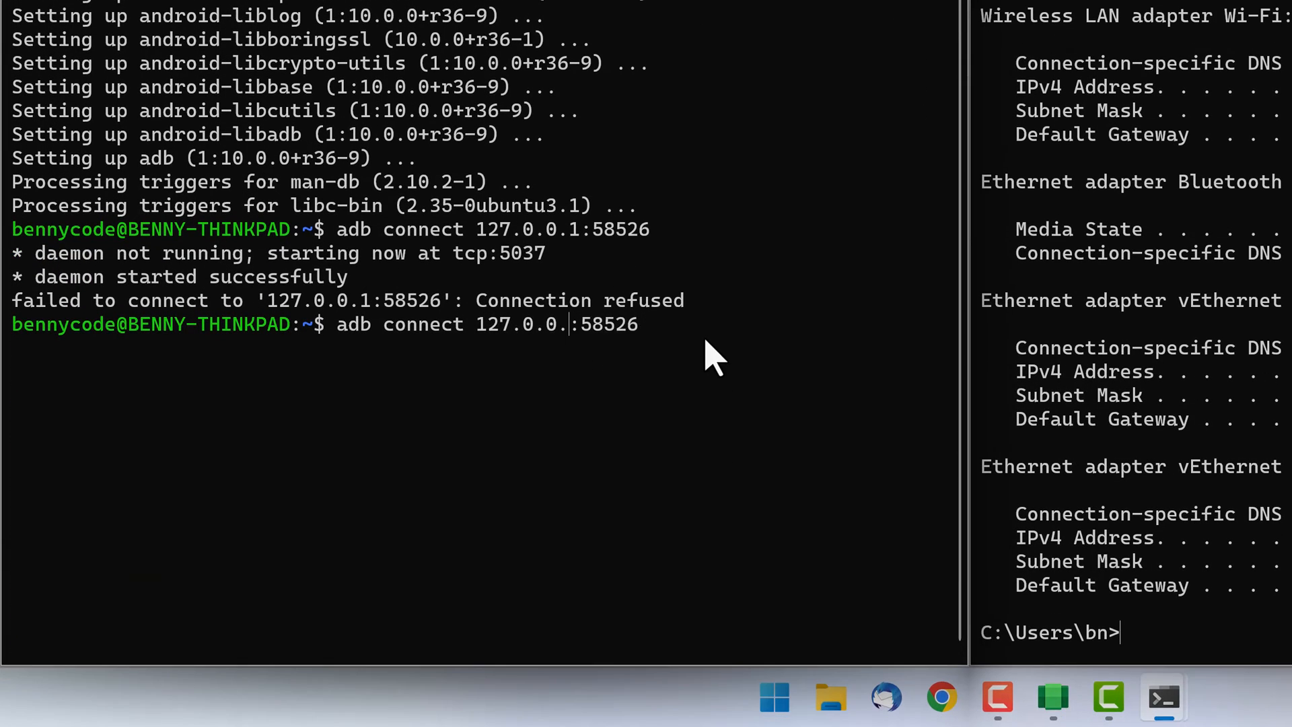
- Connect adb to 192.168.178.70:58526, always allowing debugging from this computer
key("Backspace")
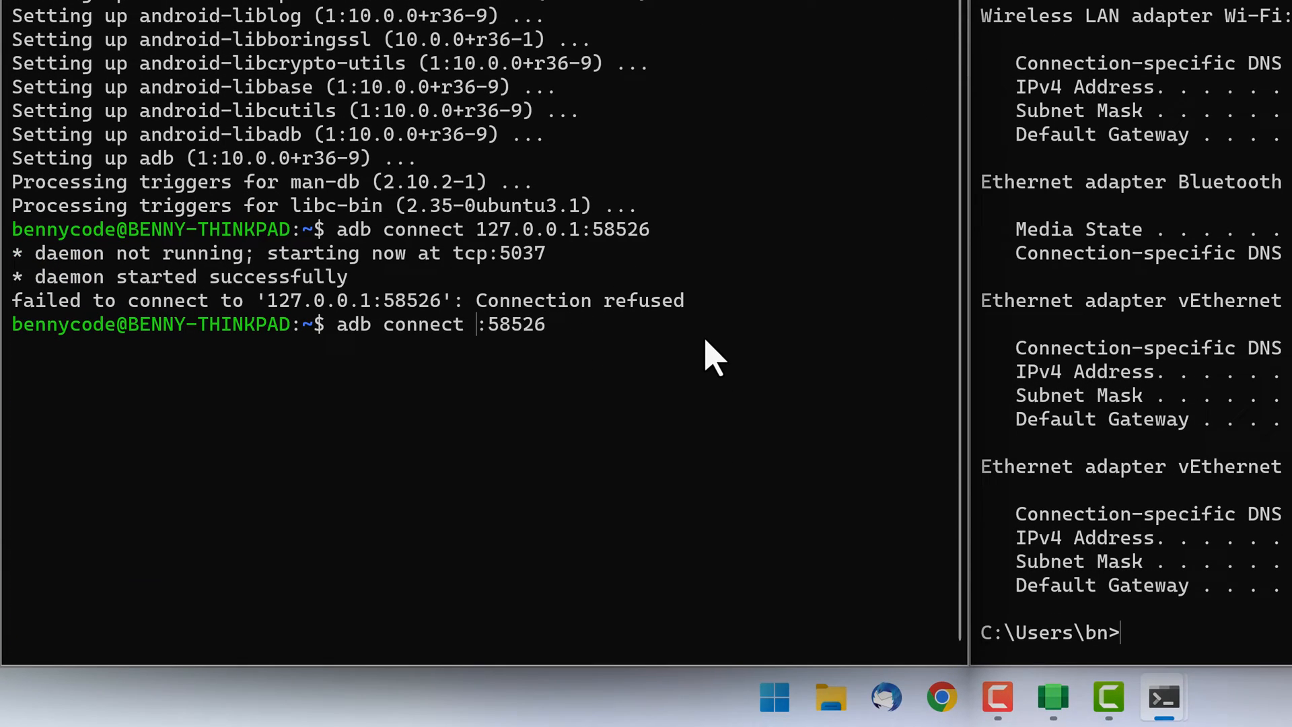
mouse_move(484, 374)
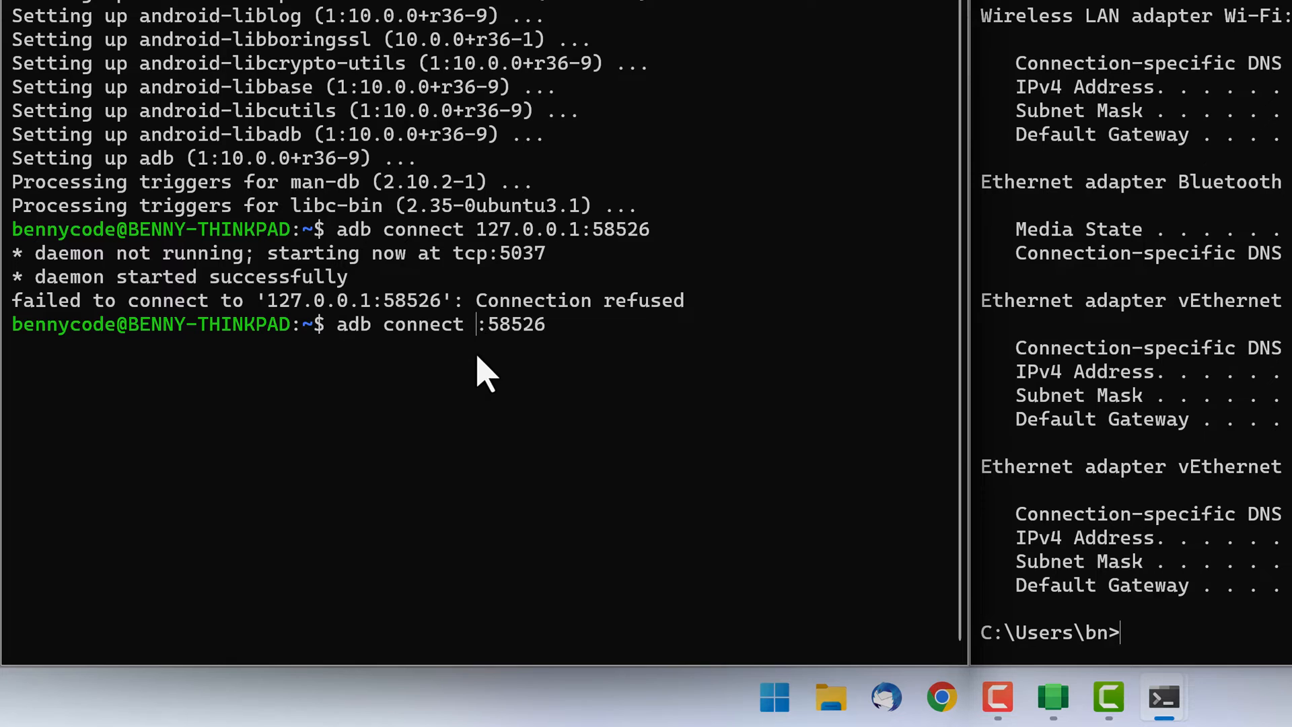
key("Return")
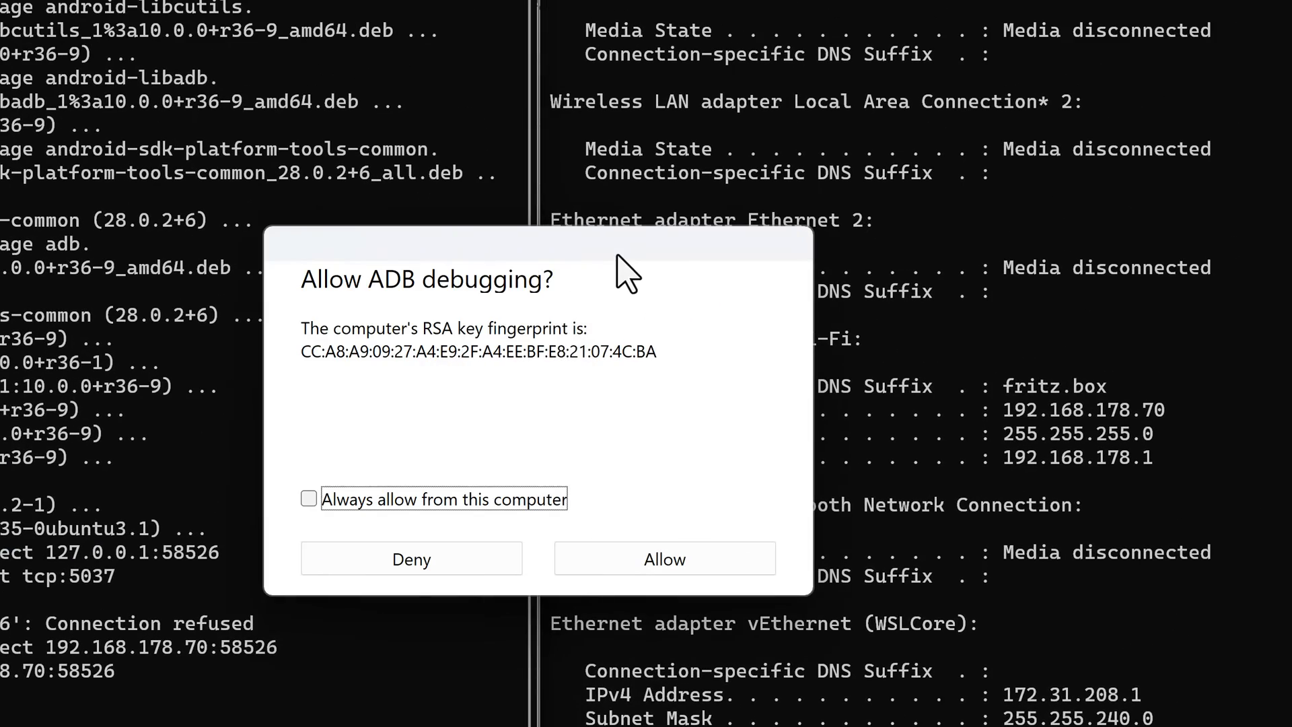
mouse_move(635, 342)
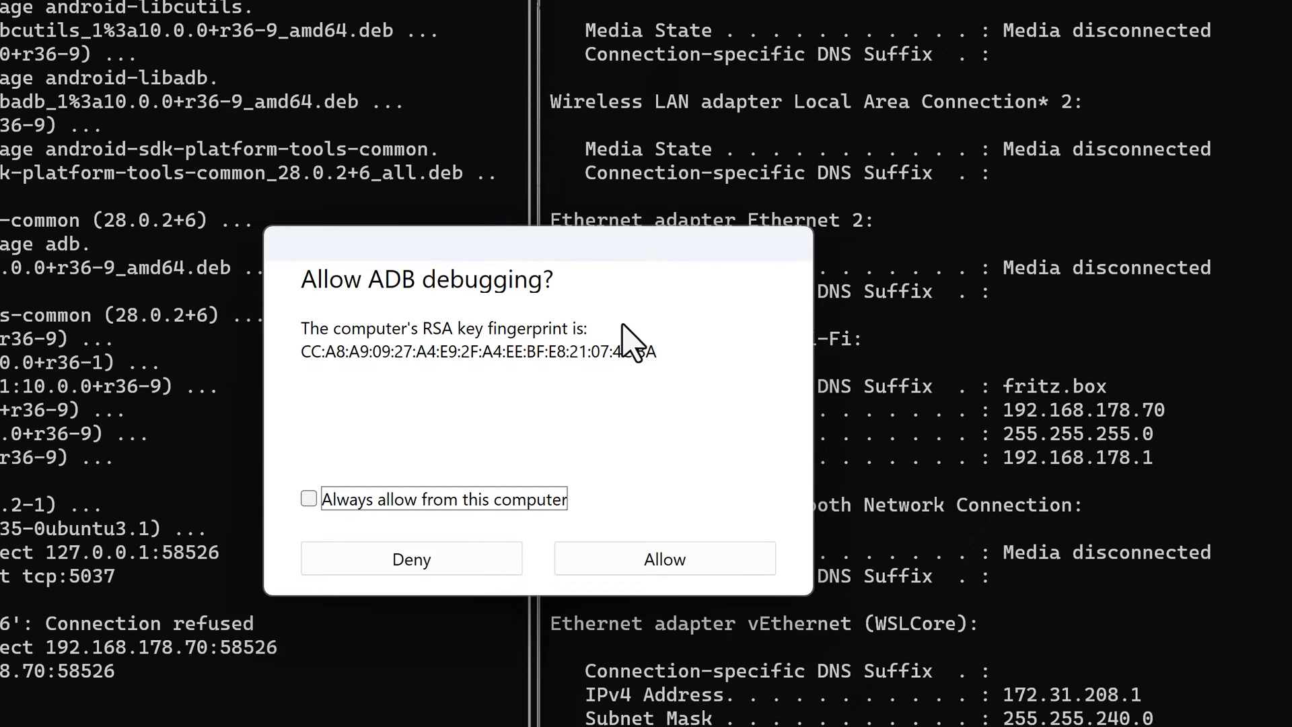
left_click(308, 498)
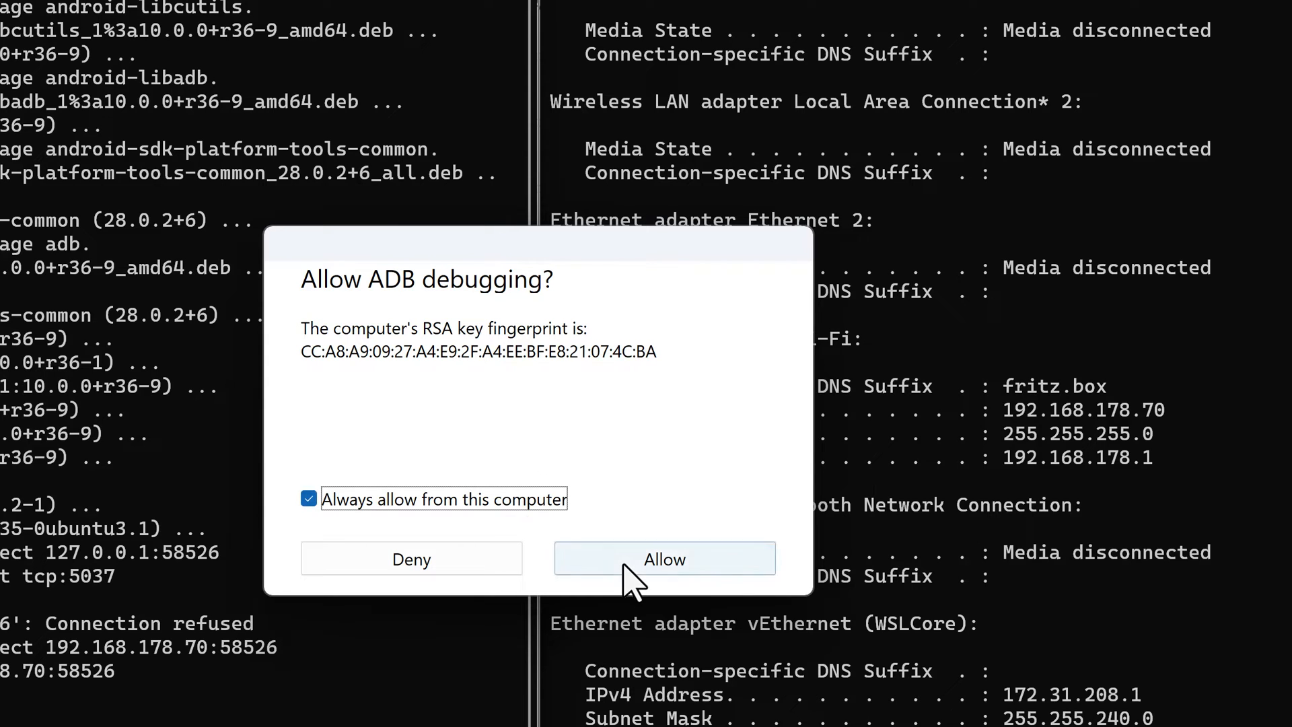
left_click(664, 558)
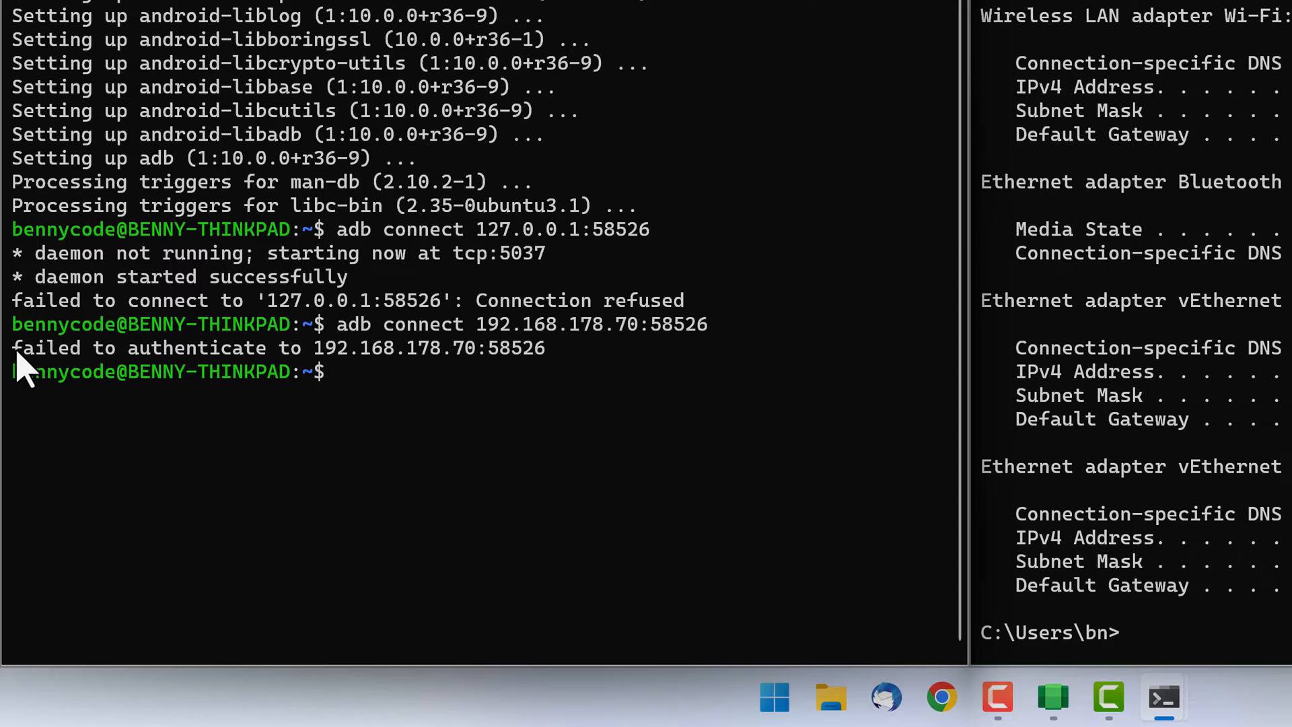
mouse_move(547, 419)
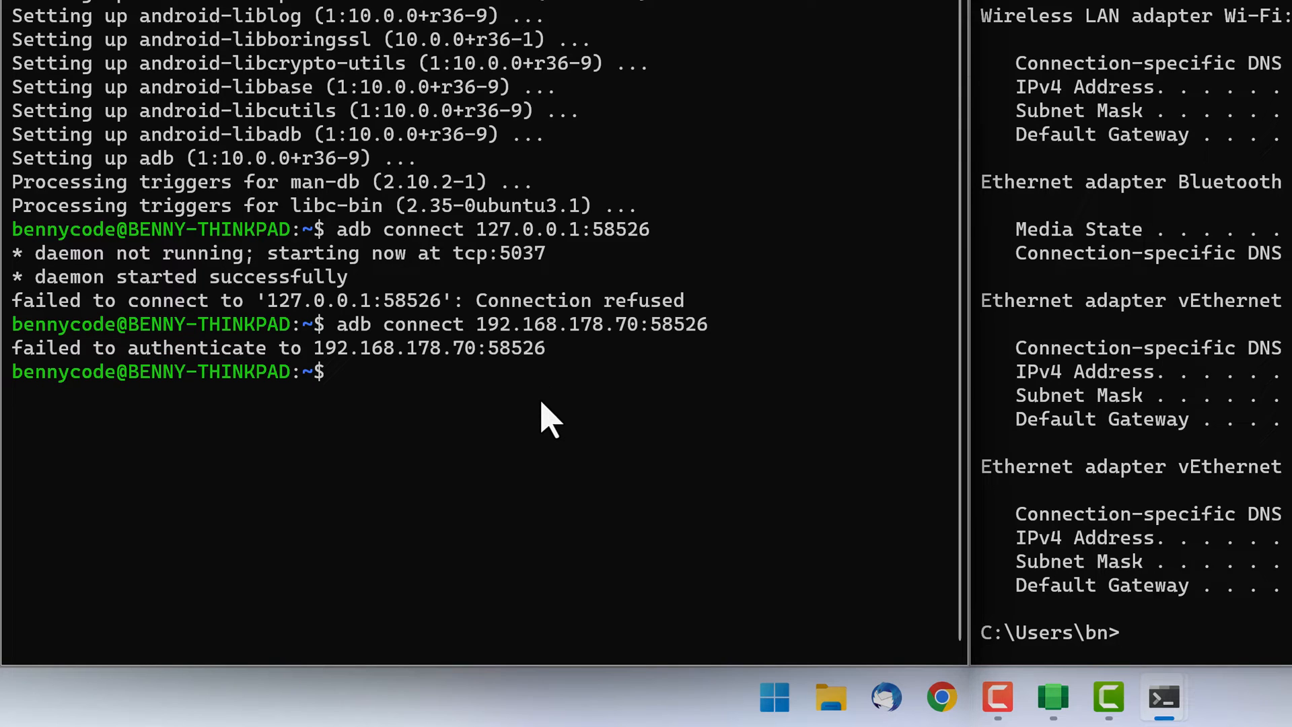
type("adb connect 192.168.178.70:58526")
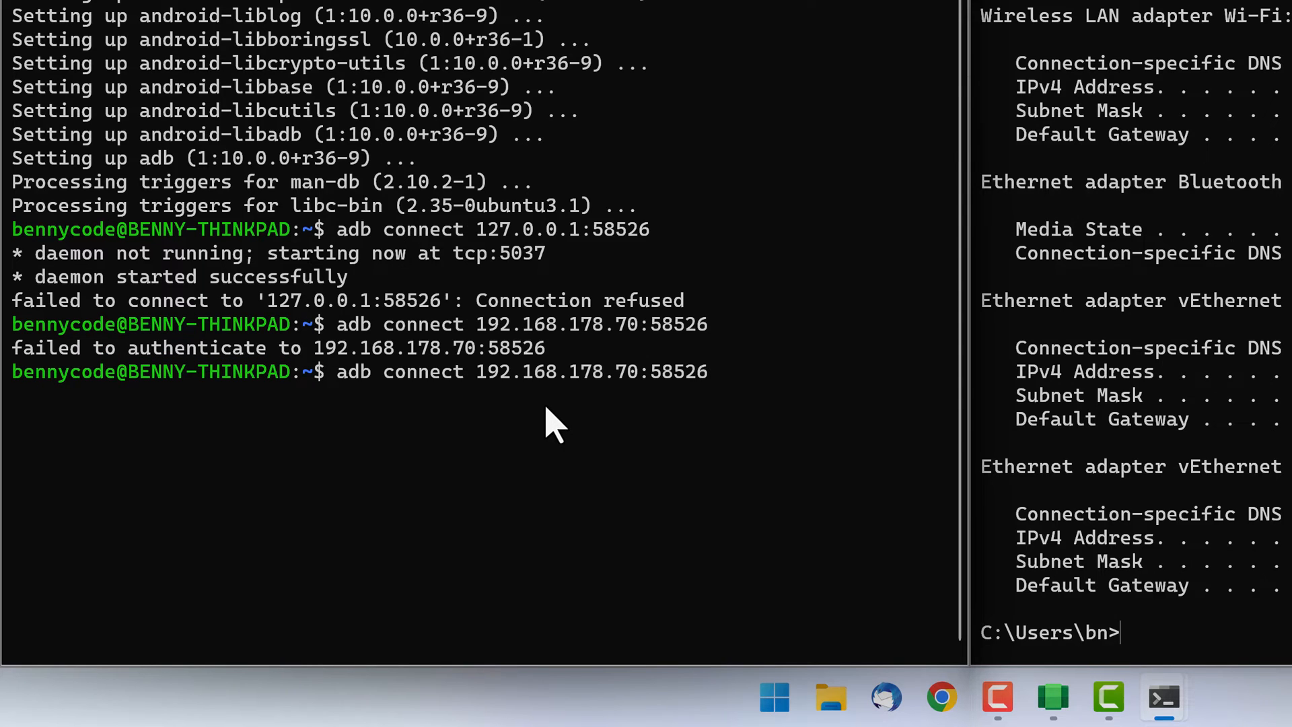
key("Return")
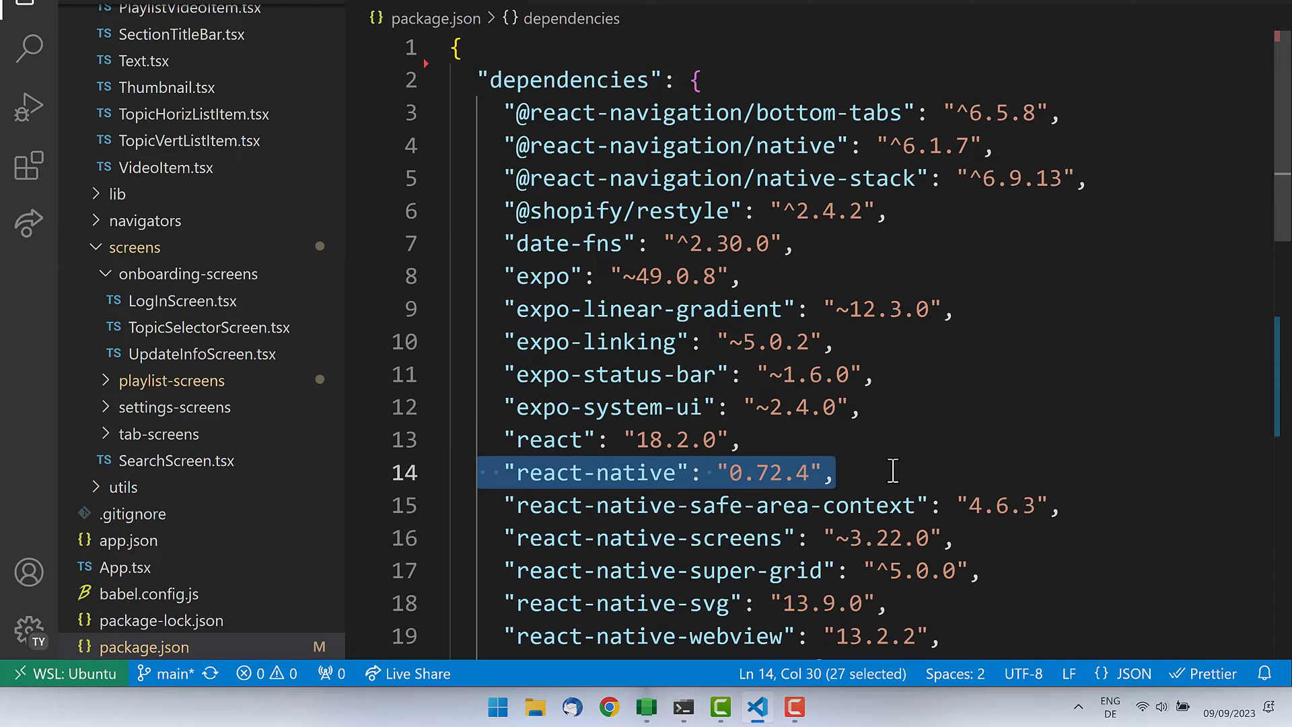
- Open LogInScreen.tsx from the onboarding screens, with a bash terminal in programming-tutorials
left_click(181, 300)
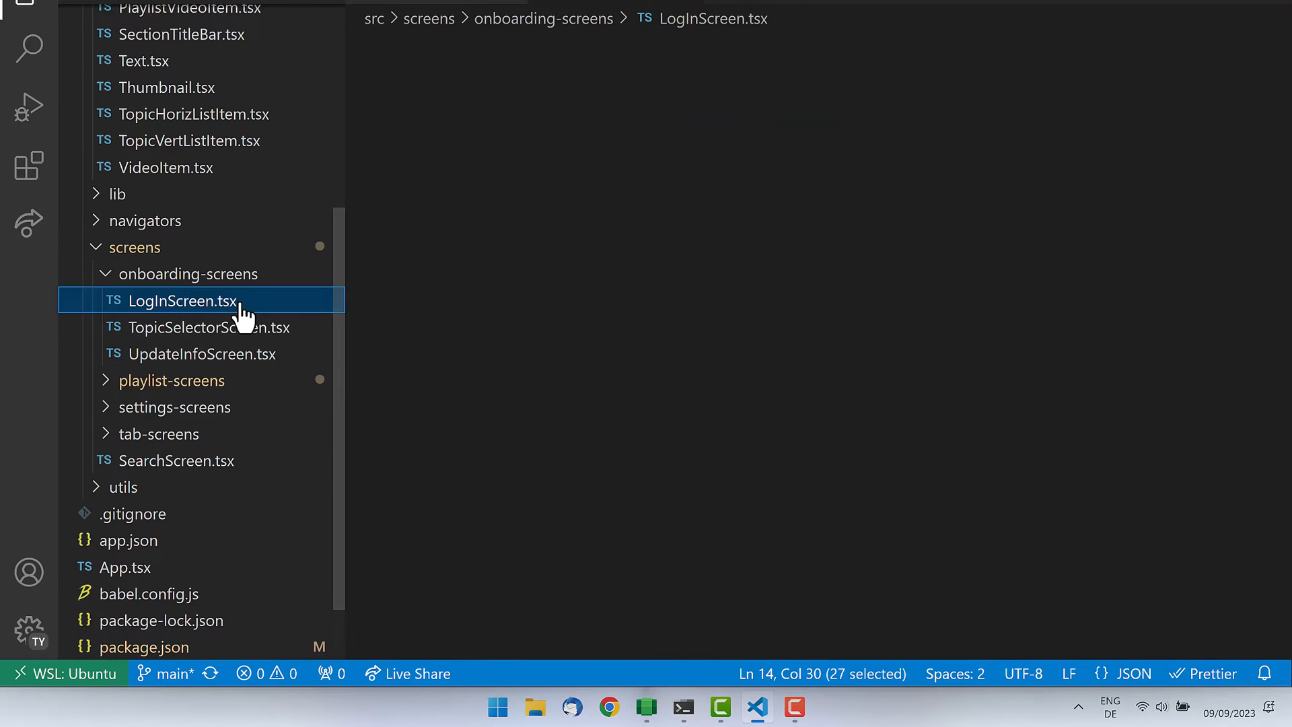
left_click(181, 300)
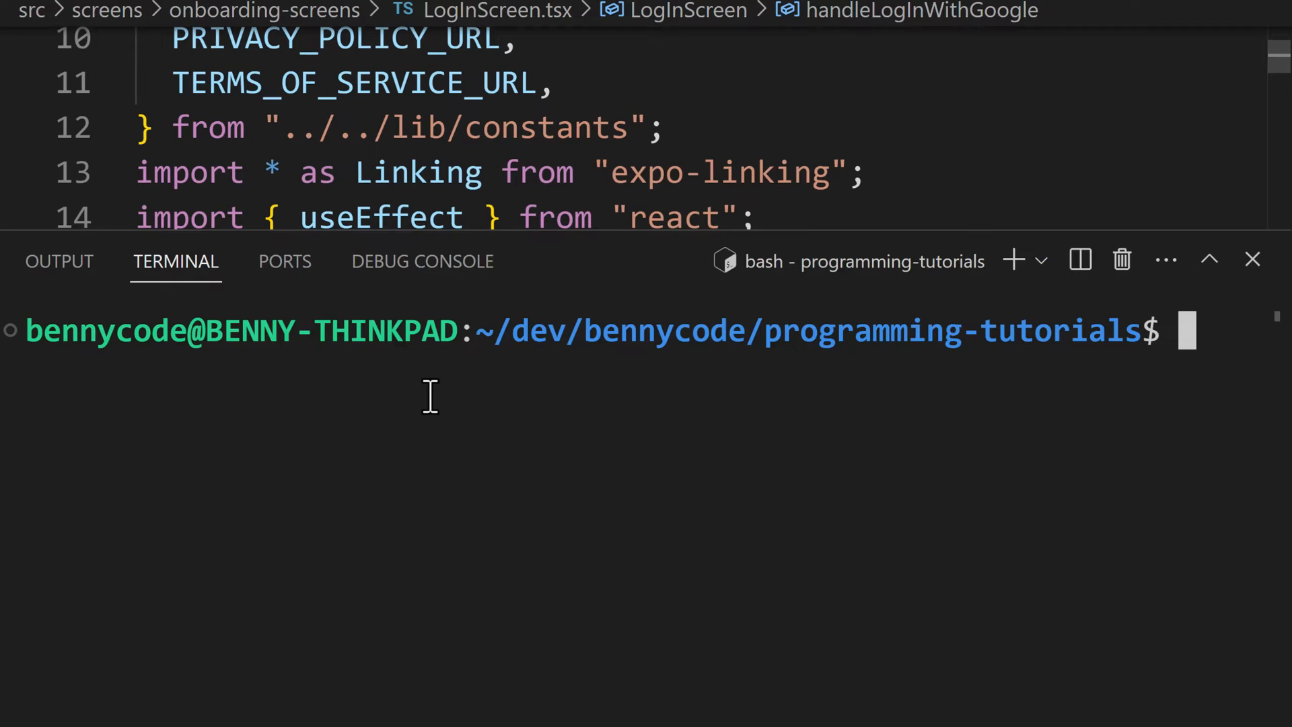
- Start the Expo dev server with npm start and launch the app on Android
type("n")
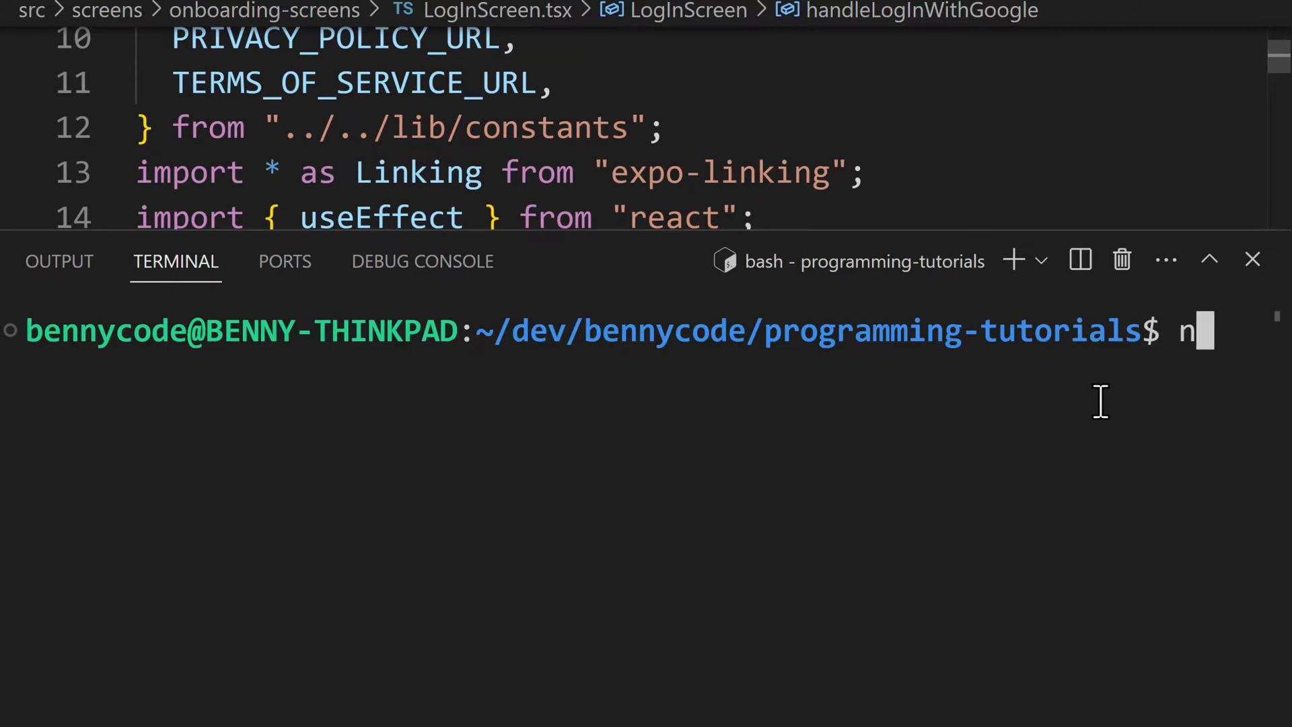
type("pm start")
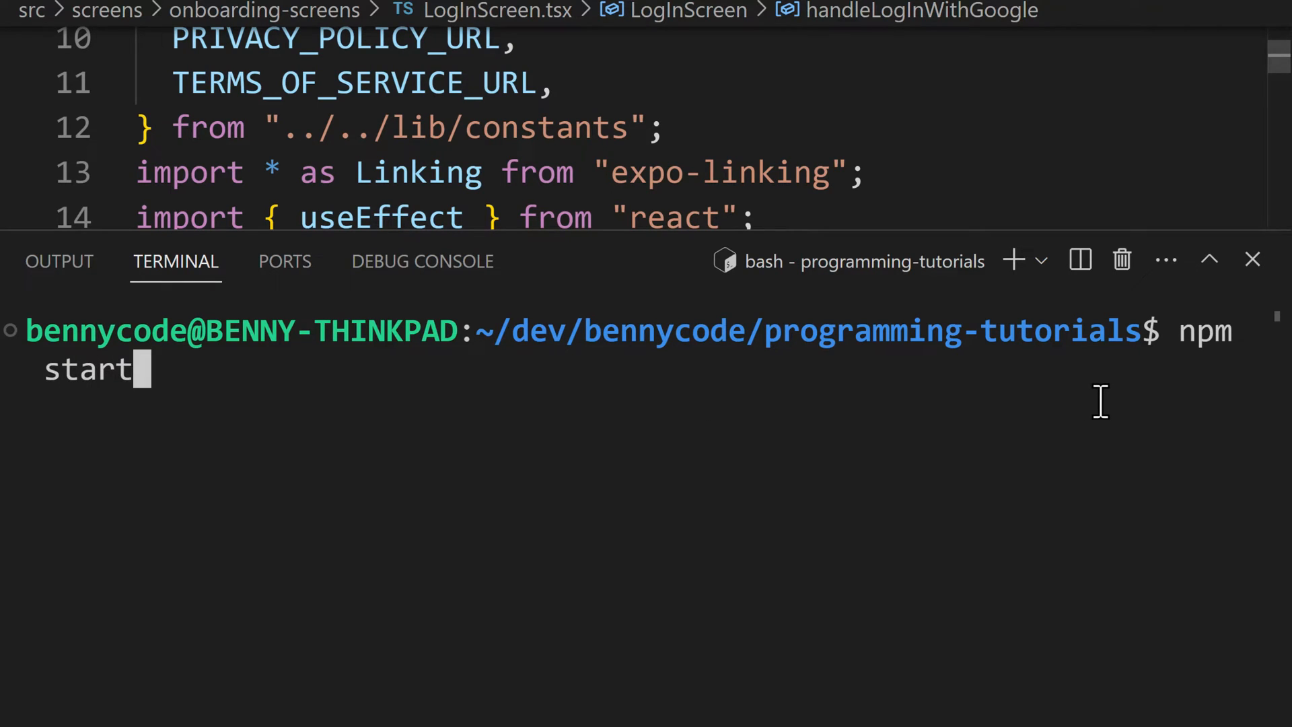
key("Return")
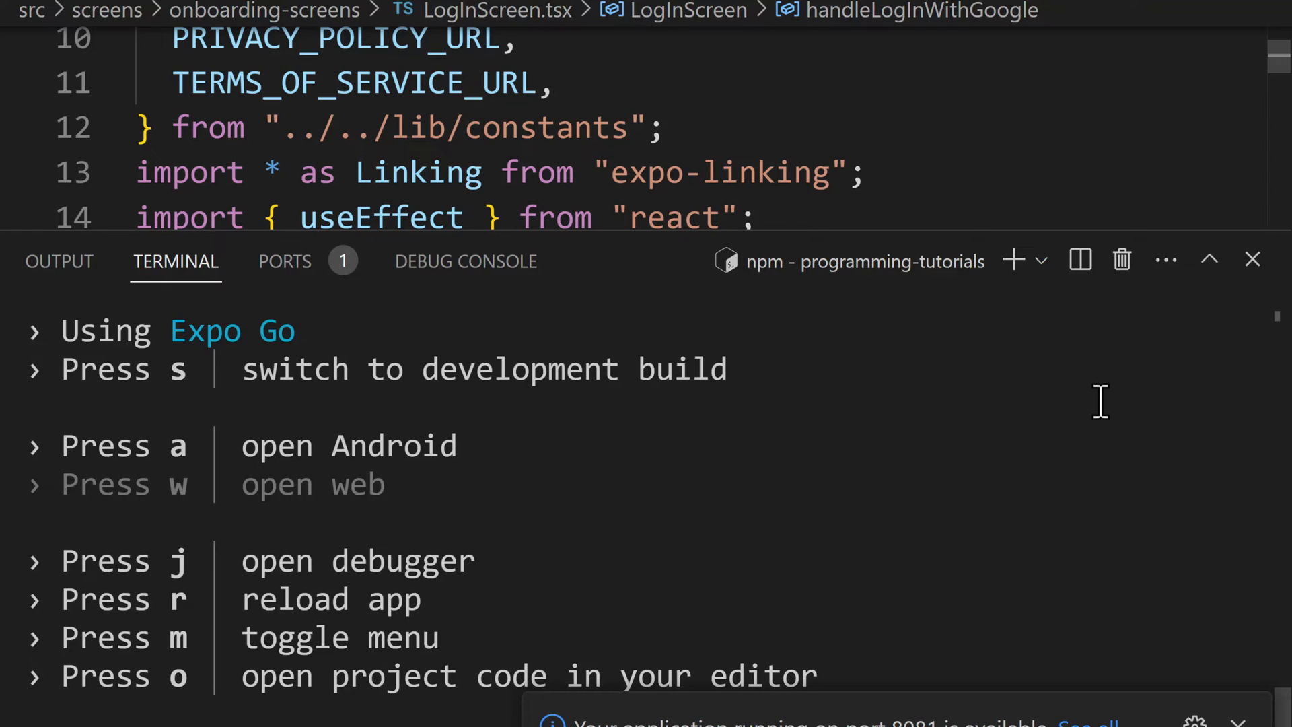
double_click(231, 330)
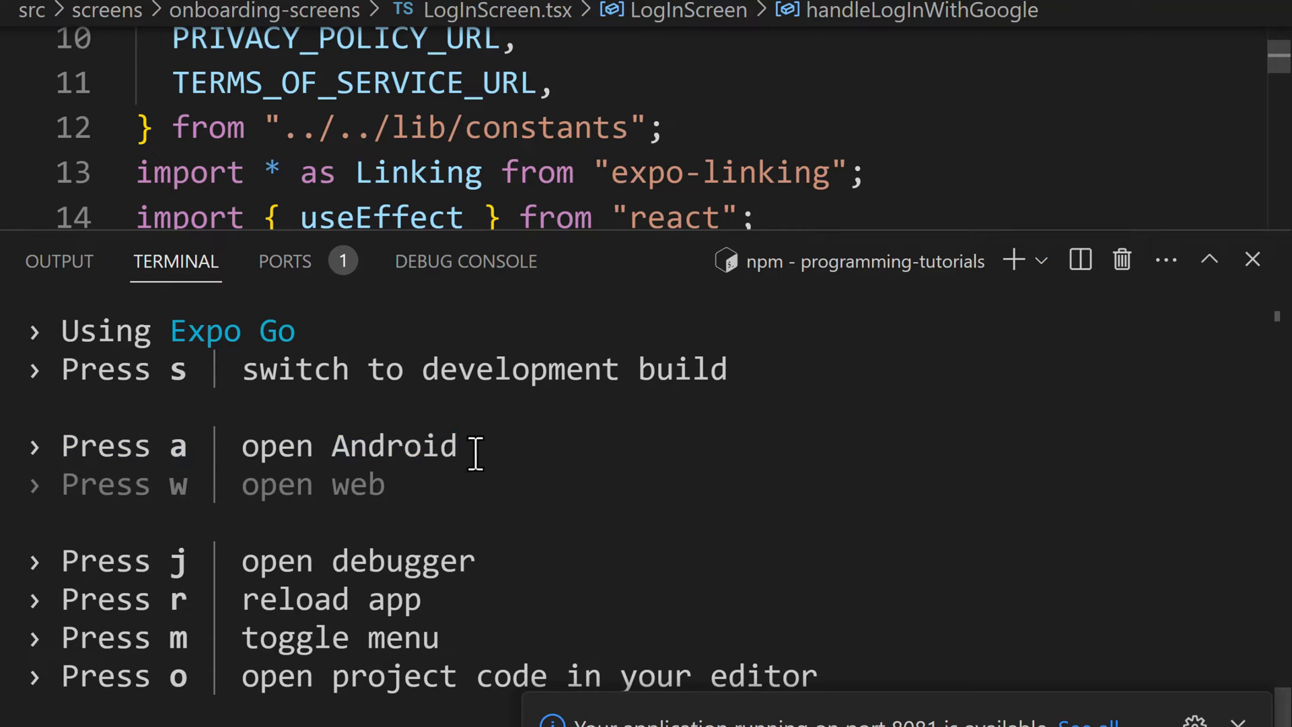
scroll("down", 3)
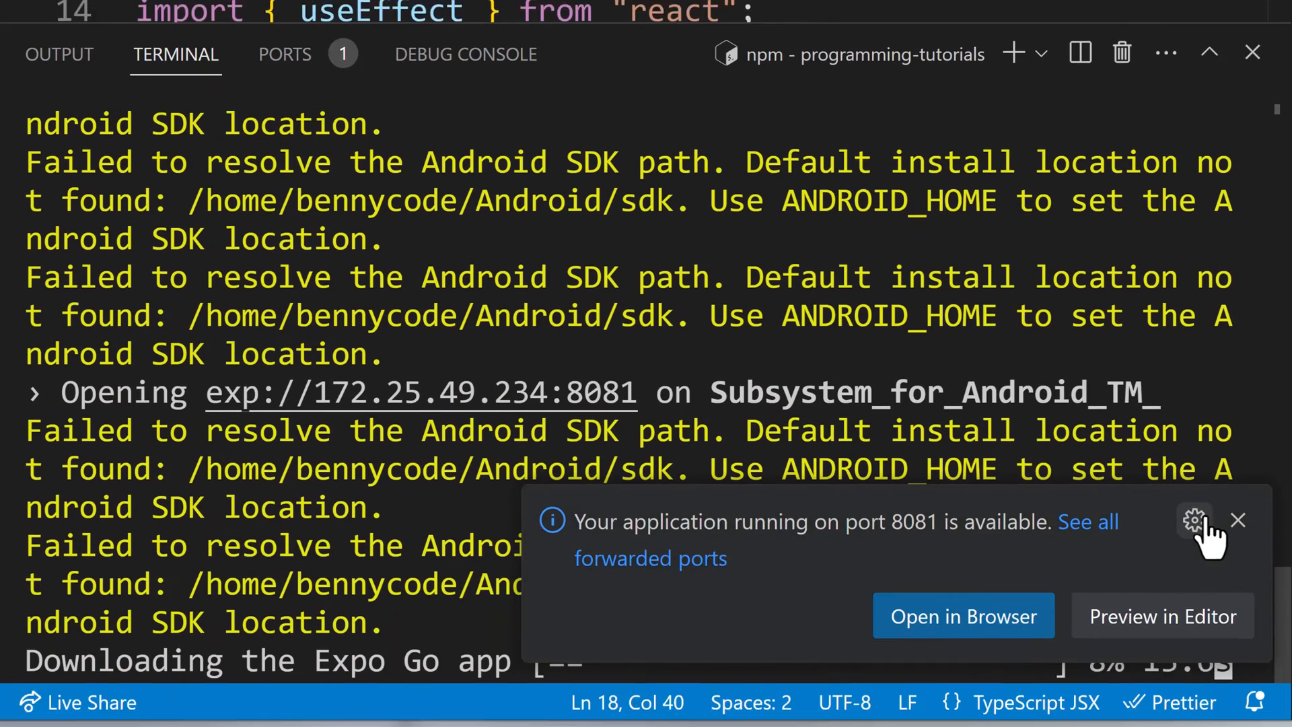
- Dismiss the forwarded-port notification and follow the Expo Go launch failing with an activity manager error
left_click(1237, 520)
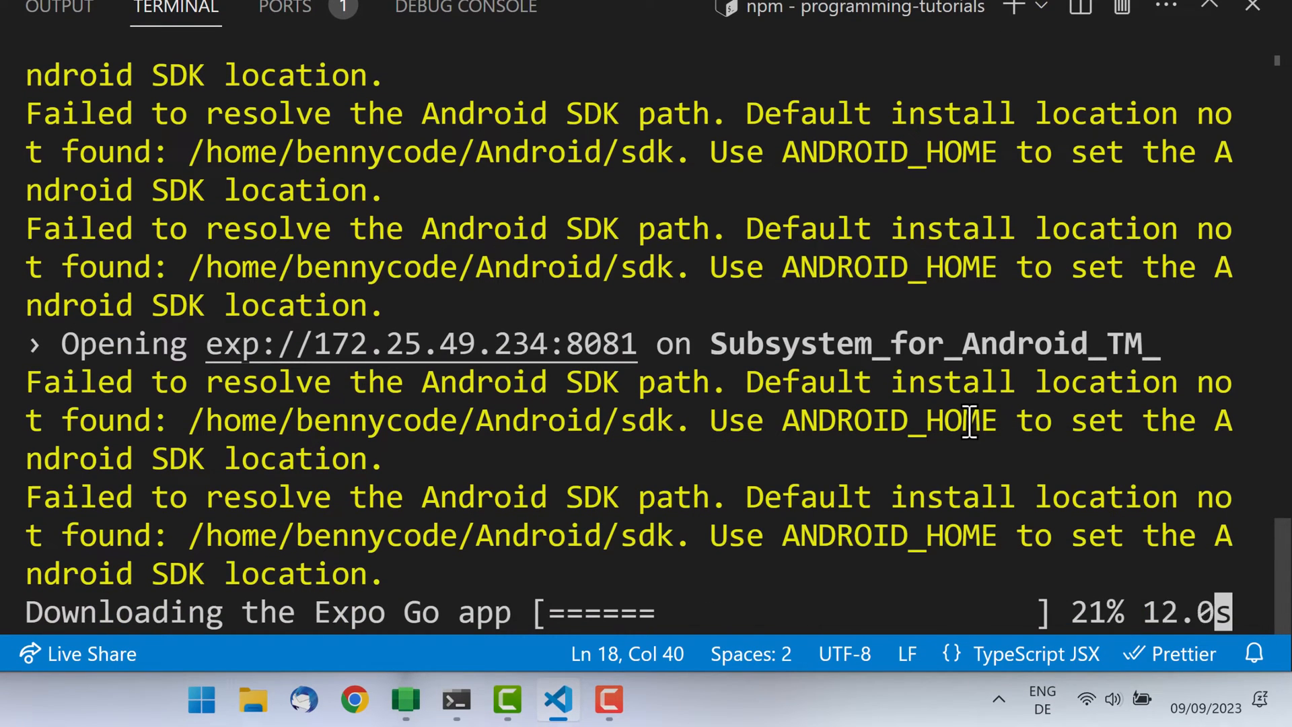
mouse_move(700, 344)
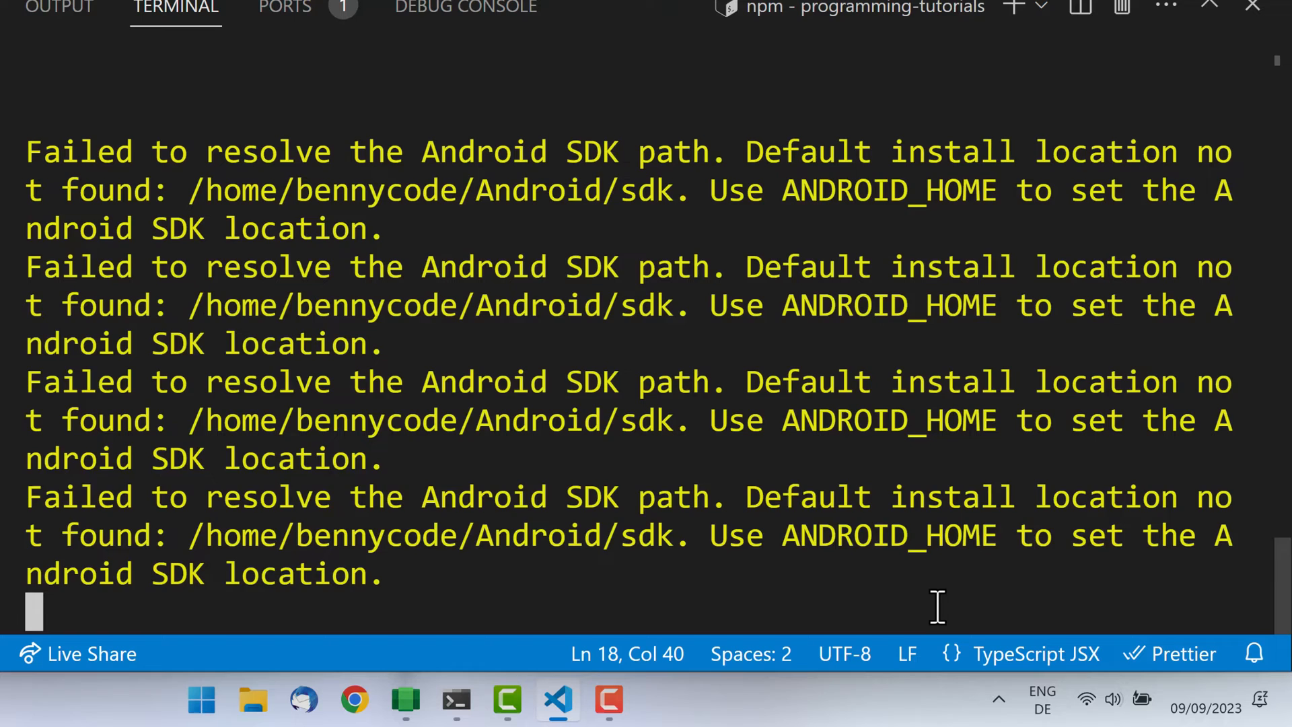
scroll("down", 3)
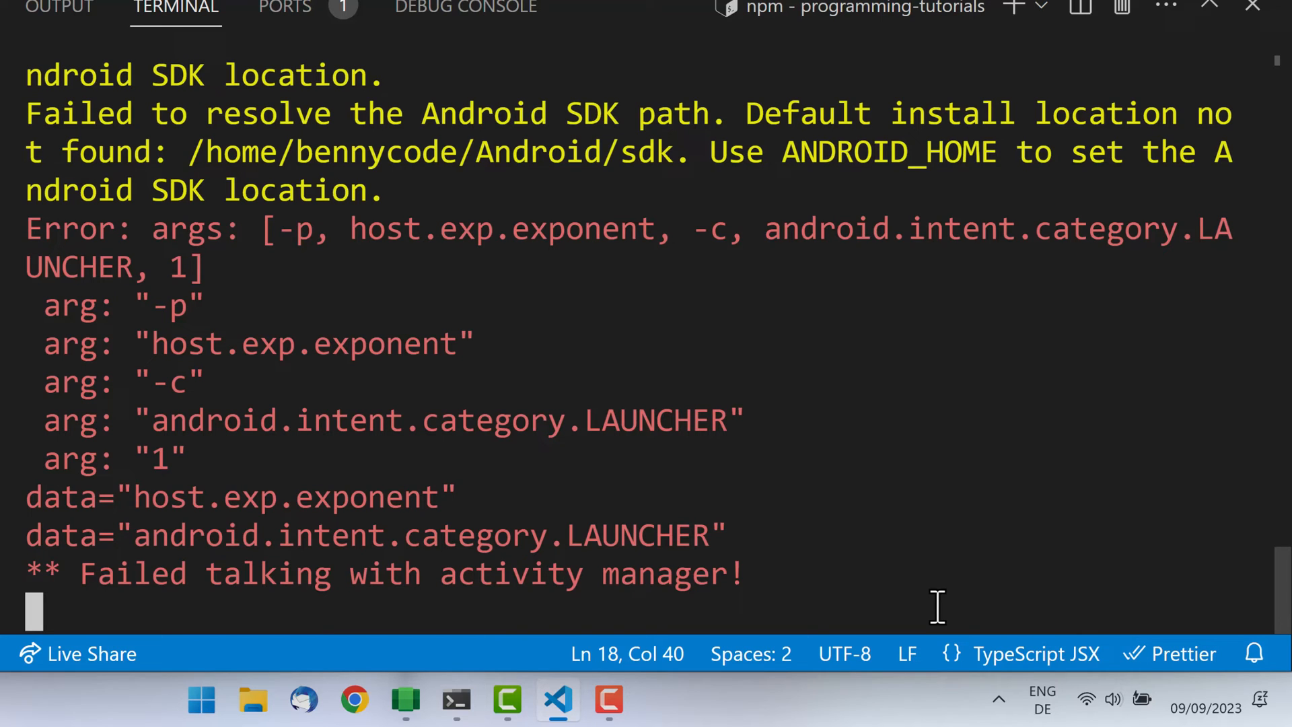
scroll("down", 3)
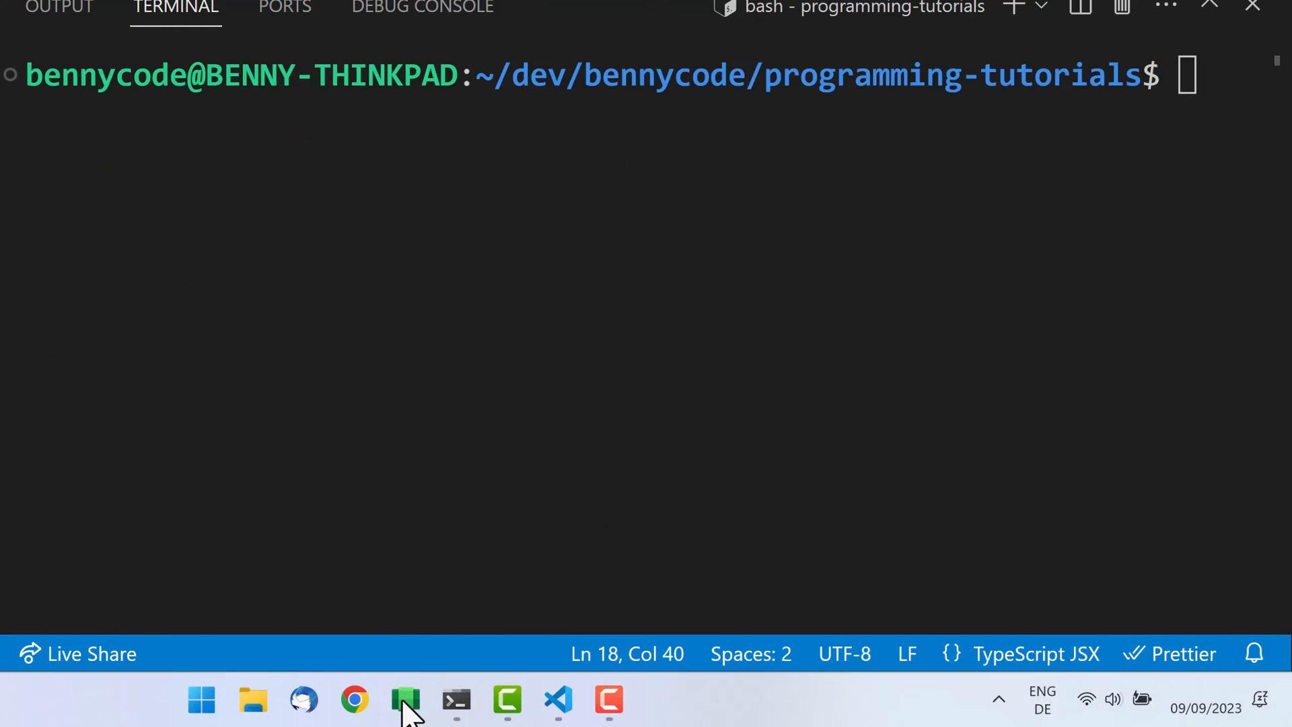
- Close the subsystem window from the taskbar and relaunch Windows Subsystem for Android from Start
right_click(404, 700)
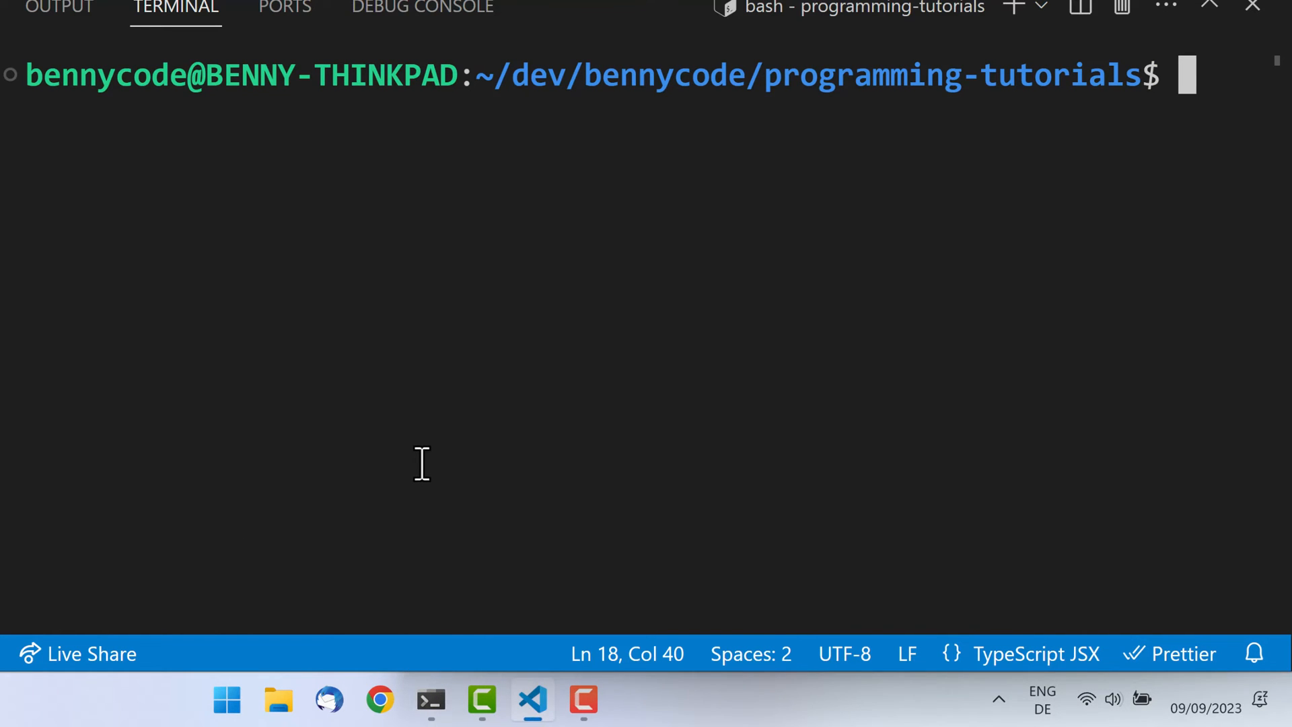
left_click(226, 700)
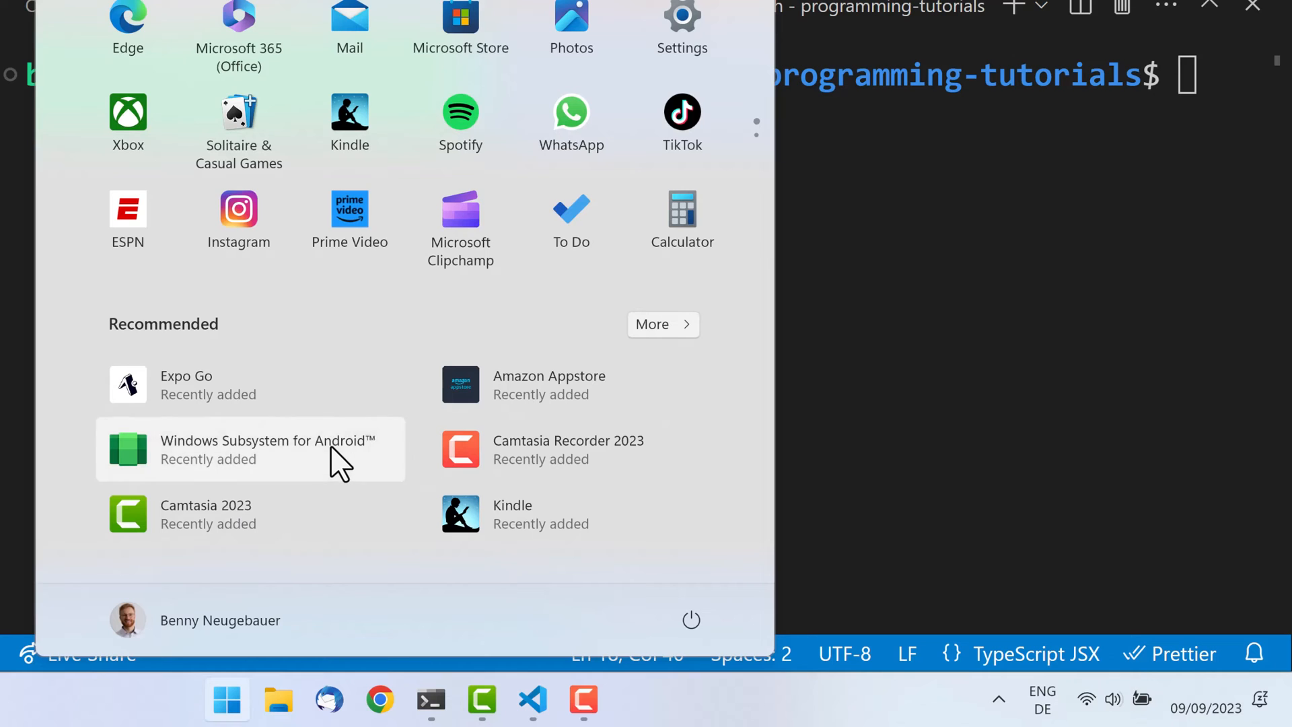
left_click(267, 449)
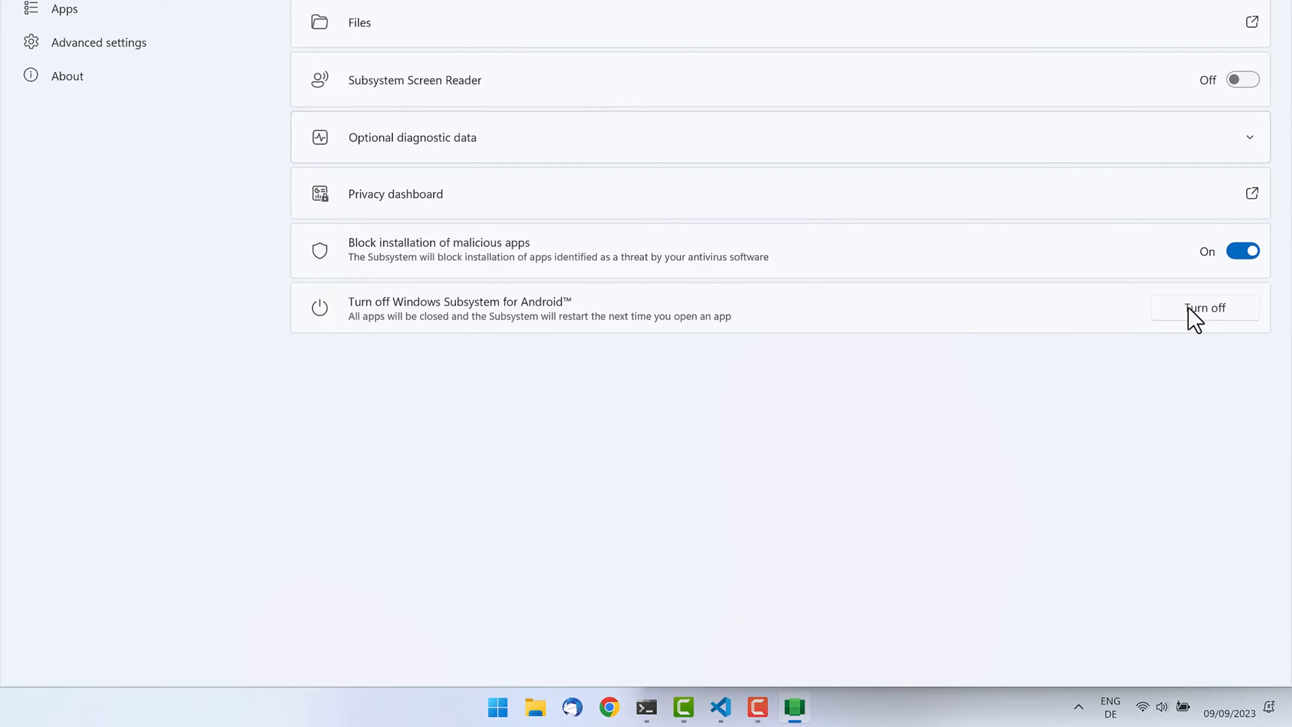
- Turn Local network access on under Advanced settings' Experimental features
left_click(98, 41)
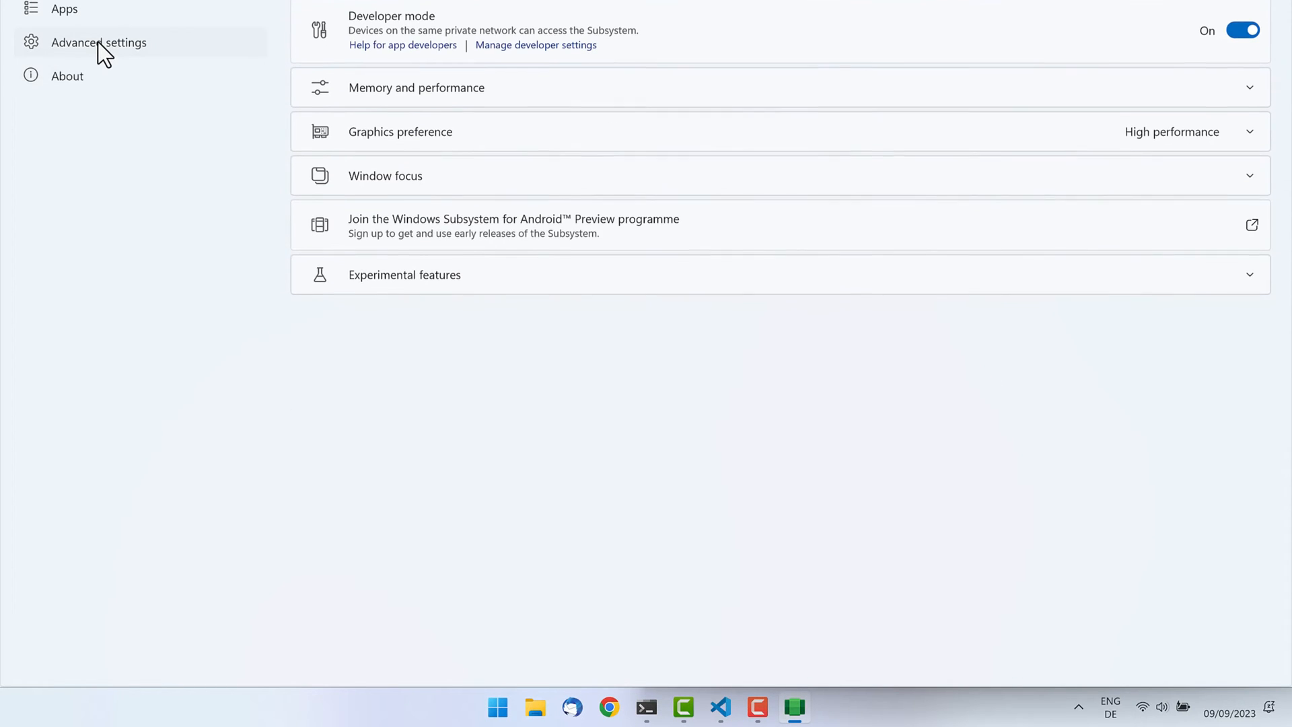
left_click(404, 274)
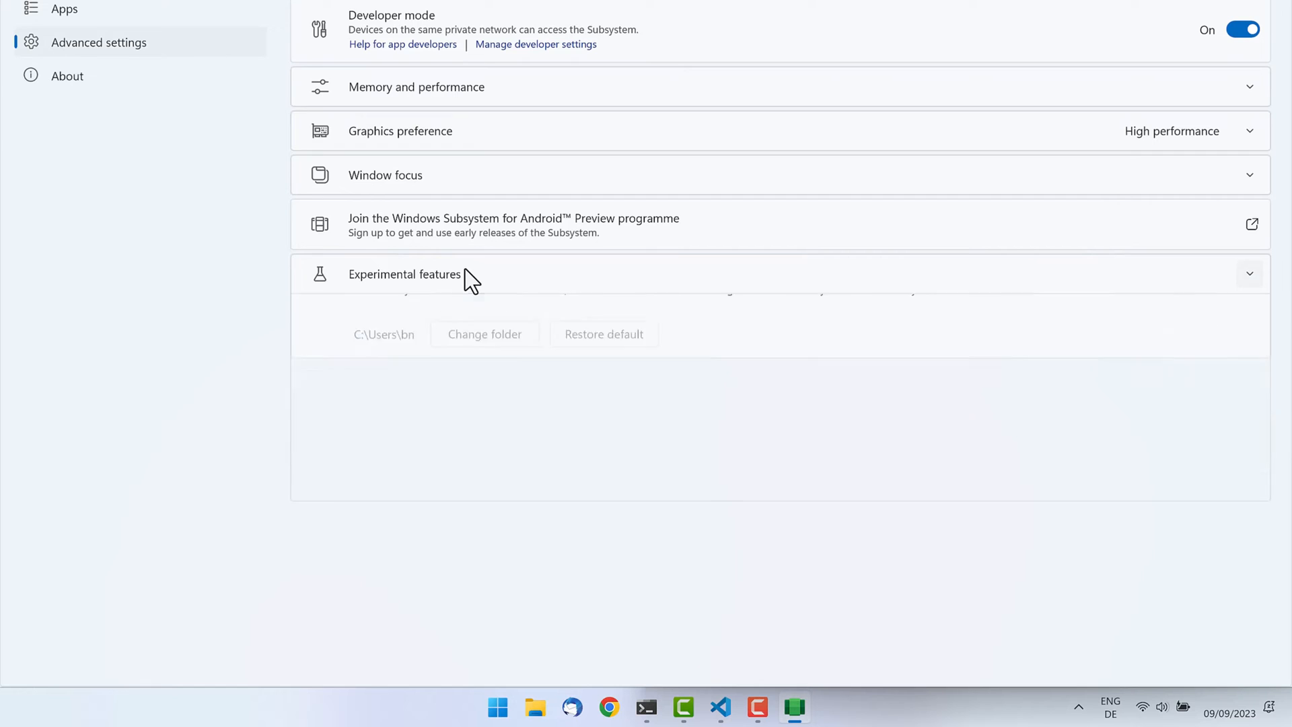
left_click(404, 274)
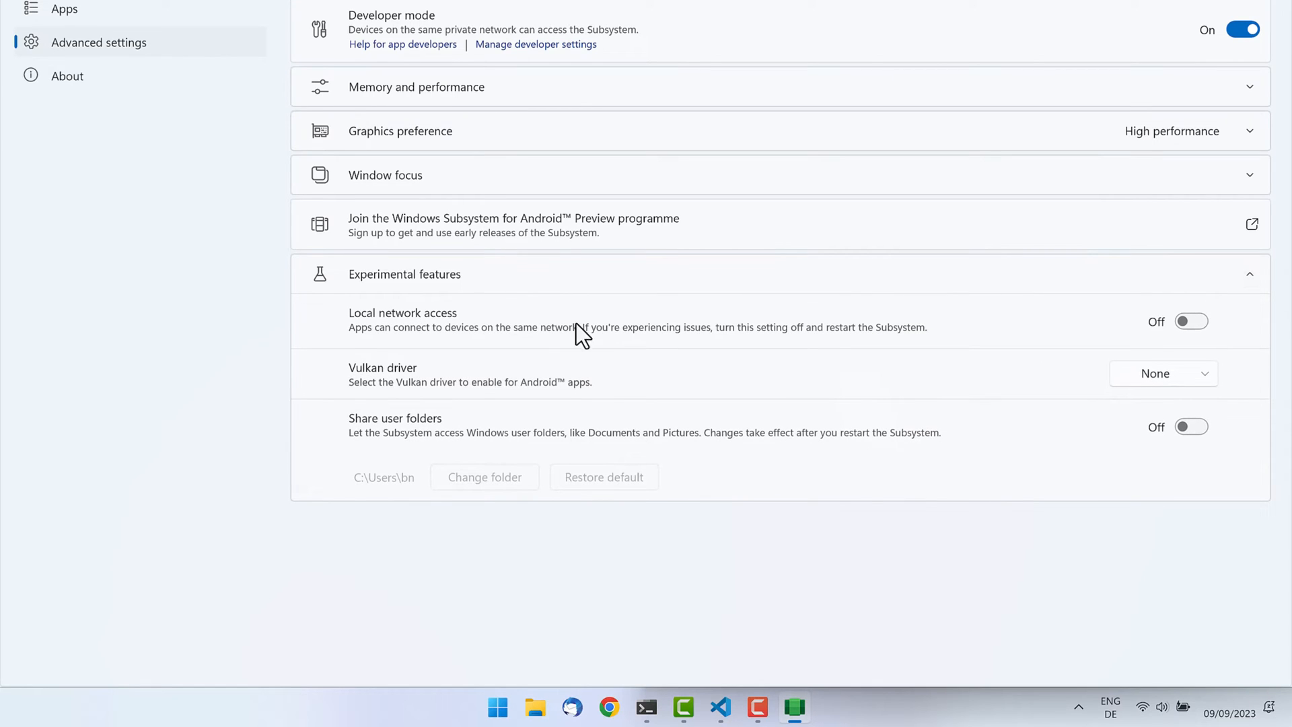
left_click(1189, 321)
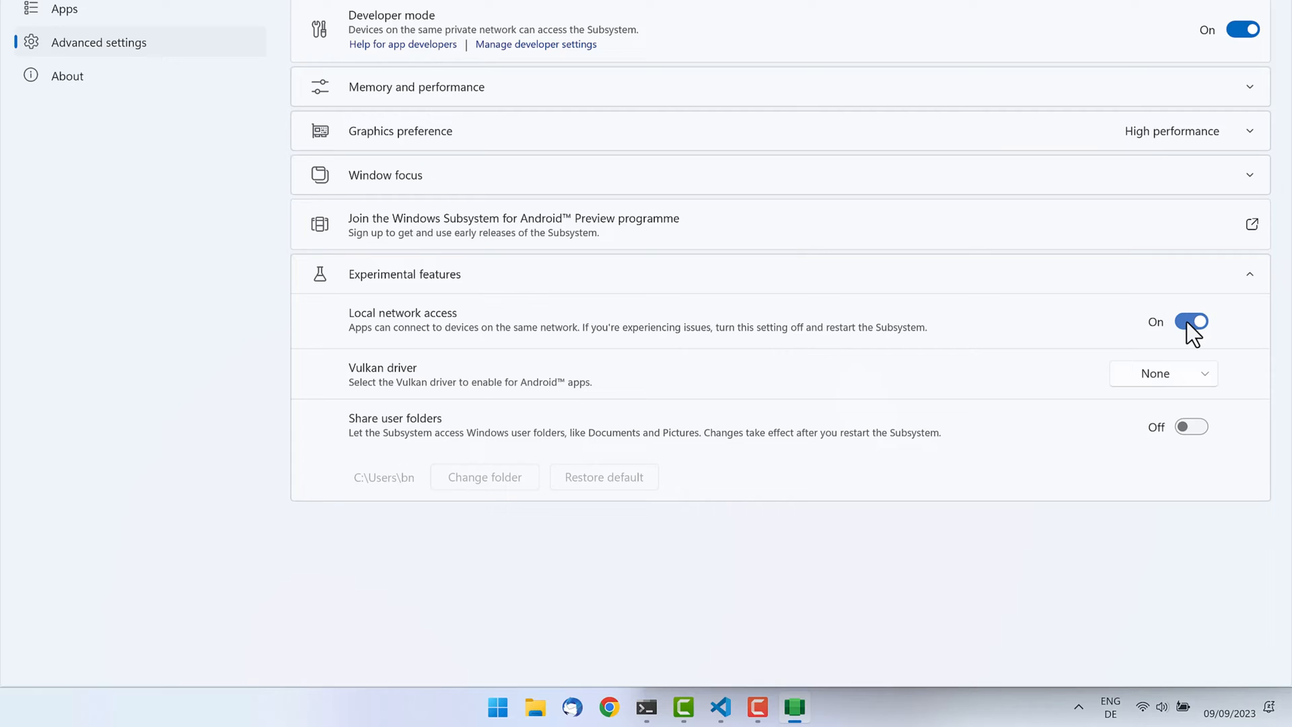
mouse_move(791, 157)
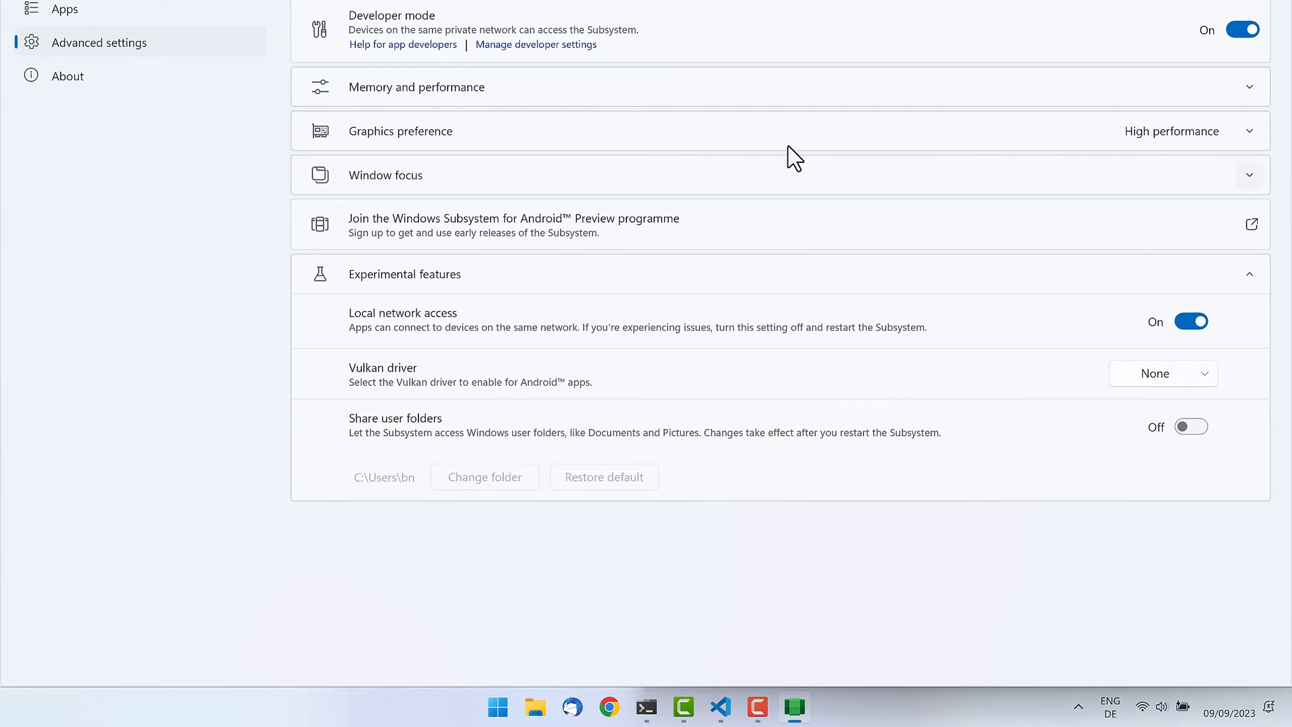
mouse_move(536, 45)
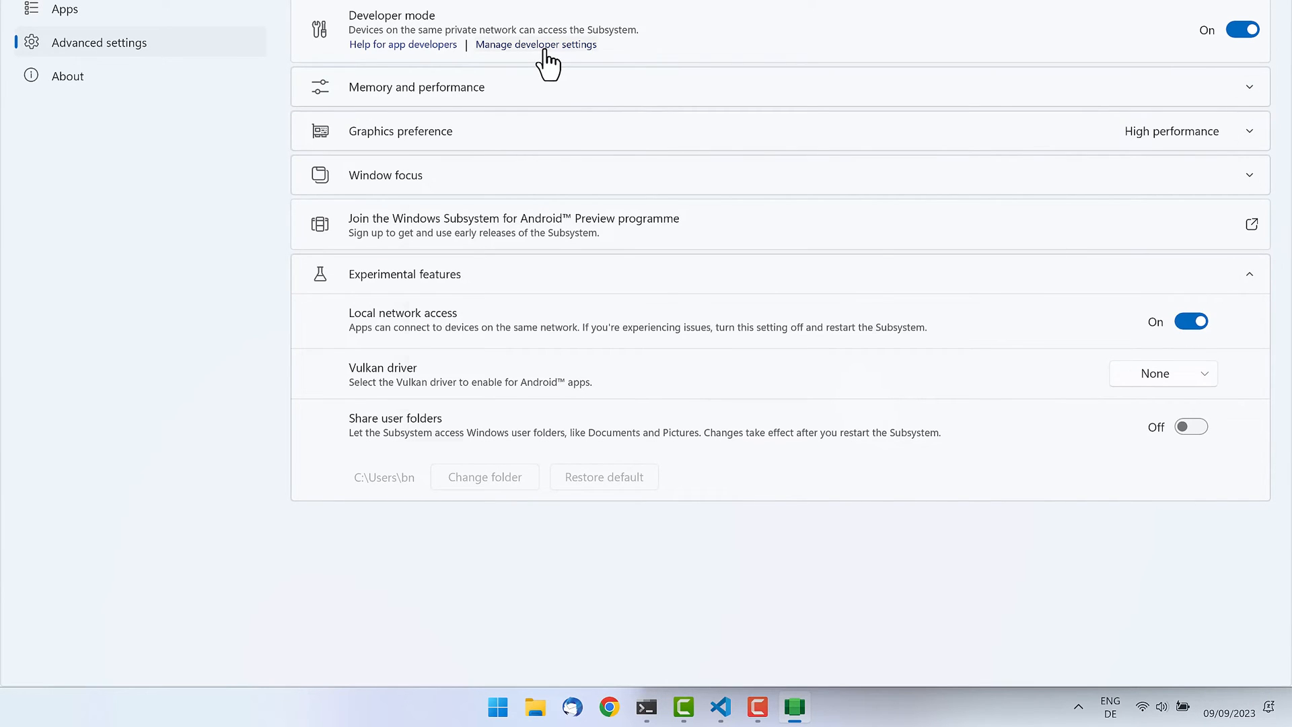
mouse_move(654, 181)
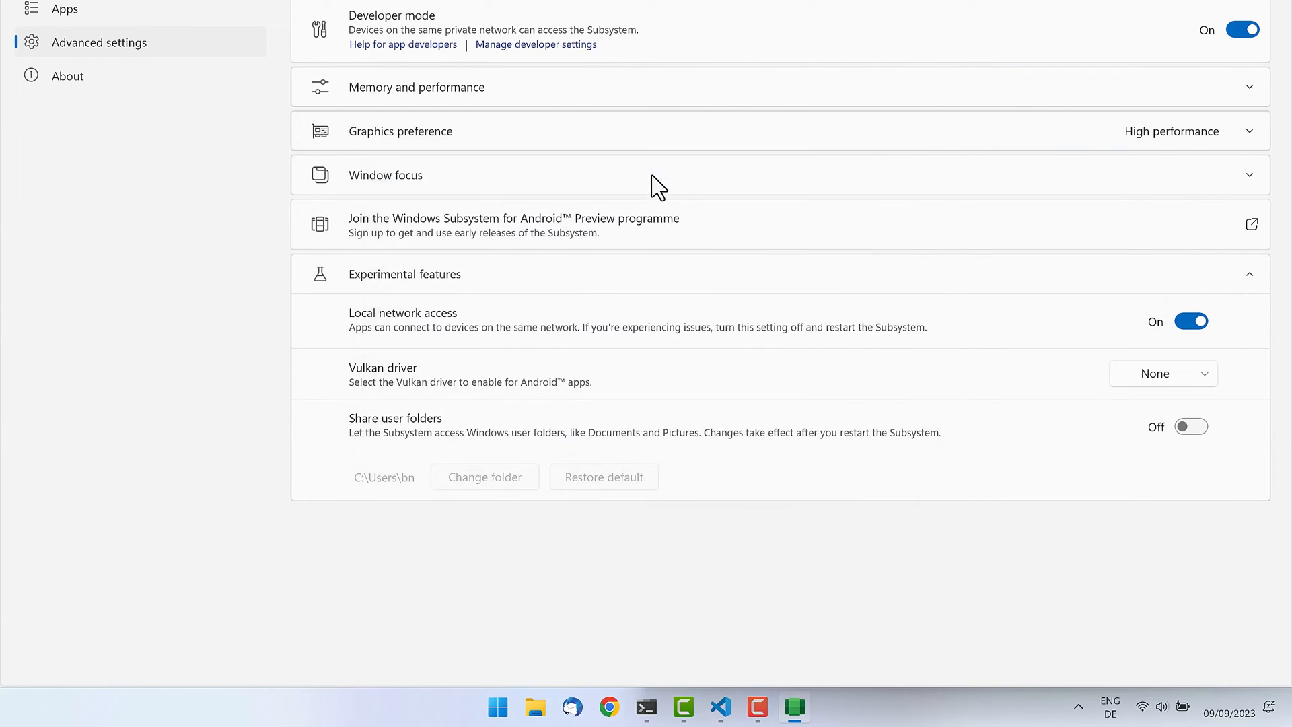
- Open Android Developer options via Manage developer settings, then return to VS Code's terminal
left_click(535, 45)
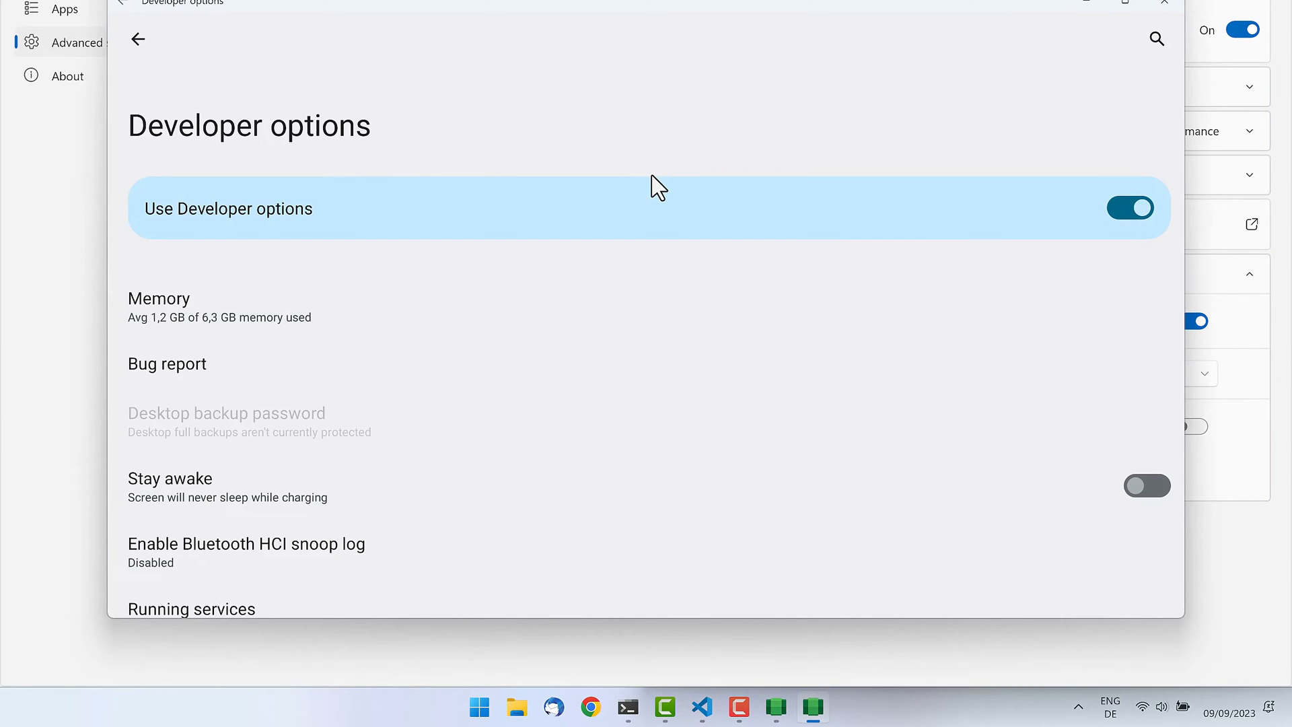
mouse_move(746, 437)
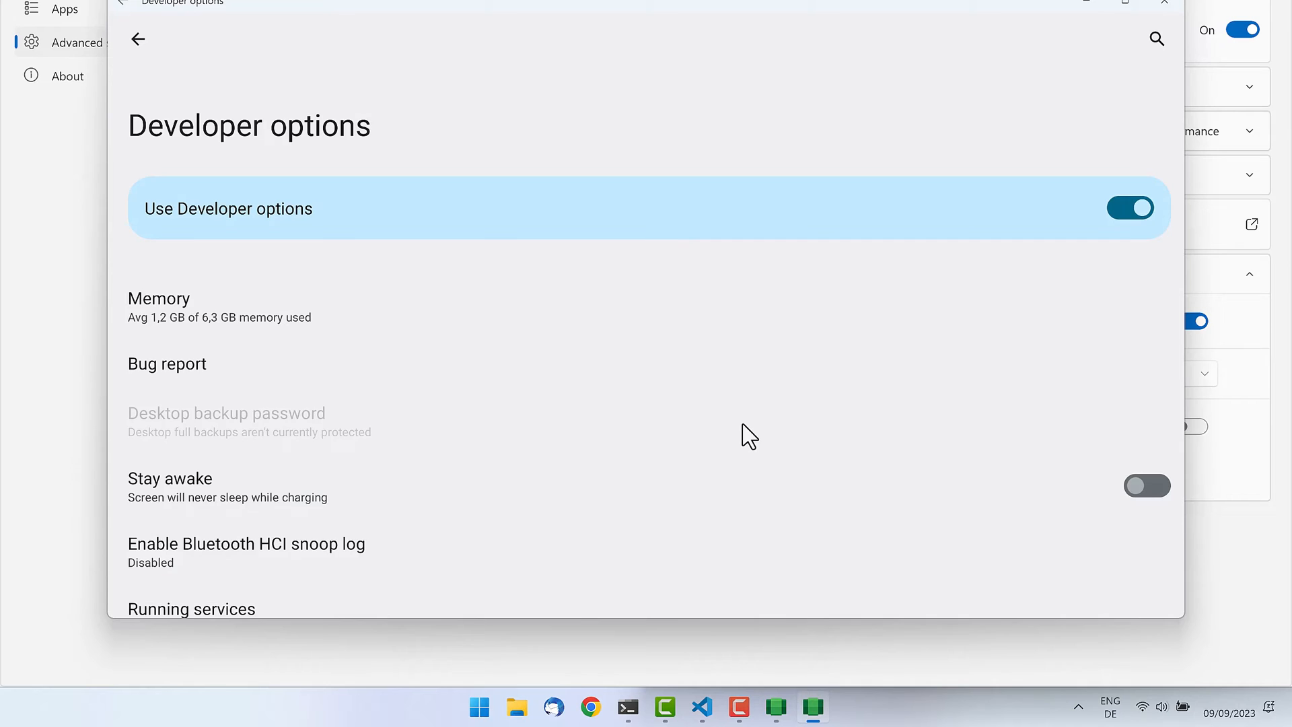
left_click(701, 707)
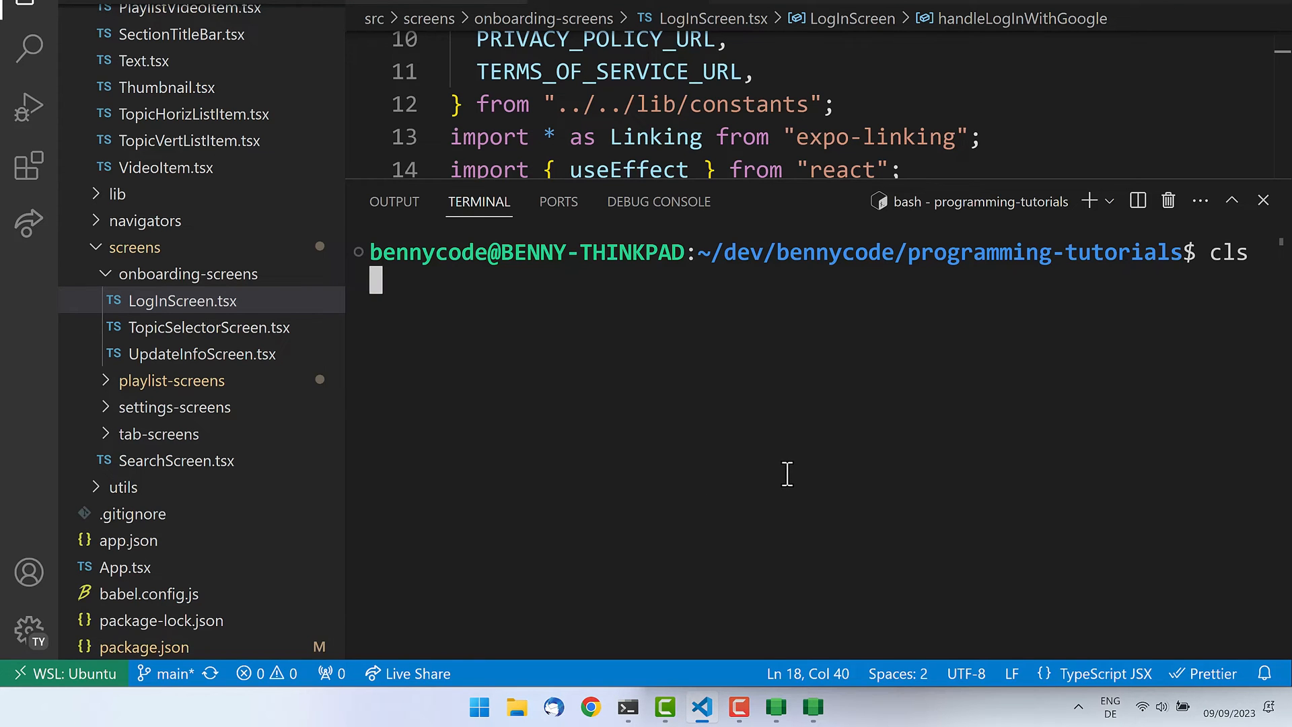
- Rerun npm start, let the Android bundle build, and bring up Expo Go's topic picker
type("npm start")
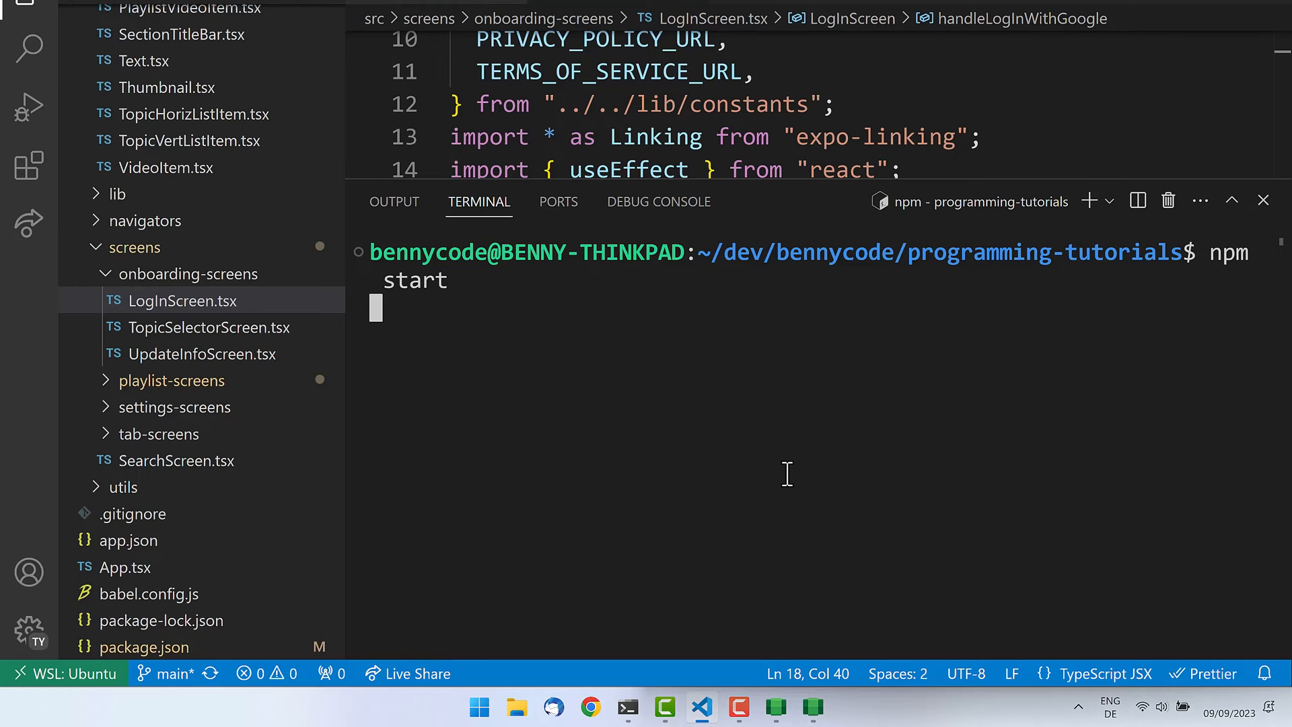
key("Return")
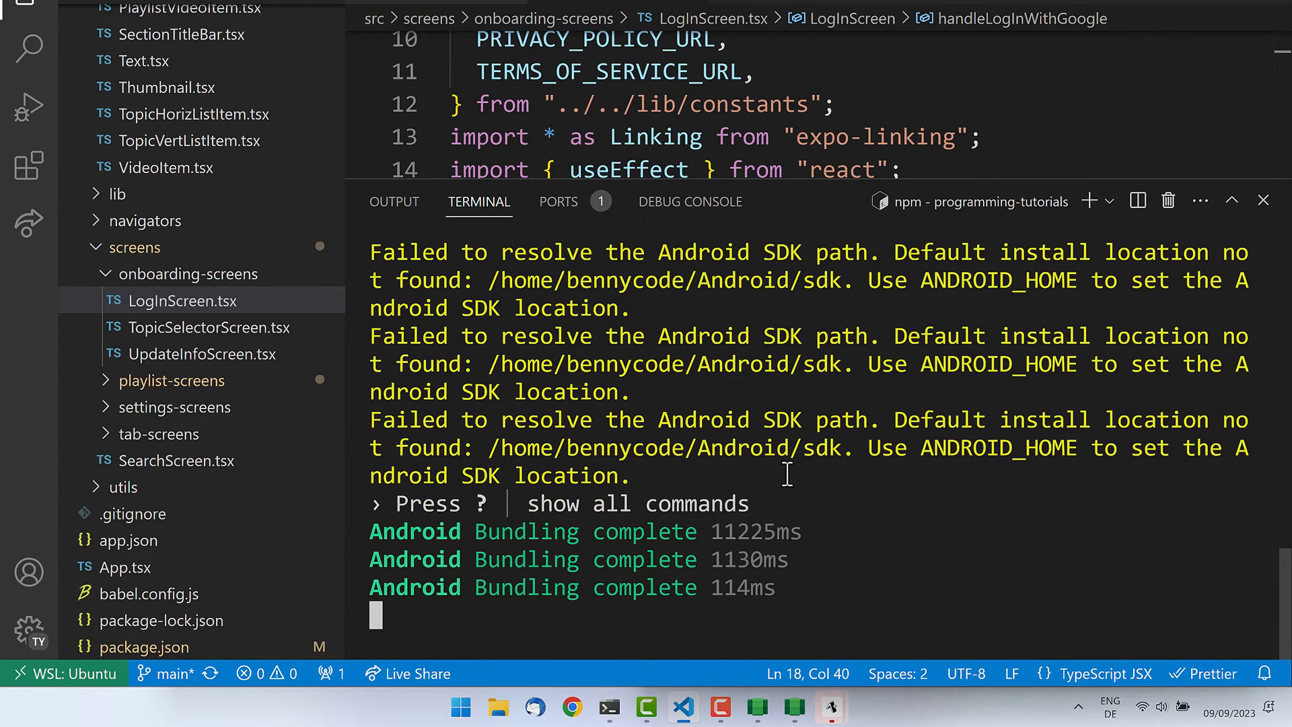
left_click(829, 707)
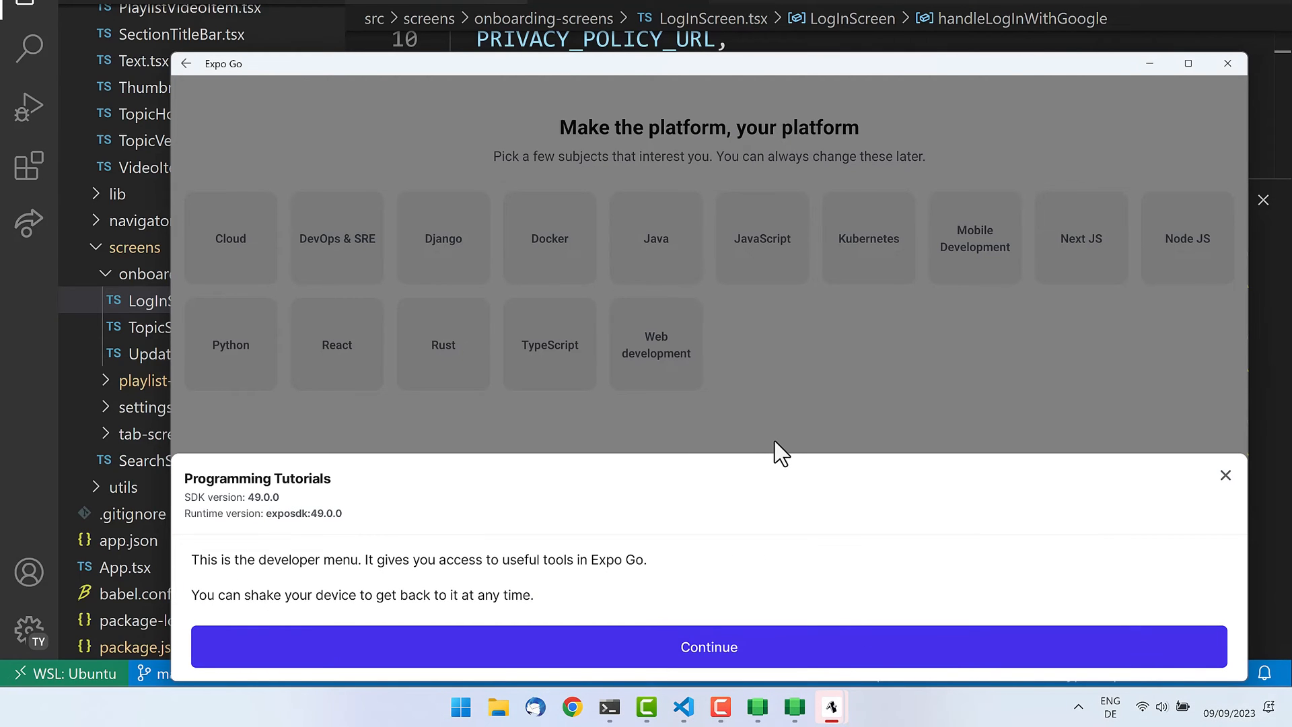
mouse_move(505, 647)
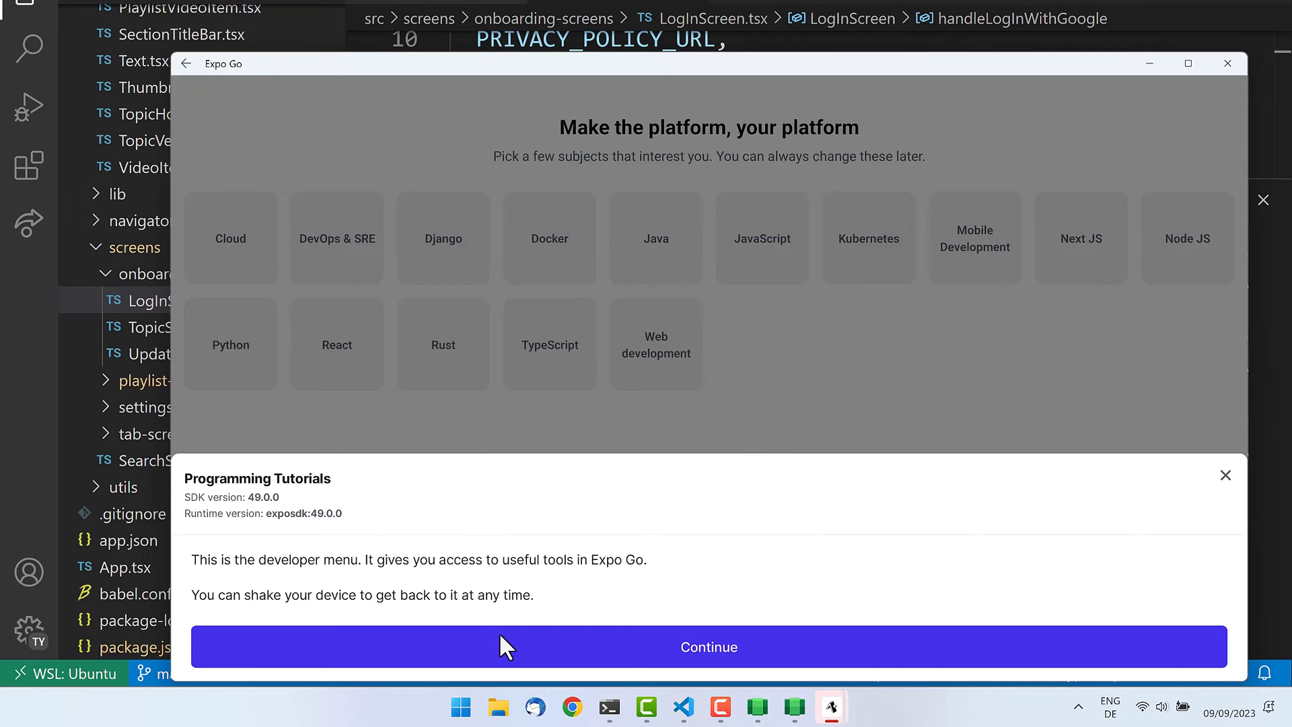
- Continue past Expo Go's developer menu introduction
left_click(708, 646)
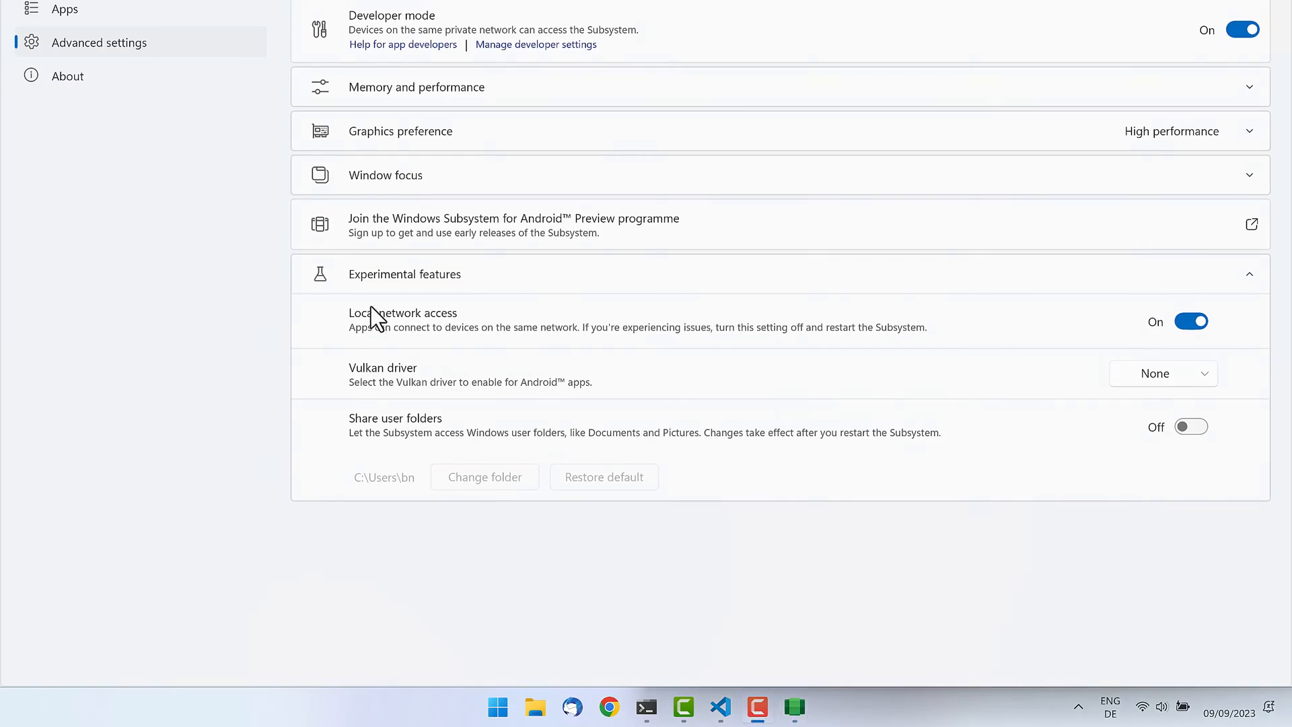
- Open the Apps page listing Amazon Appstore and Expo Go, and select Expo Go
left_click(96, 135)
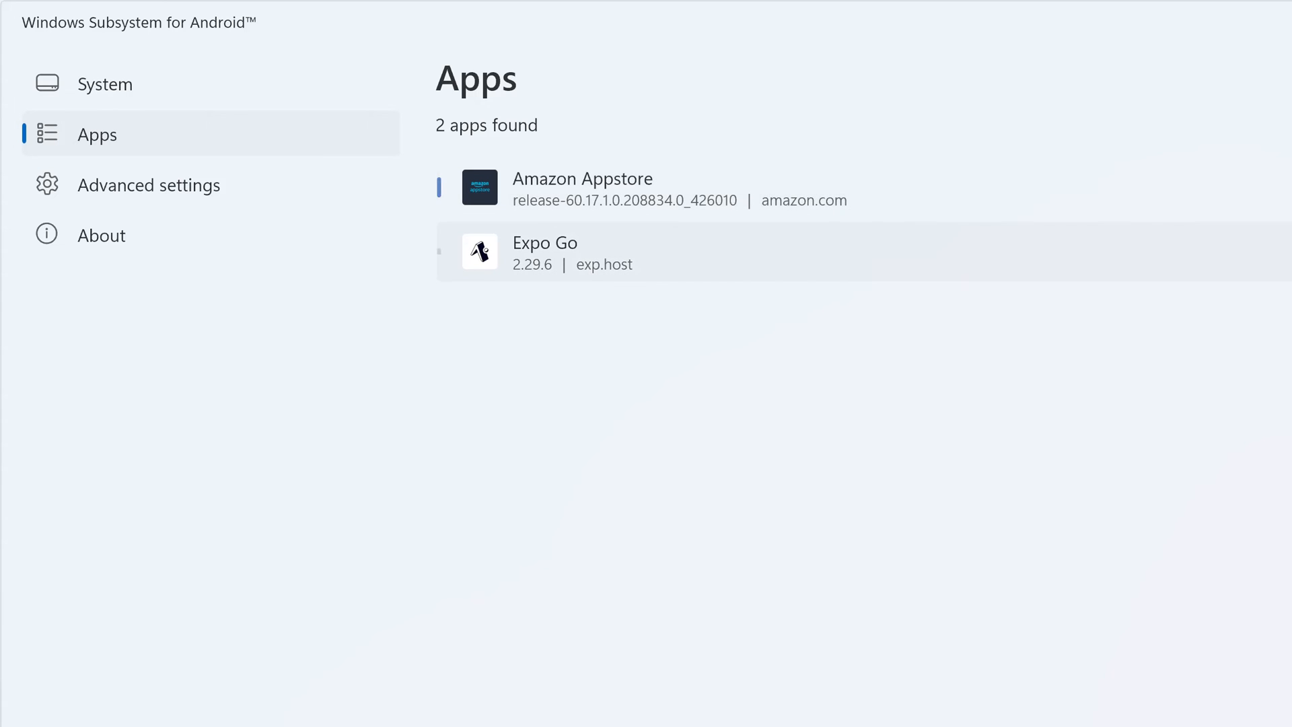
left_click(544, 253)
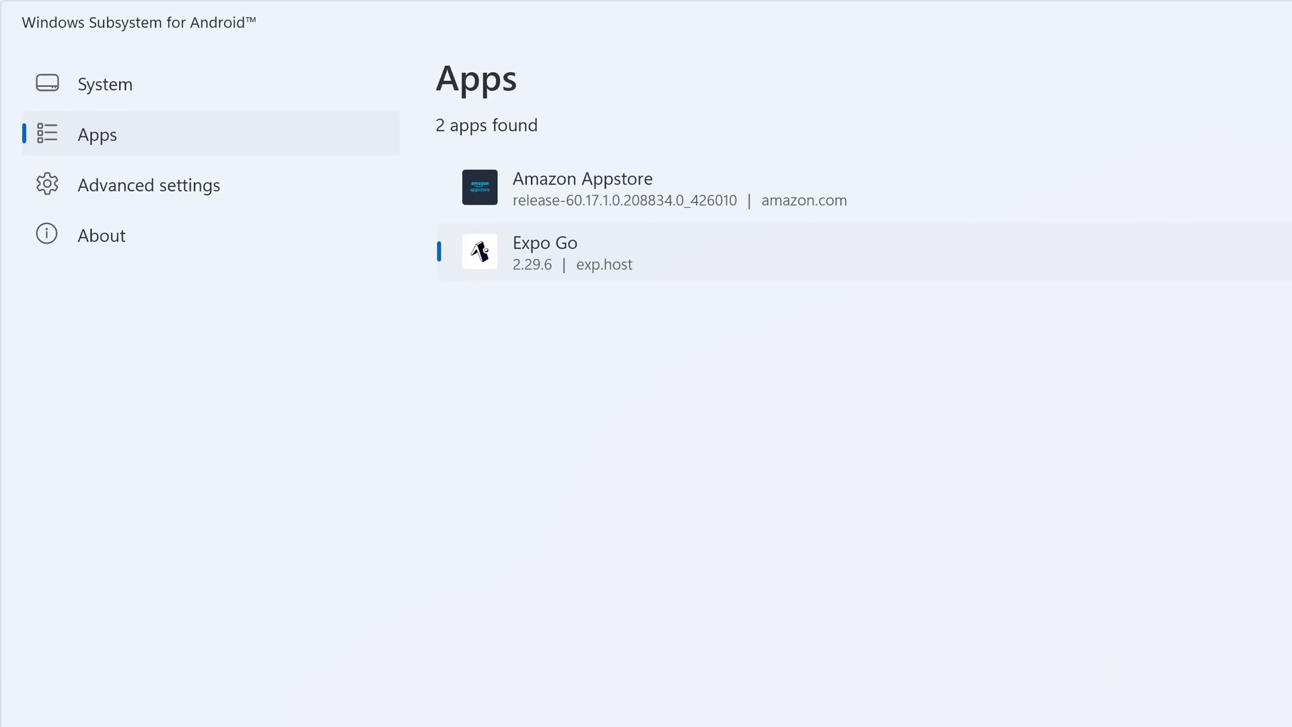
- Set subsystem resources to Continuous, memory allocation to High (16 GB), and window focus to Independent
left_click(148, 185)
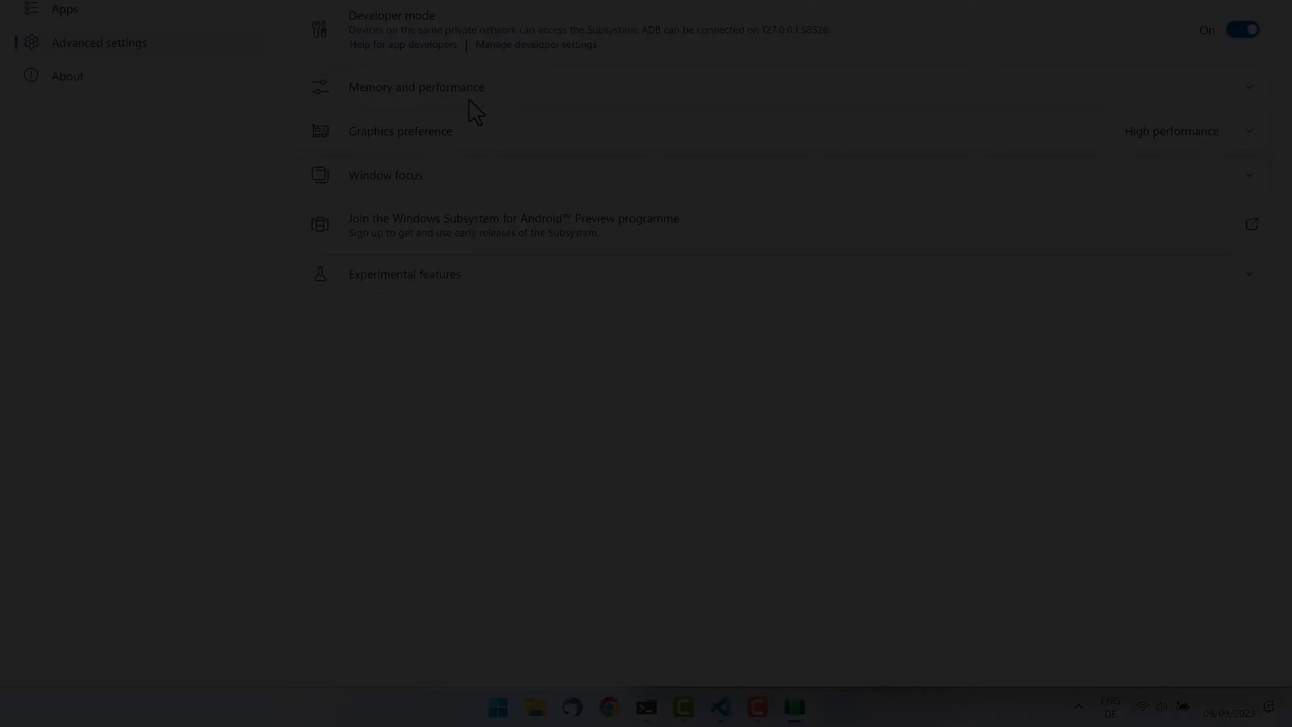
left_click(416, 87)
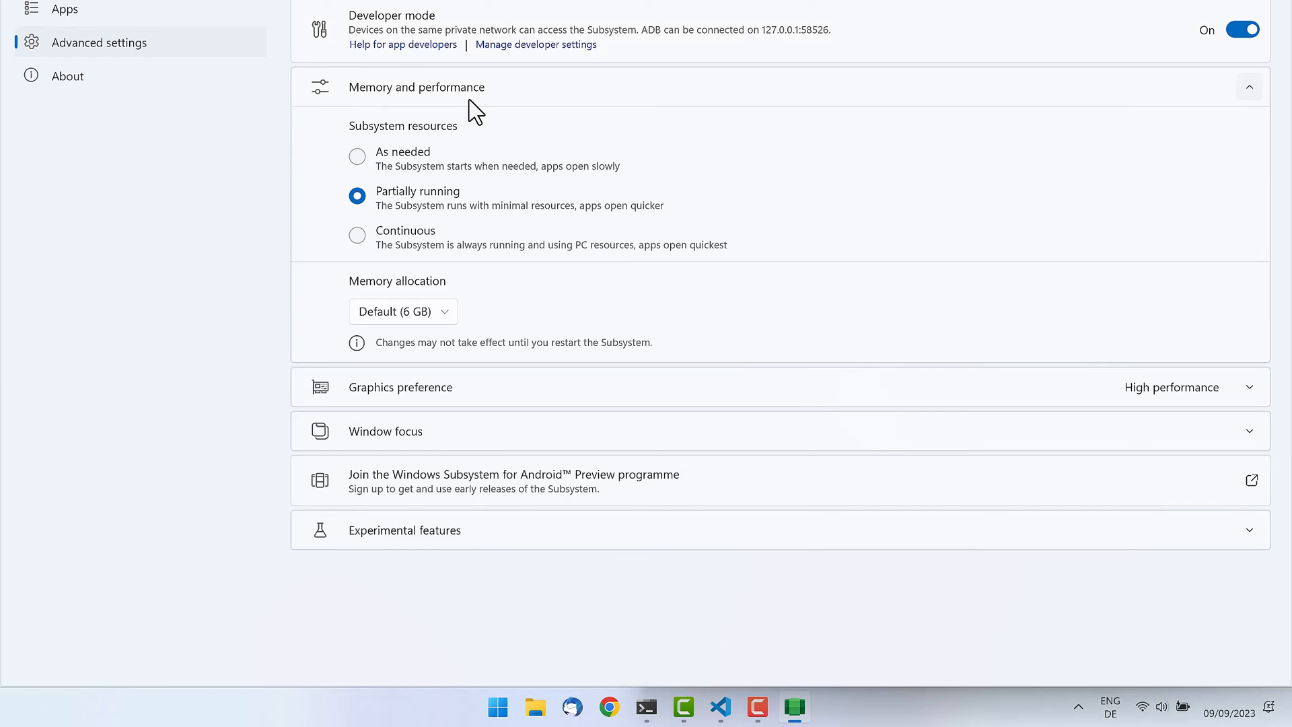
left_click(357, 235)
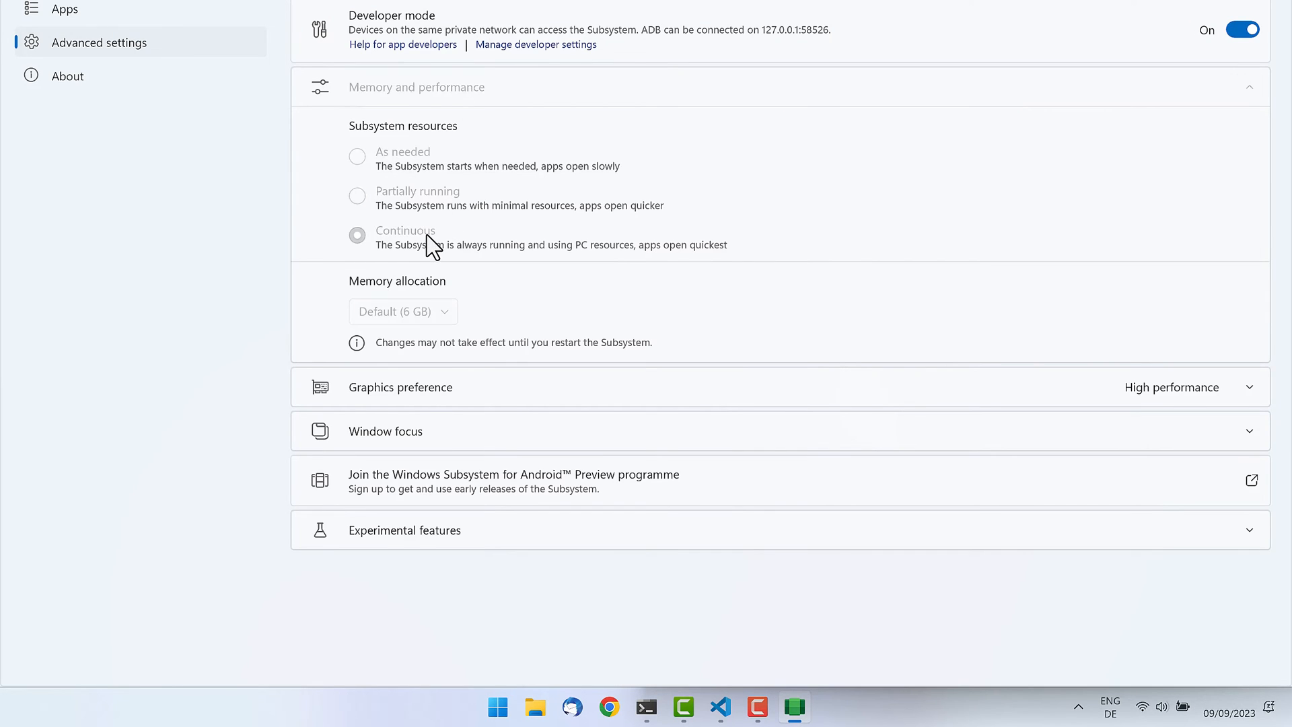
left_click(403, 311)
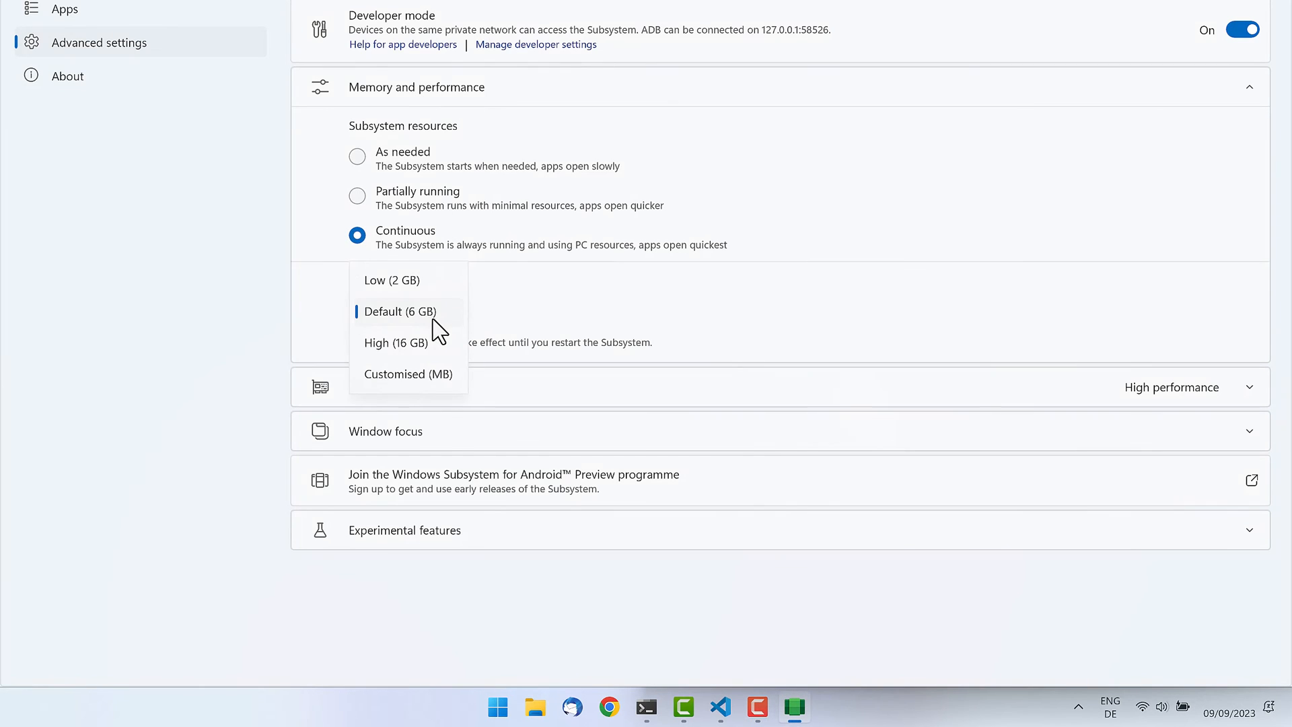
left_click(395, 342)
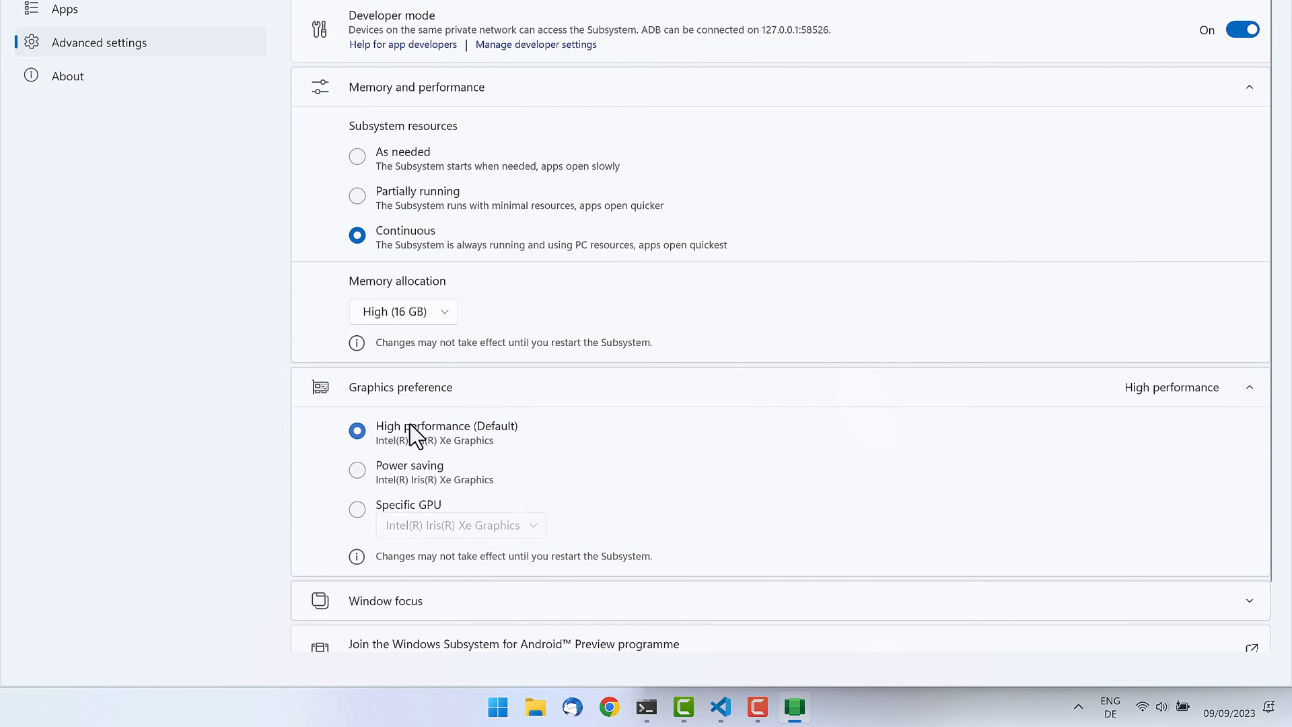
scroll("down", 3)
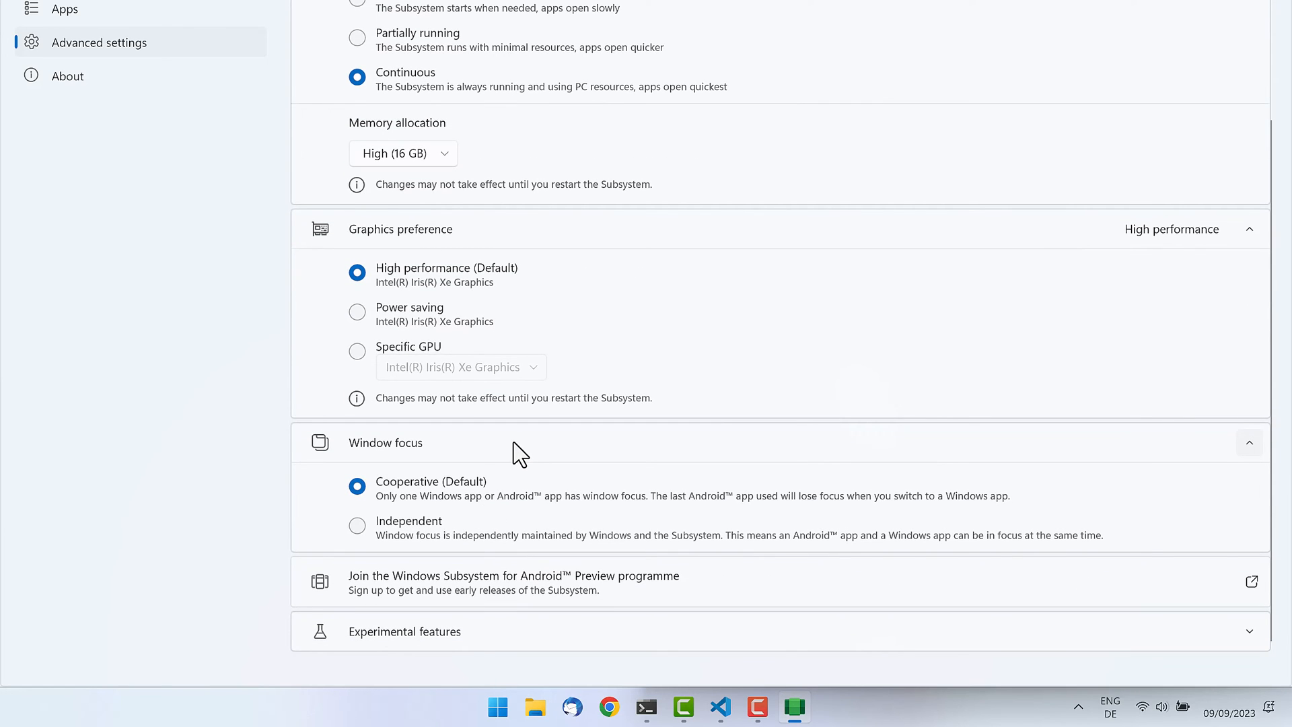
mouse_move(445, 543)
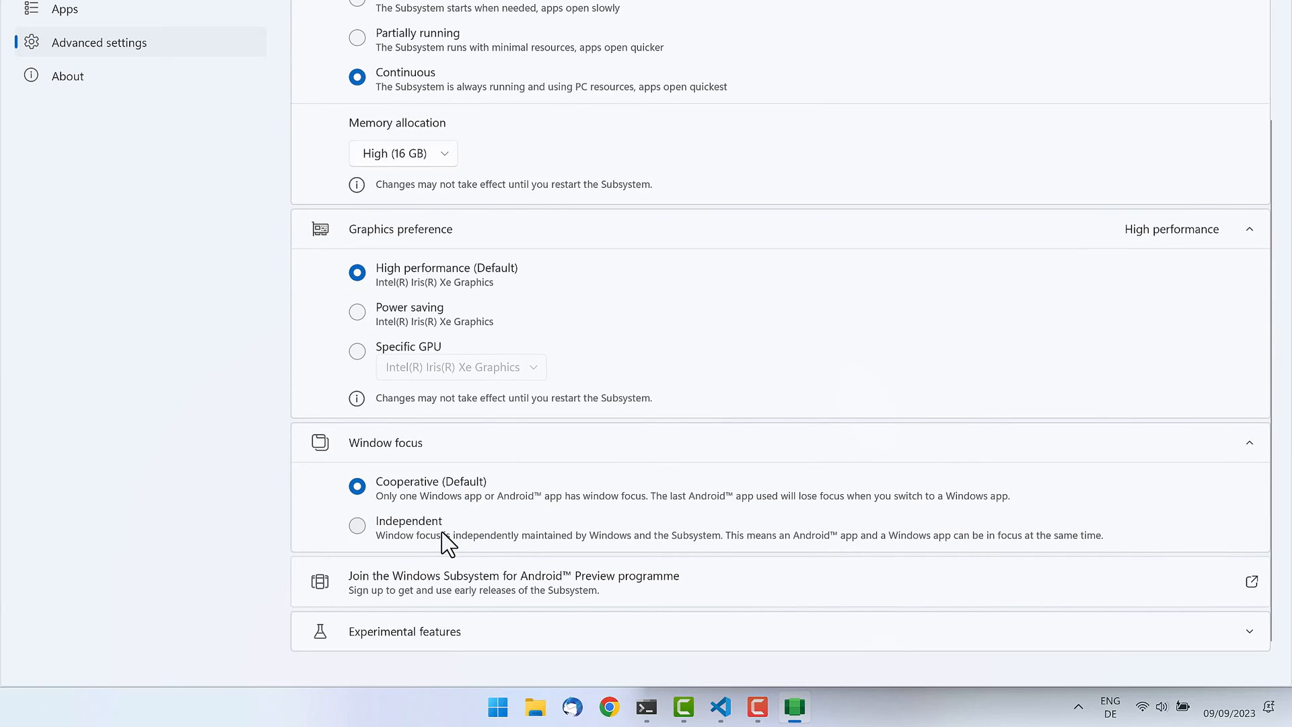
left_click(356, 525)
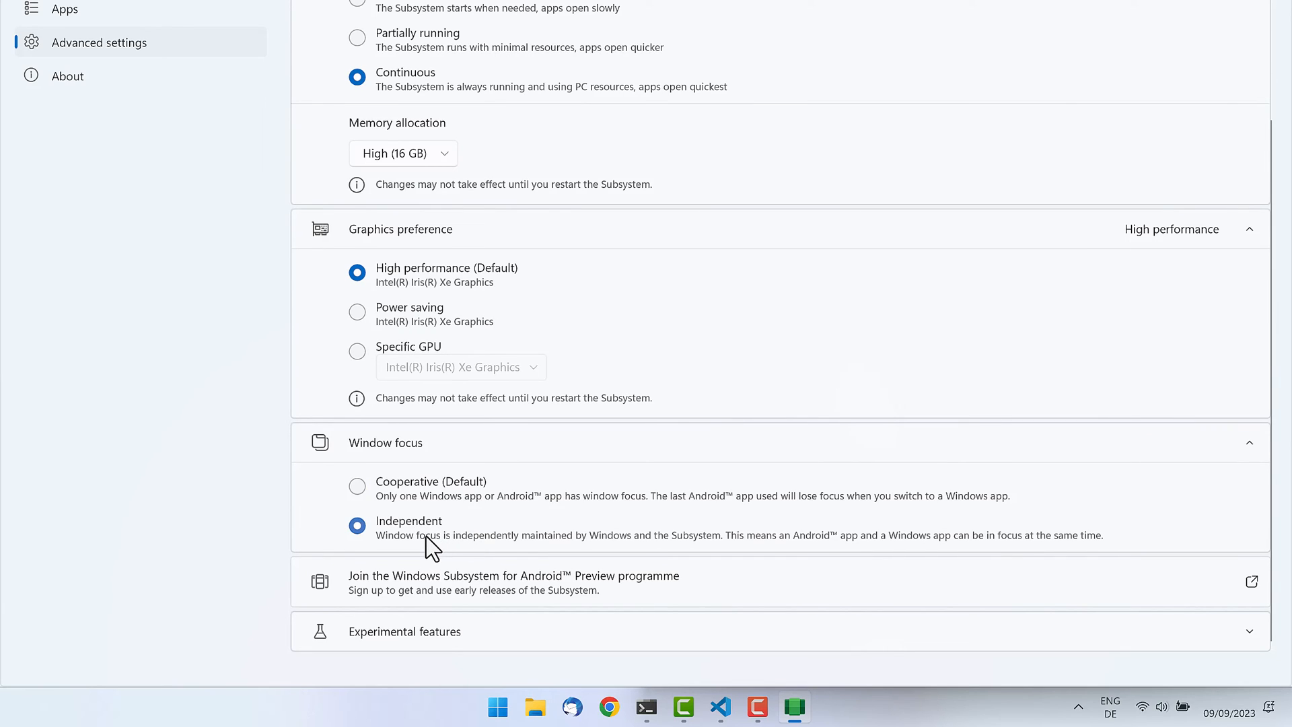
mouse_move(996, 551)
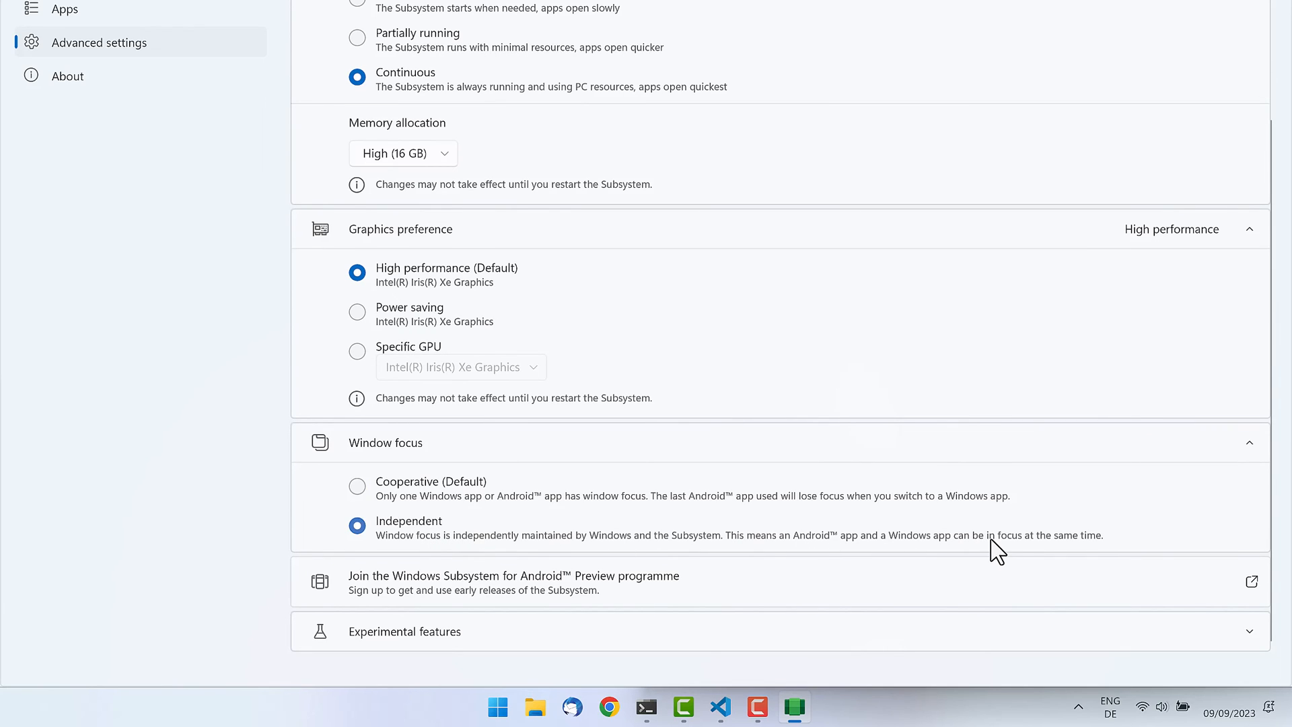
mouse_move(985, 545)
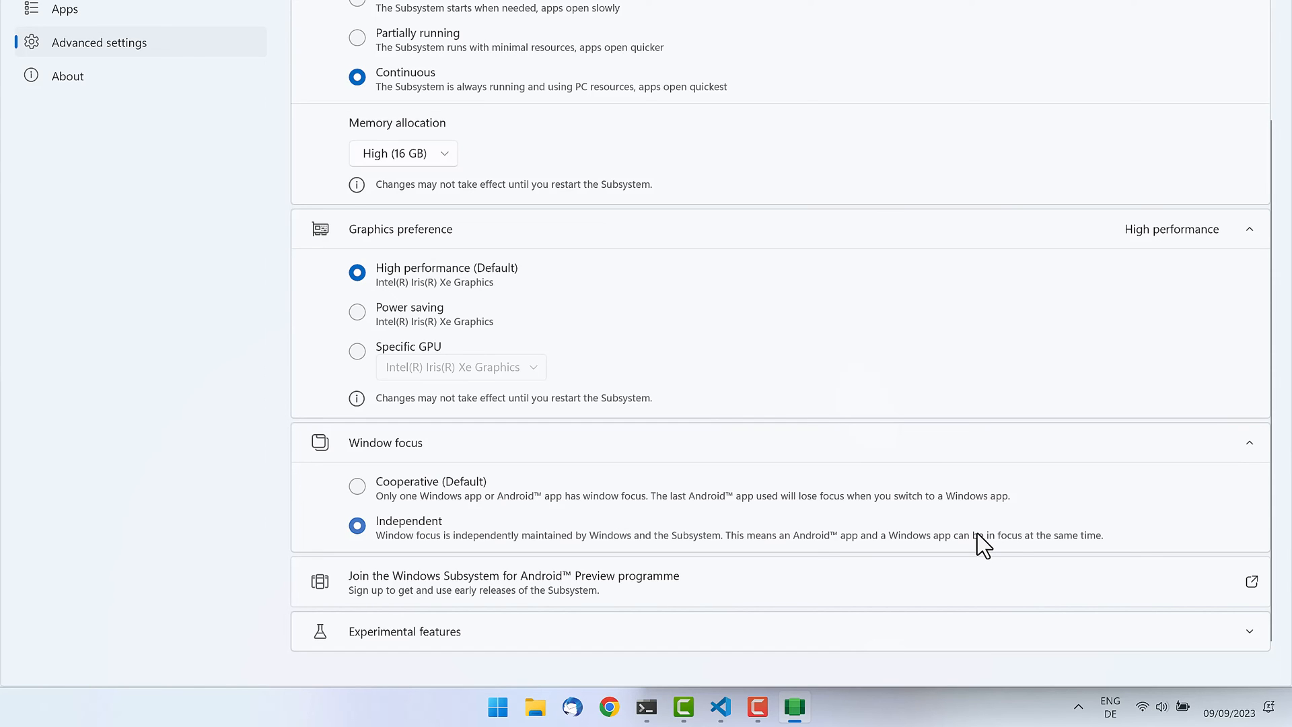
mouse_move(937, 637)
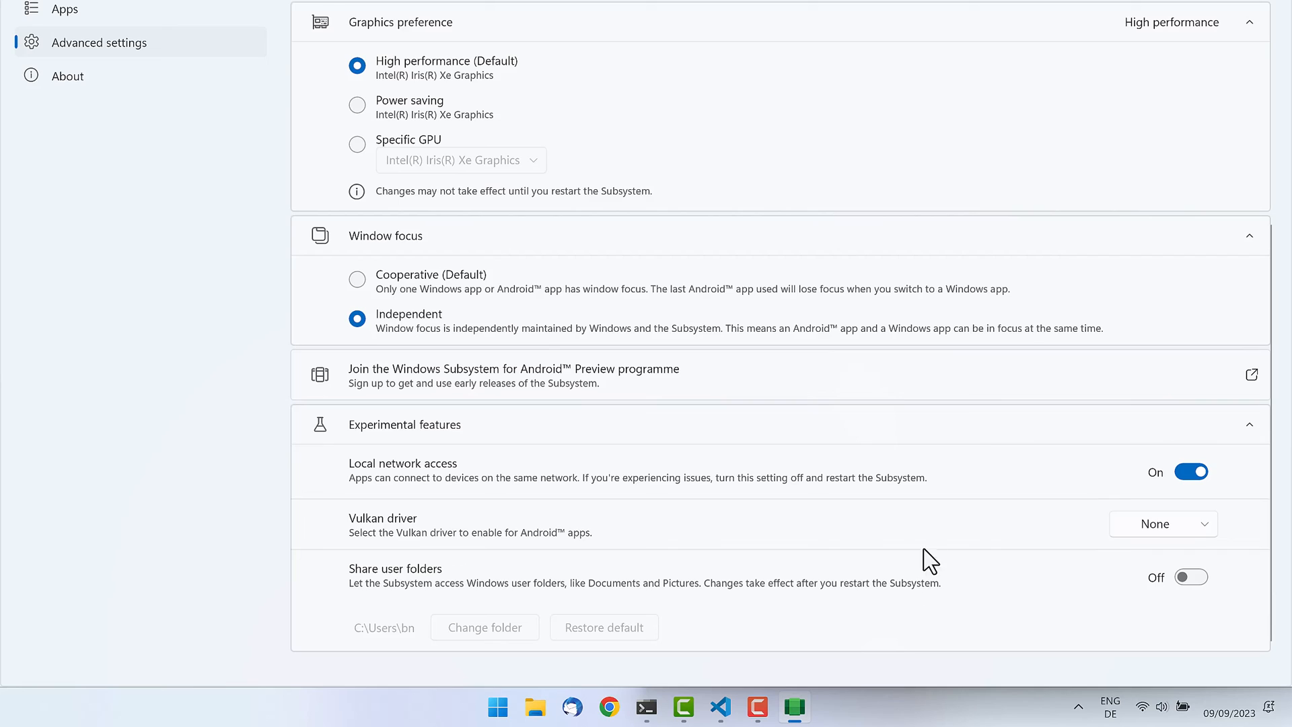
mouse_move(869, 539)
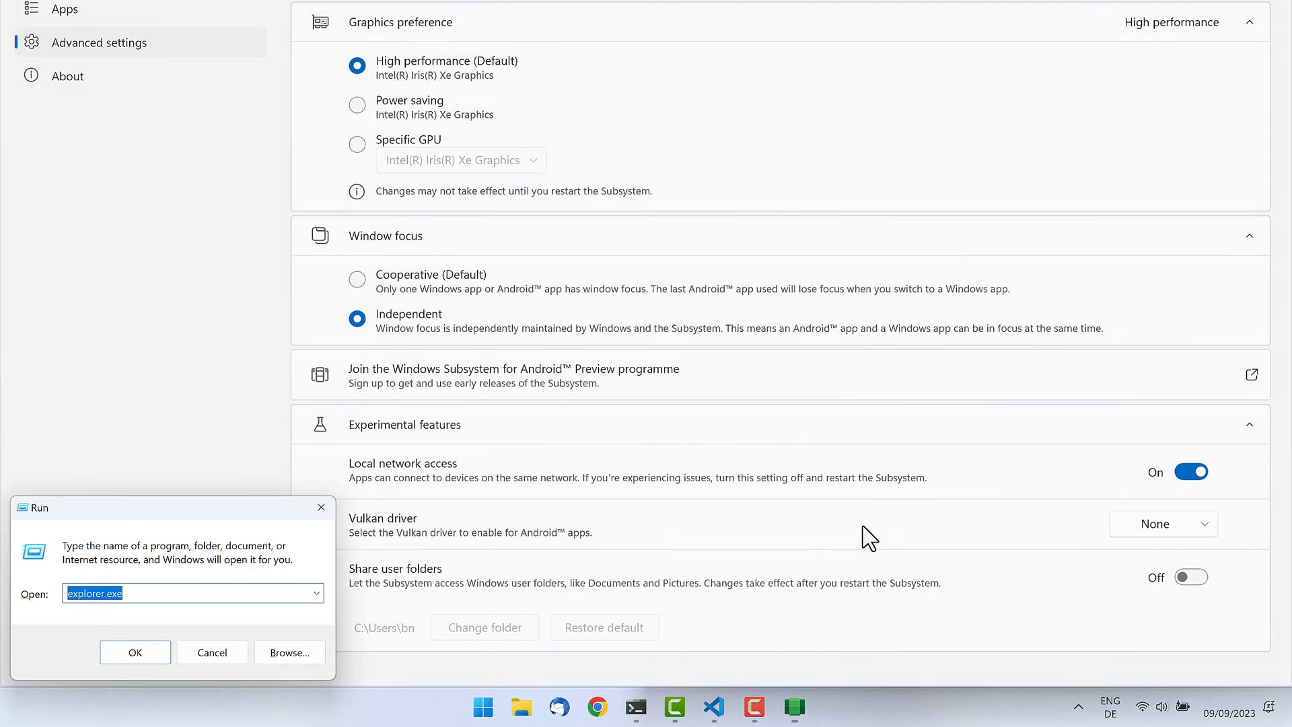
- Launch System Configuration with msconfig and show its Startup tab
type("msconf")
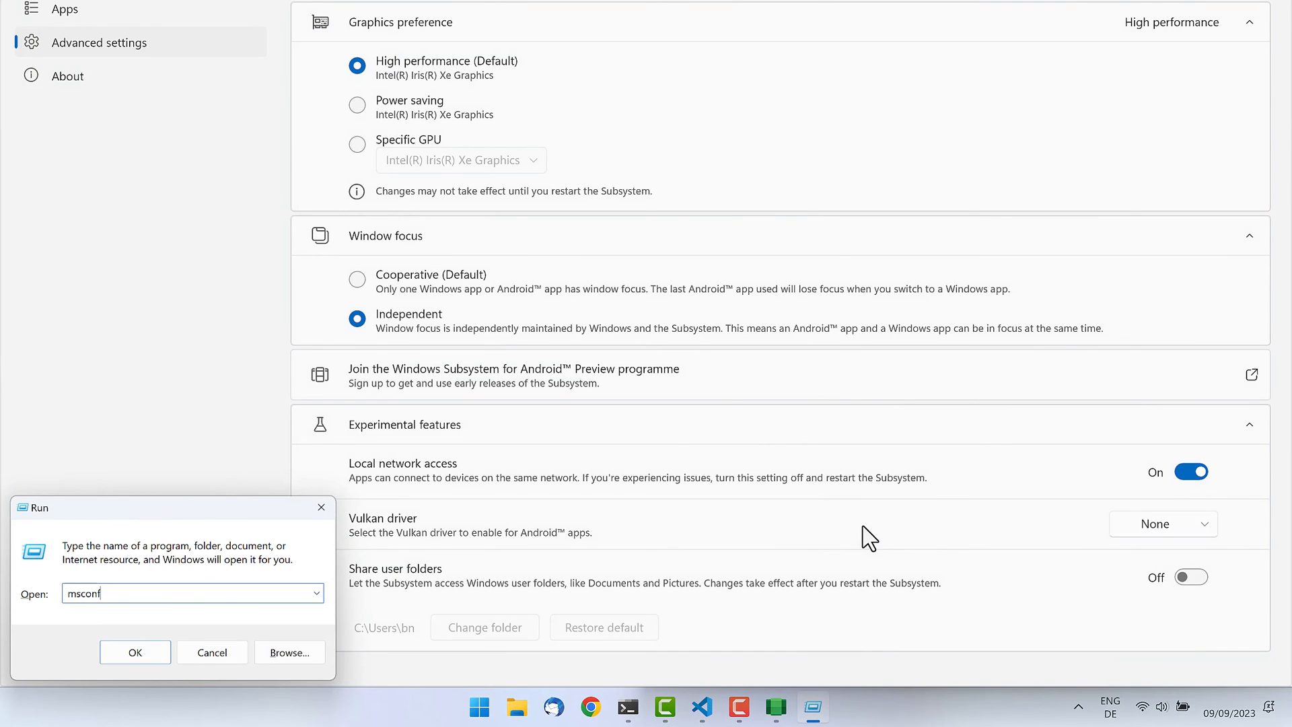
left_click(134, 651)
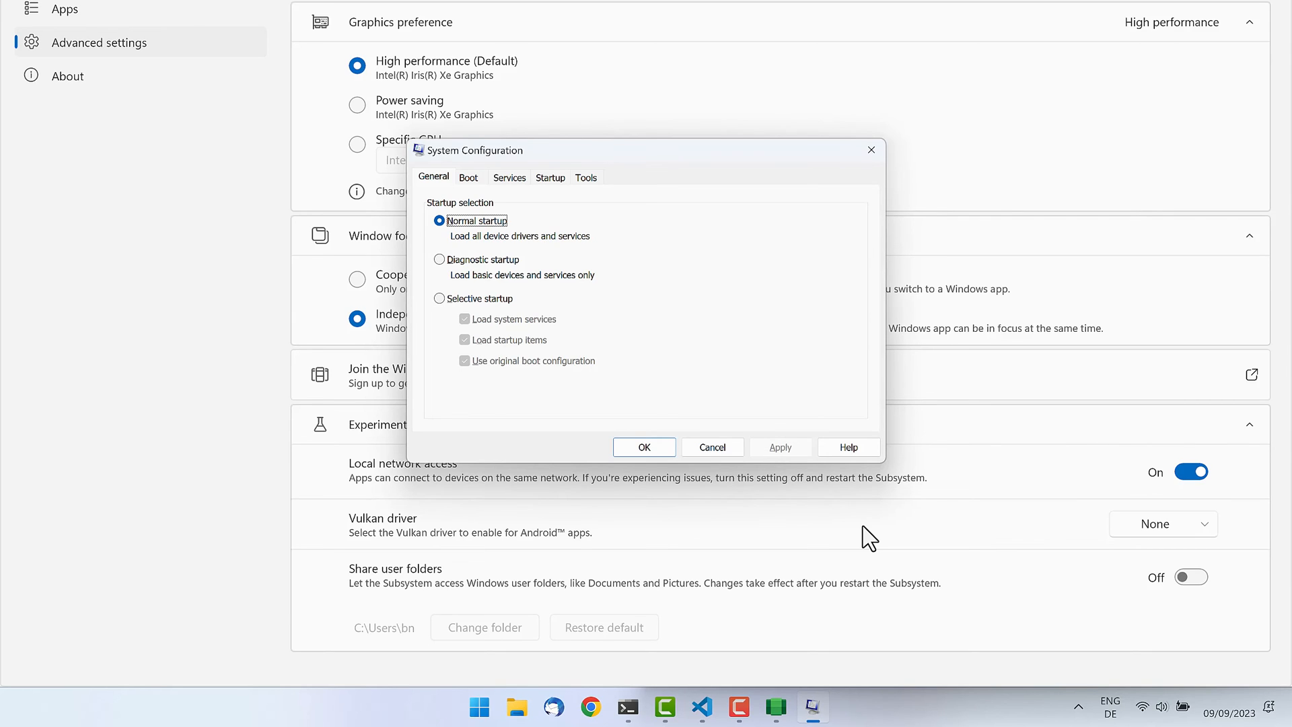
left_click(550, 177)
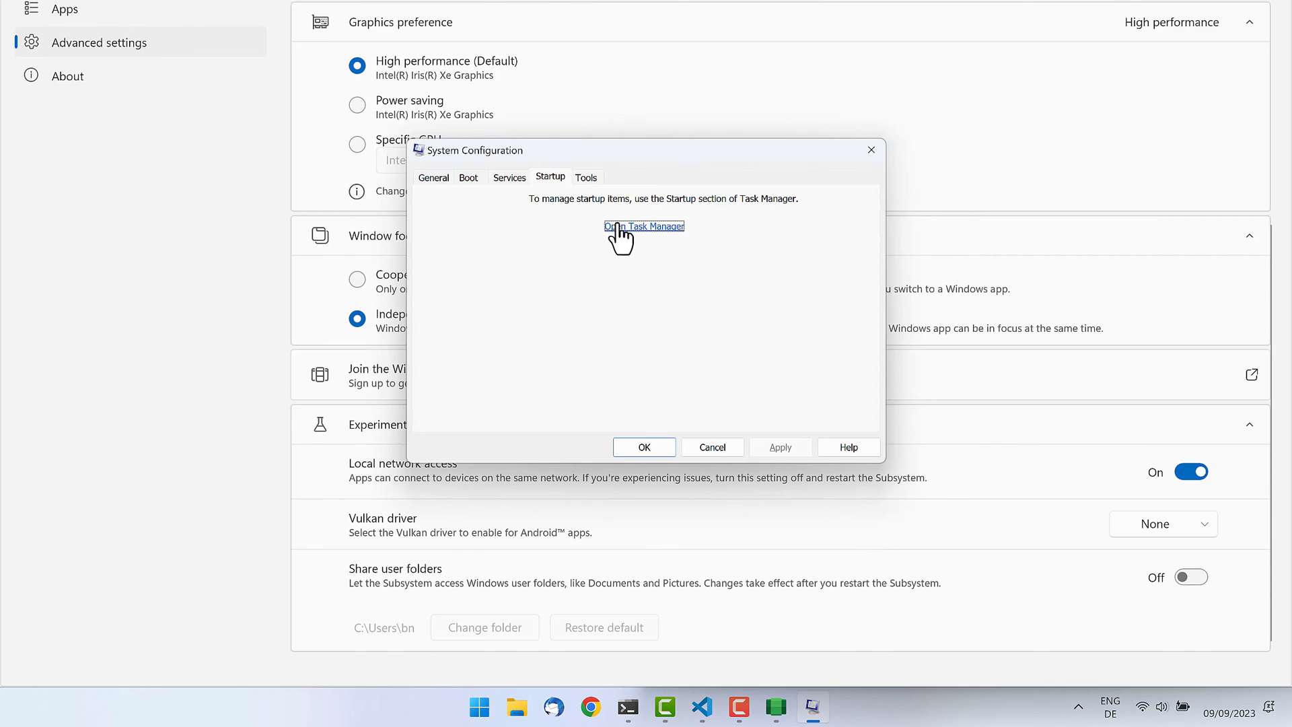
- Disable Windows Subsystem for Android in Task Manager's Startup apps, then close Task Manager
left_click(645, 226)
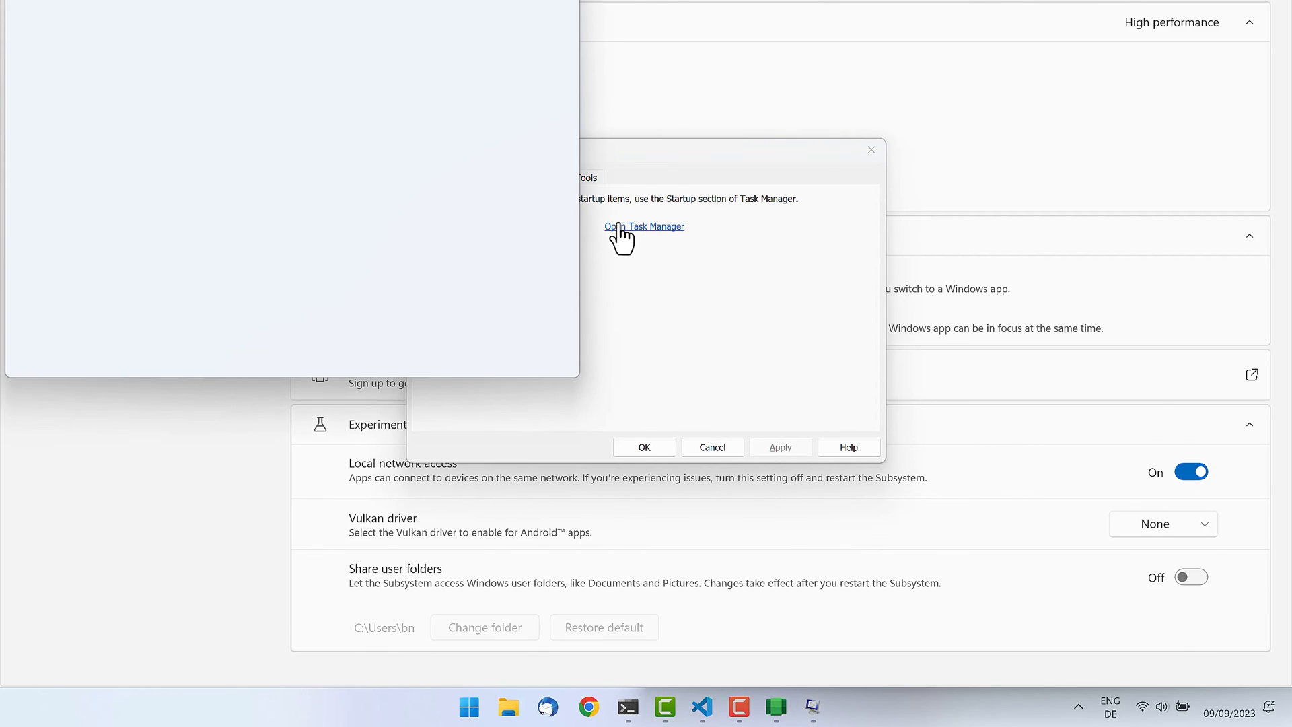
left_click(644, 226)
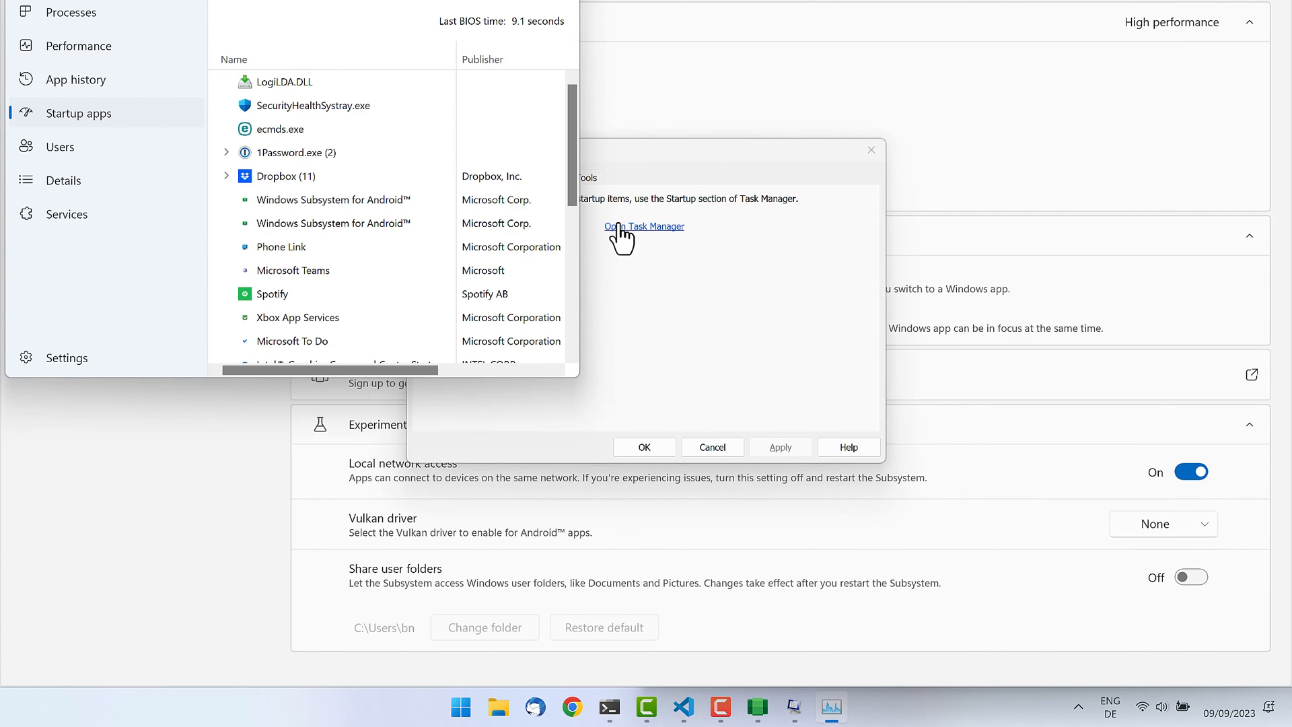
mouse_move(597, 312)
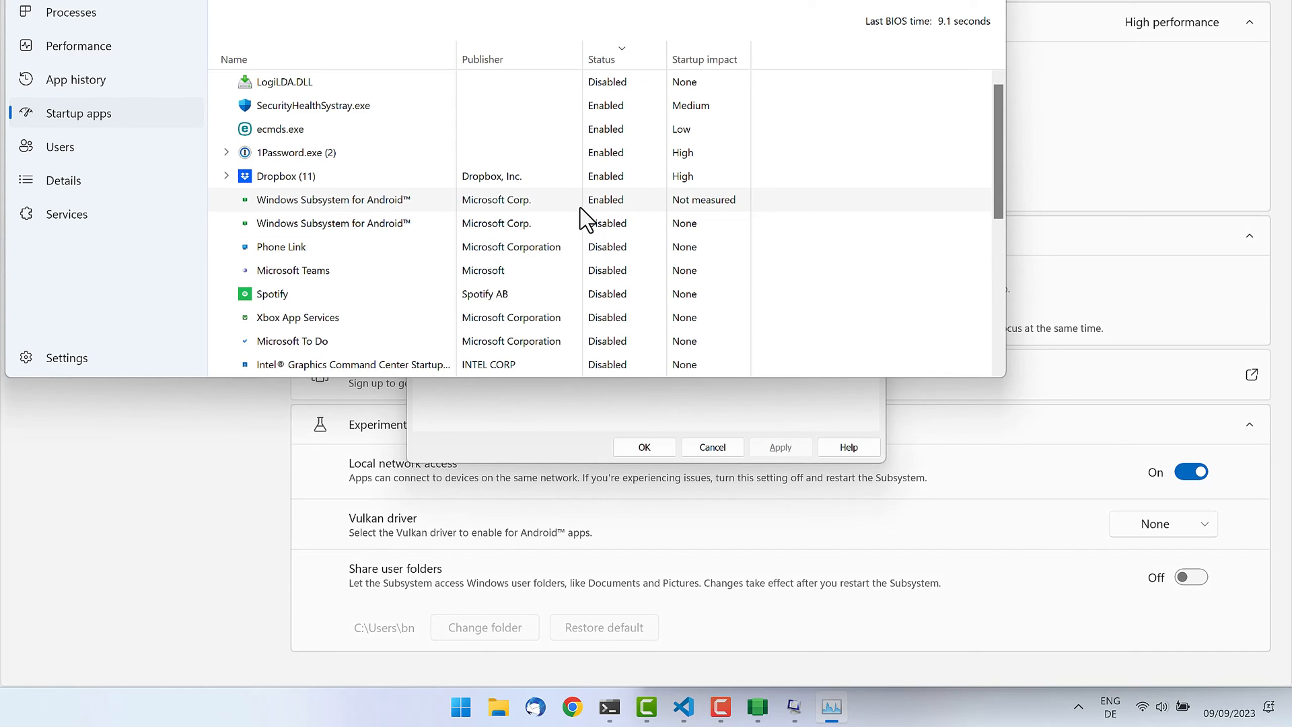
mouse_move(561, 212)
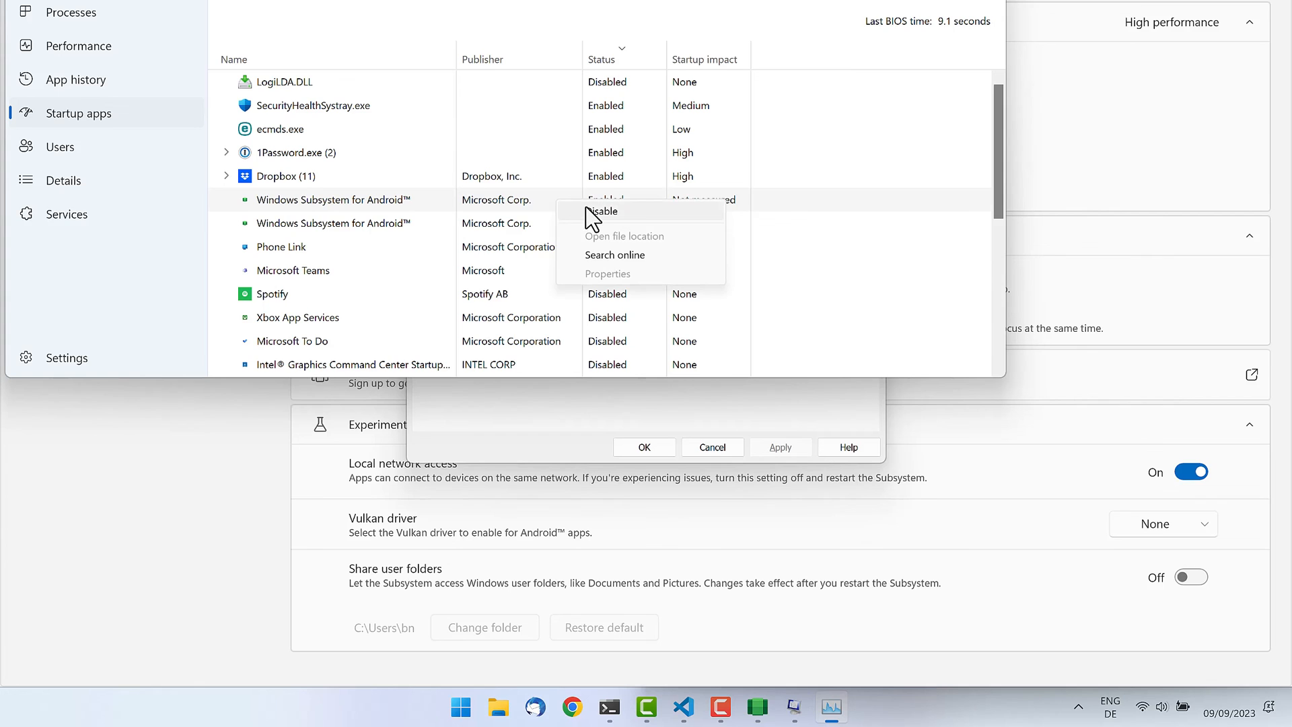
left_click(602, 210)
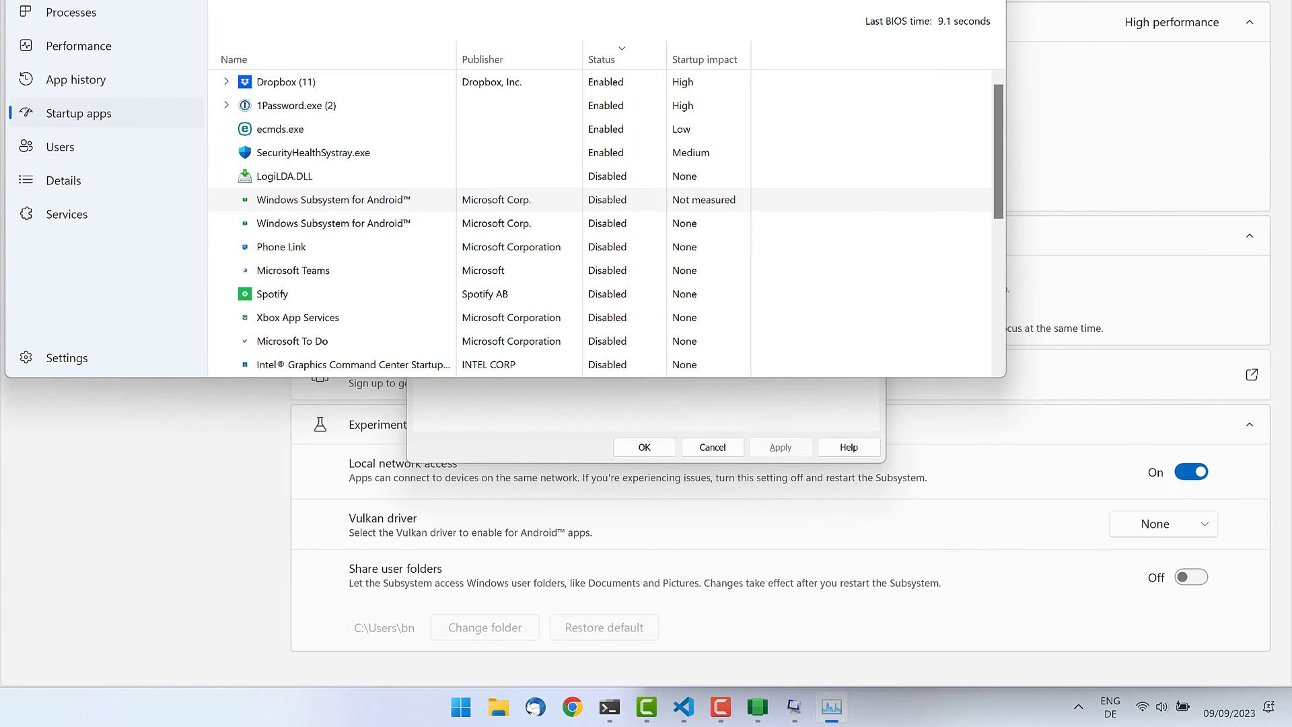
left_click(643, 447)
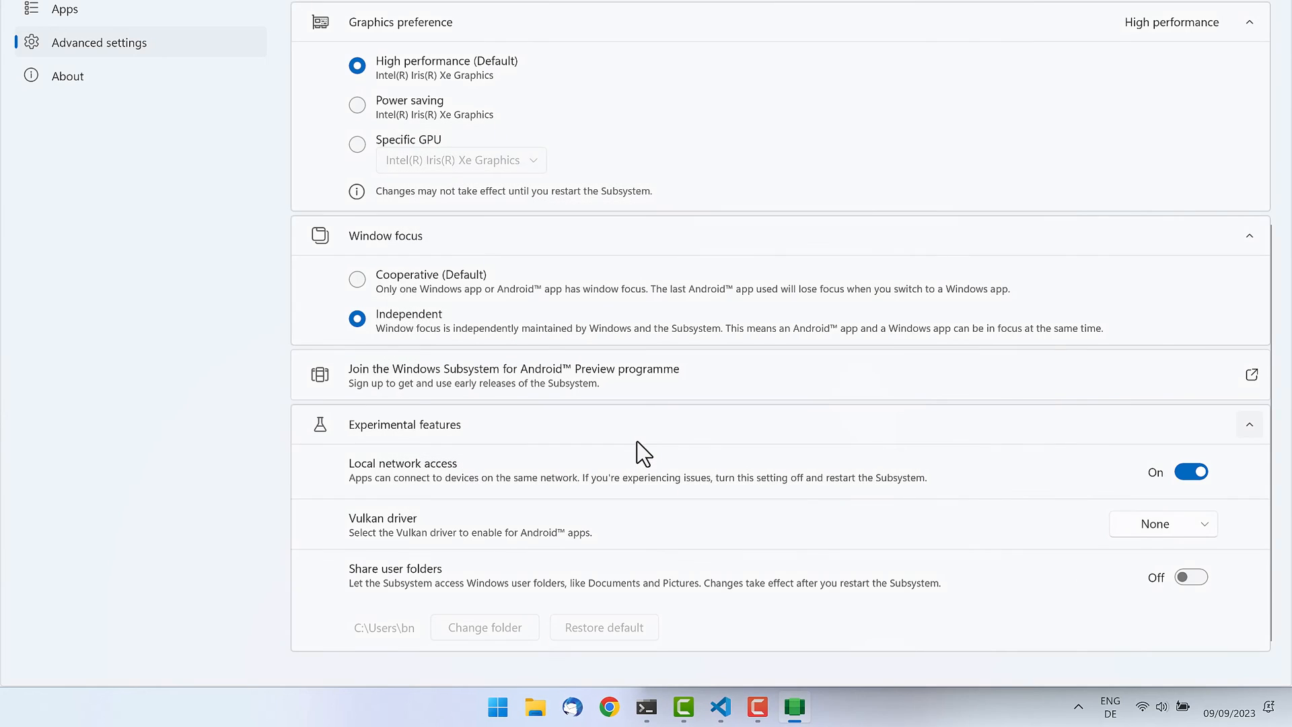
mouse_move(74, 43)
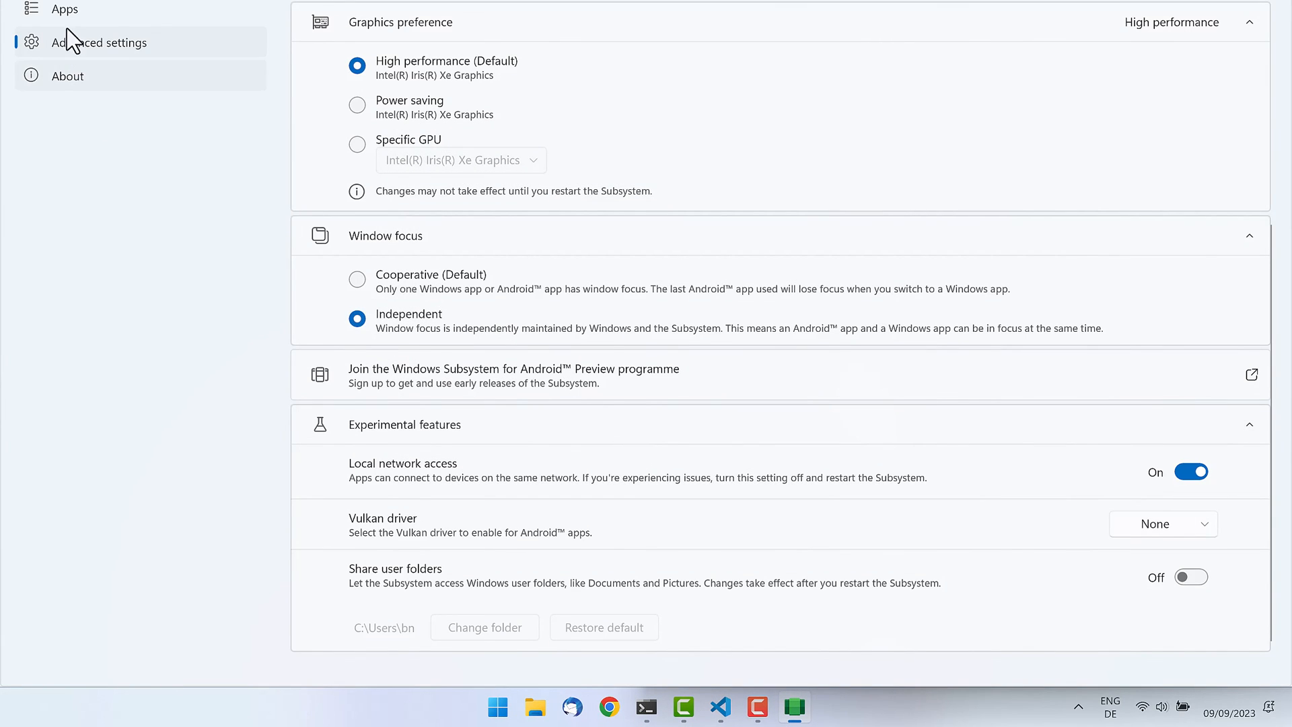
- Turn off Windows Subsystem for Android from its settings page
scroll("down", 3)
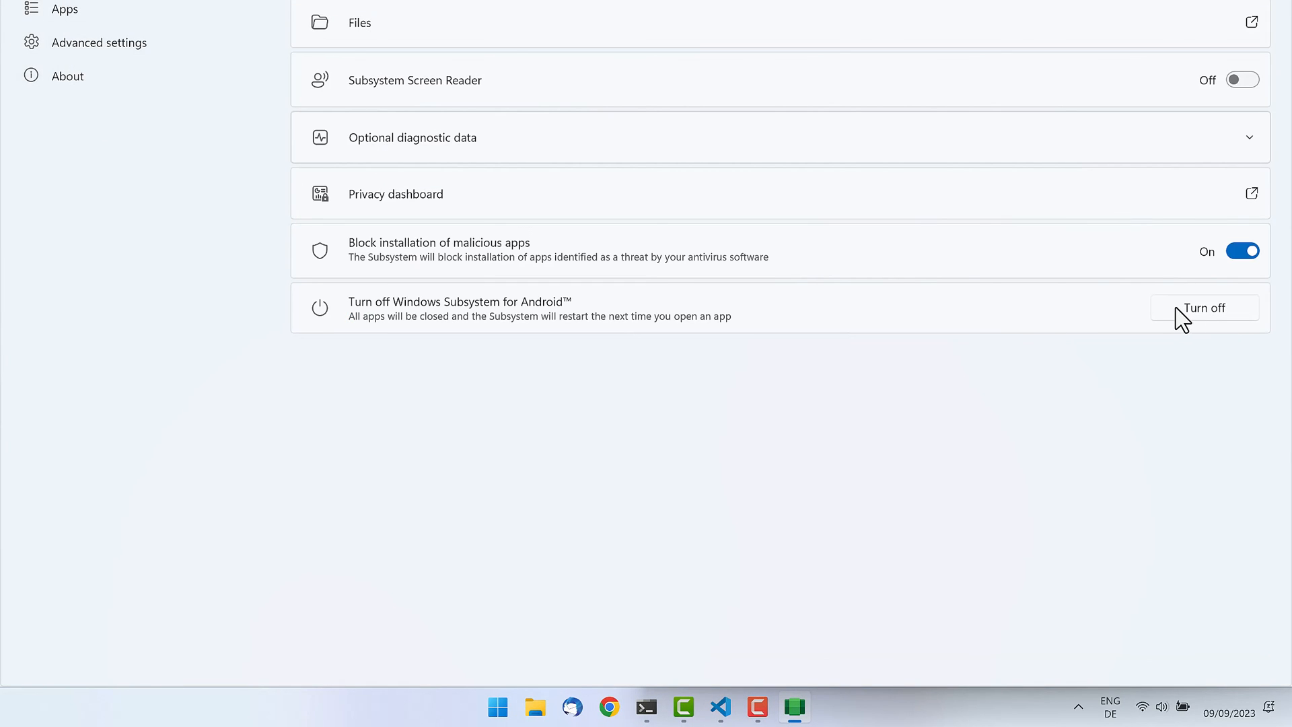
left_click(1203, 308)
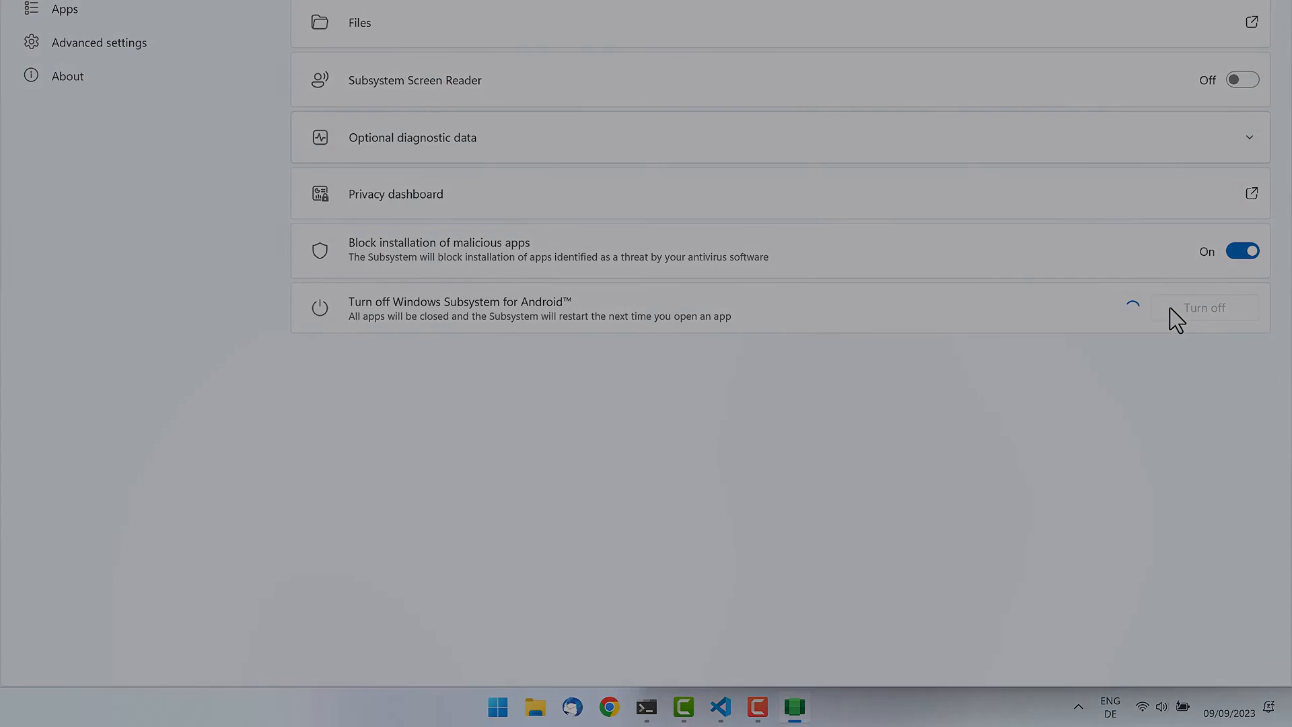